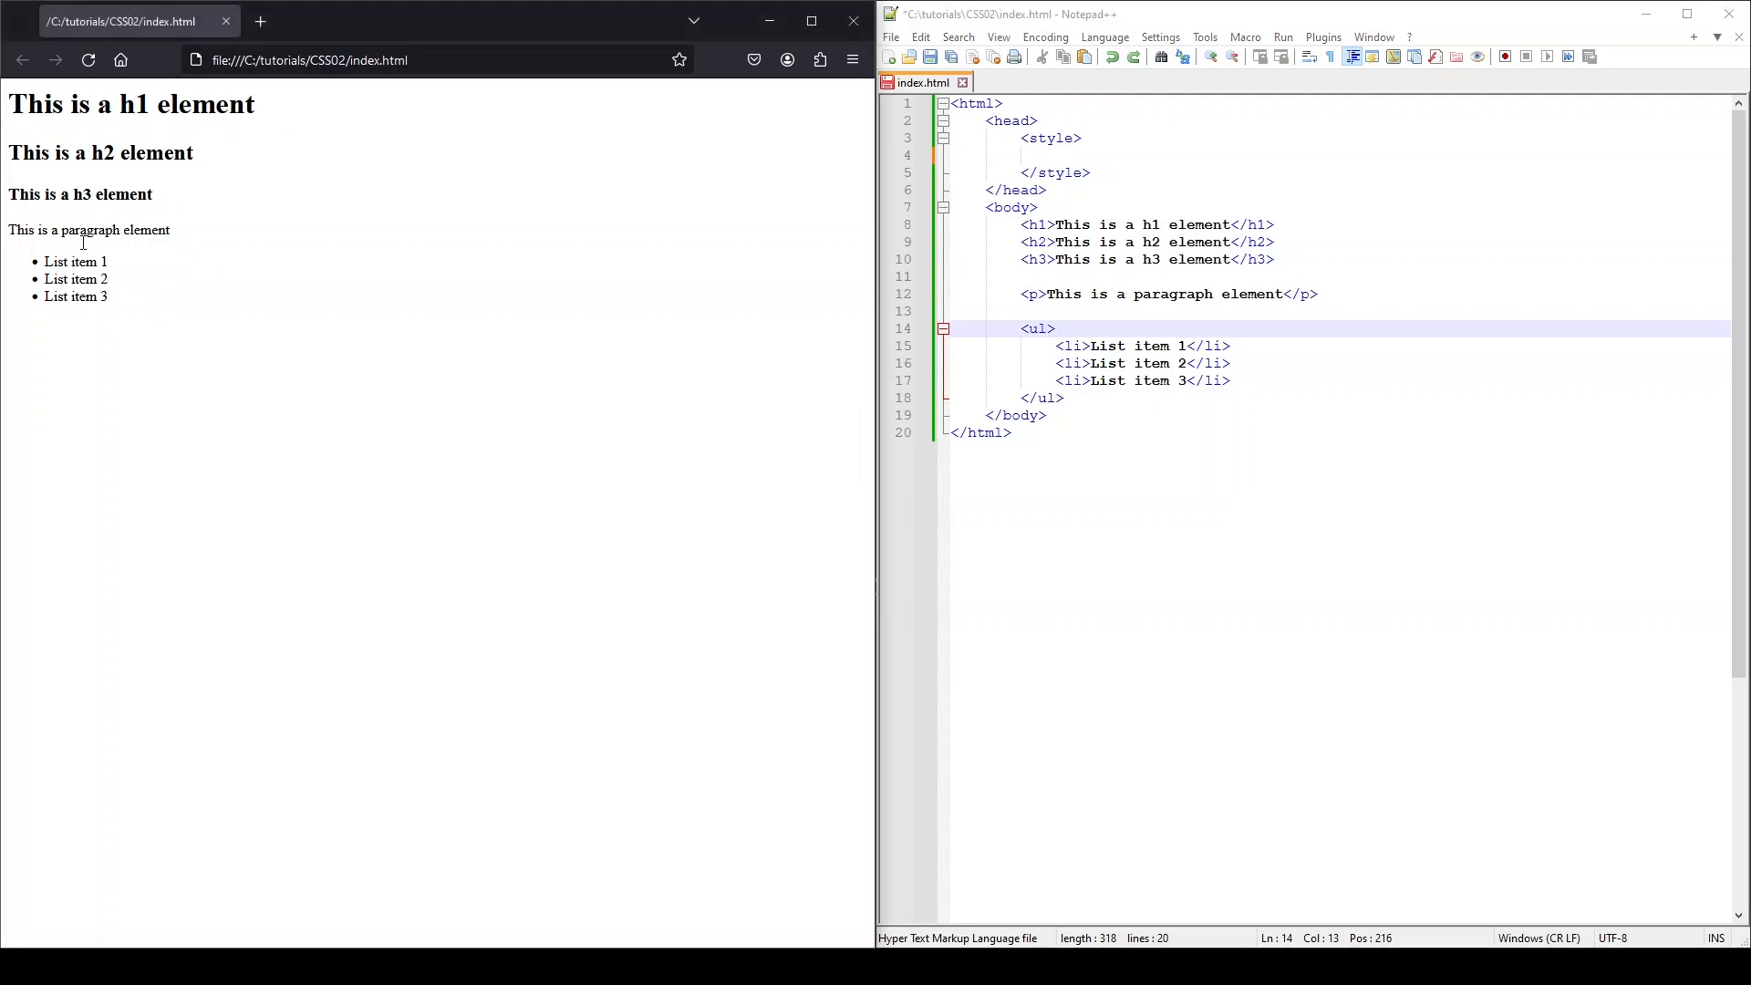
mouse_move(302, 211)
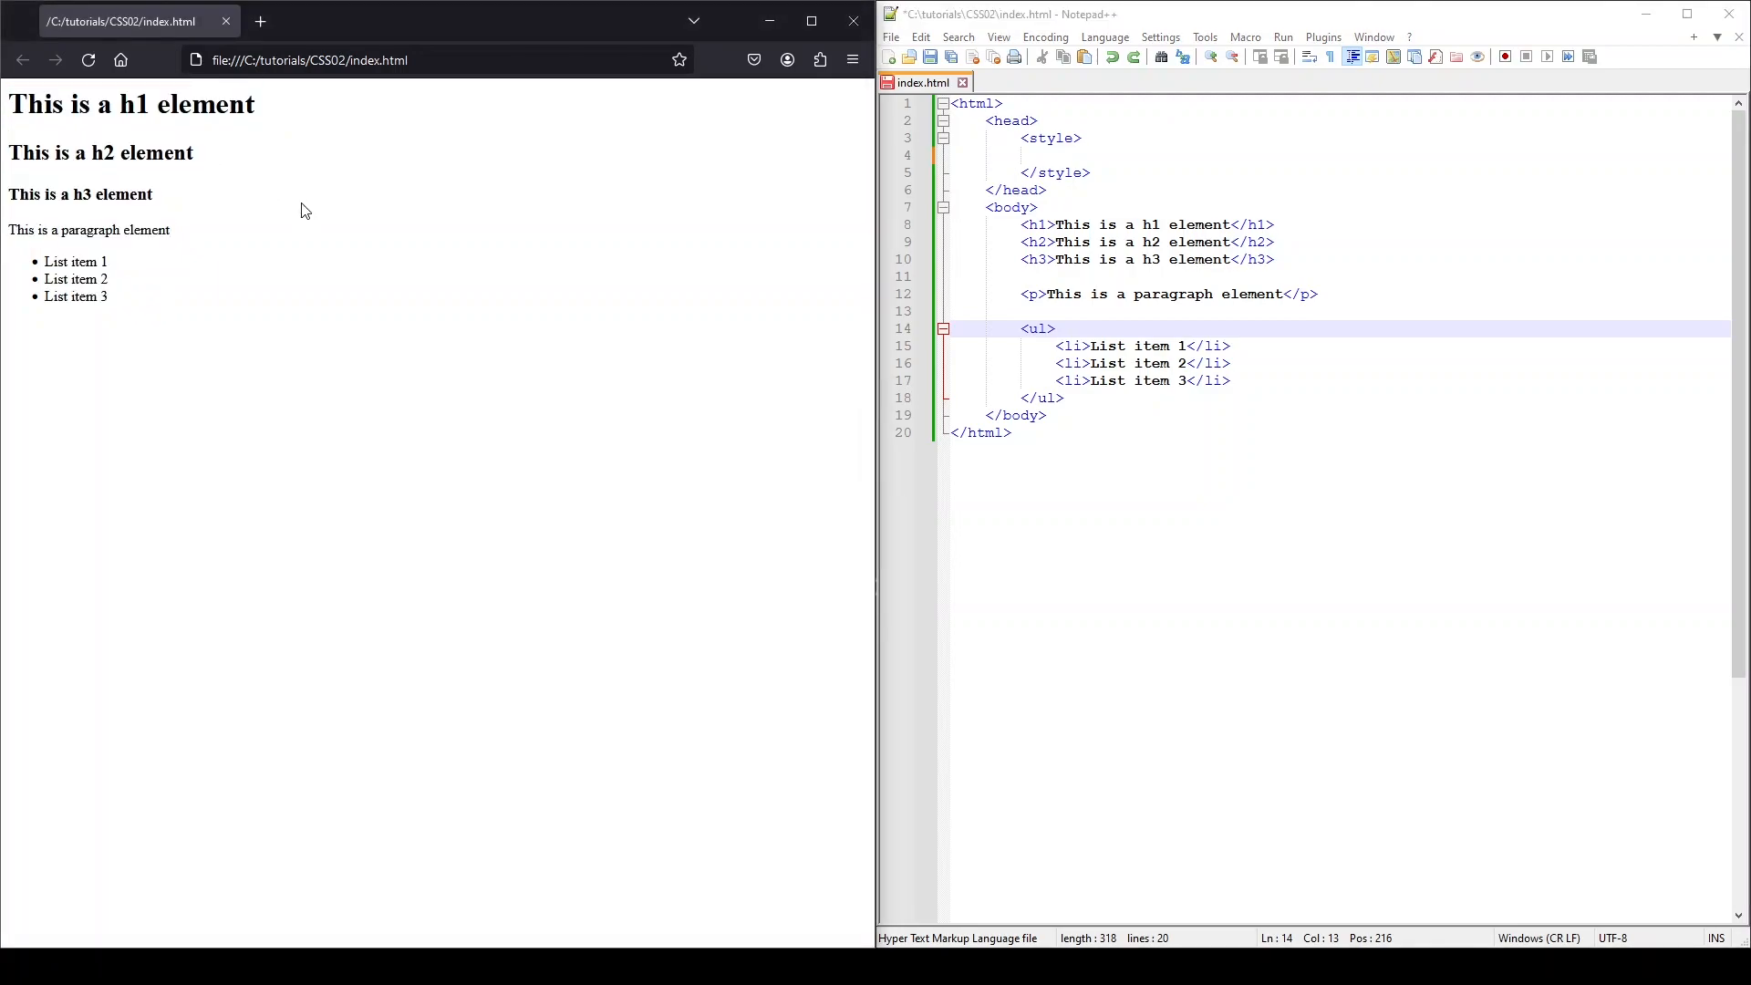
Write a * rule with margin 0 and padding 0, drop the font-size line, and reload.
click(1078, 155)
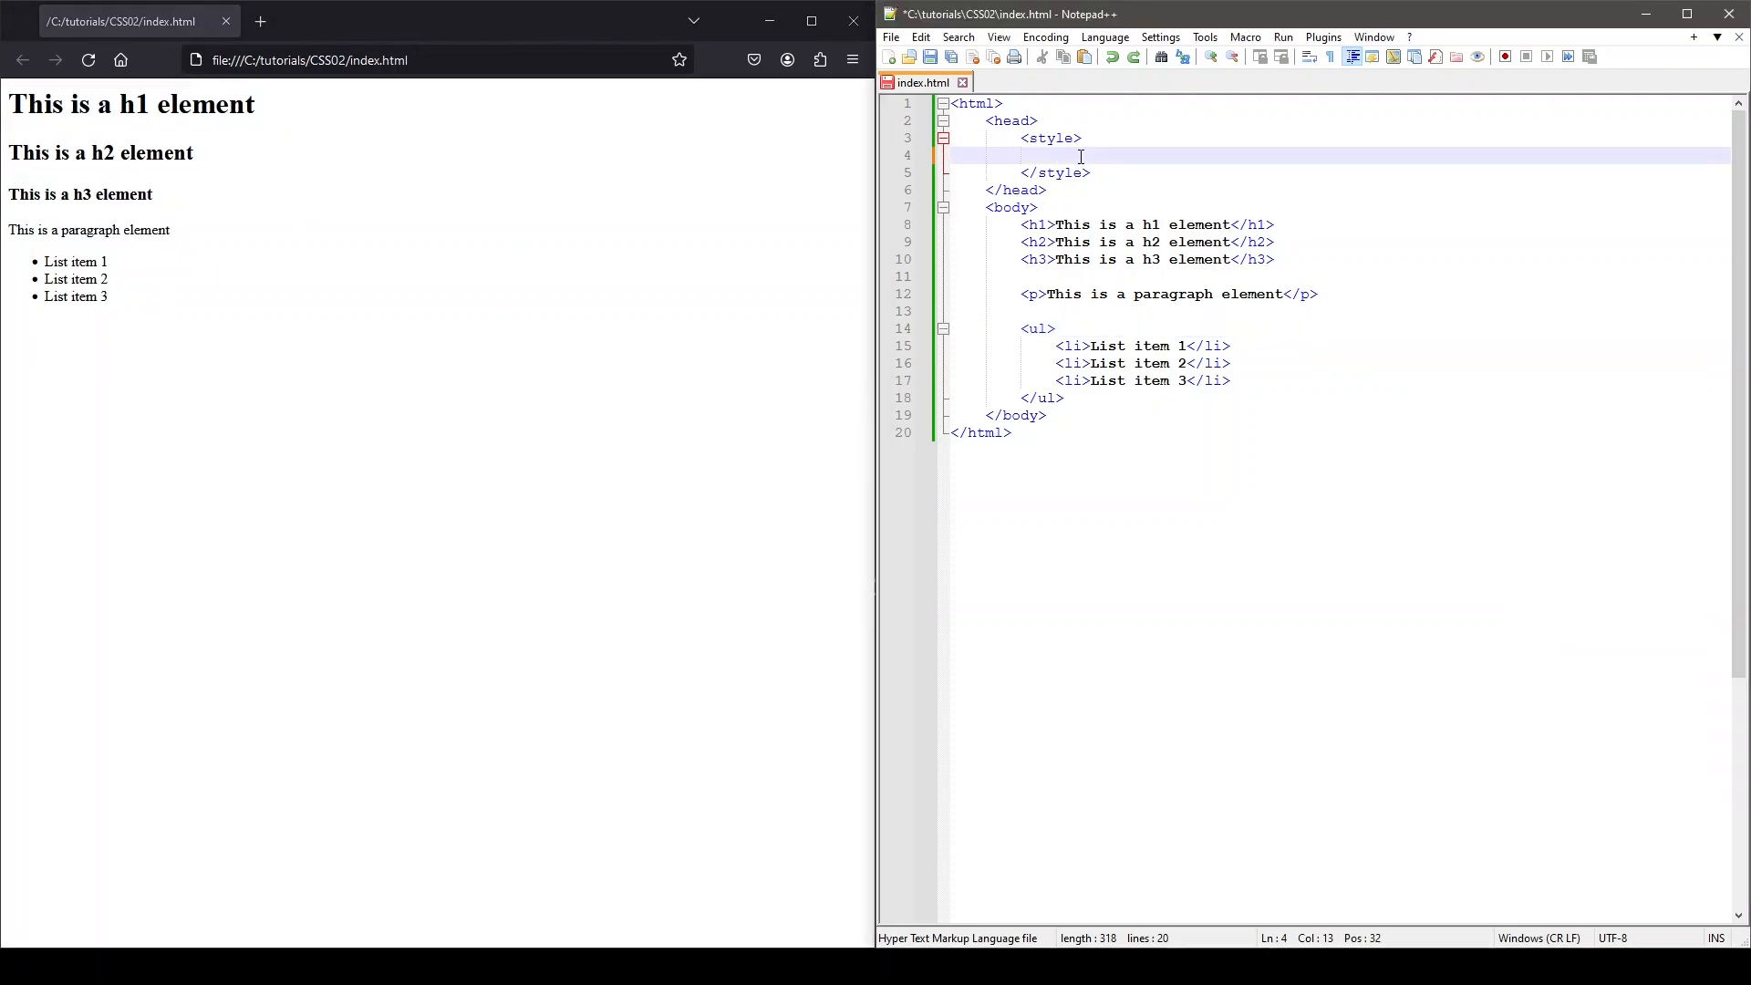
text(* {)
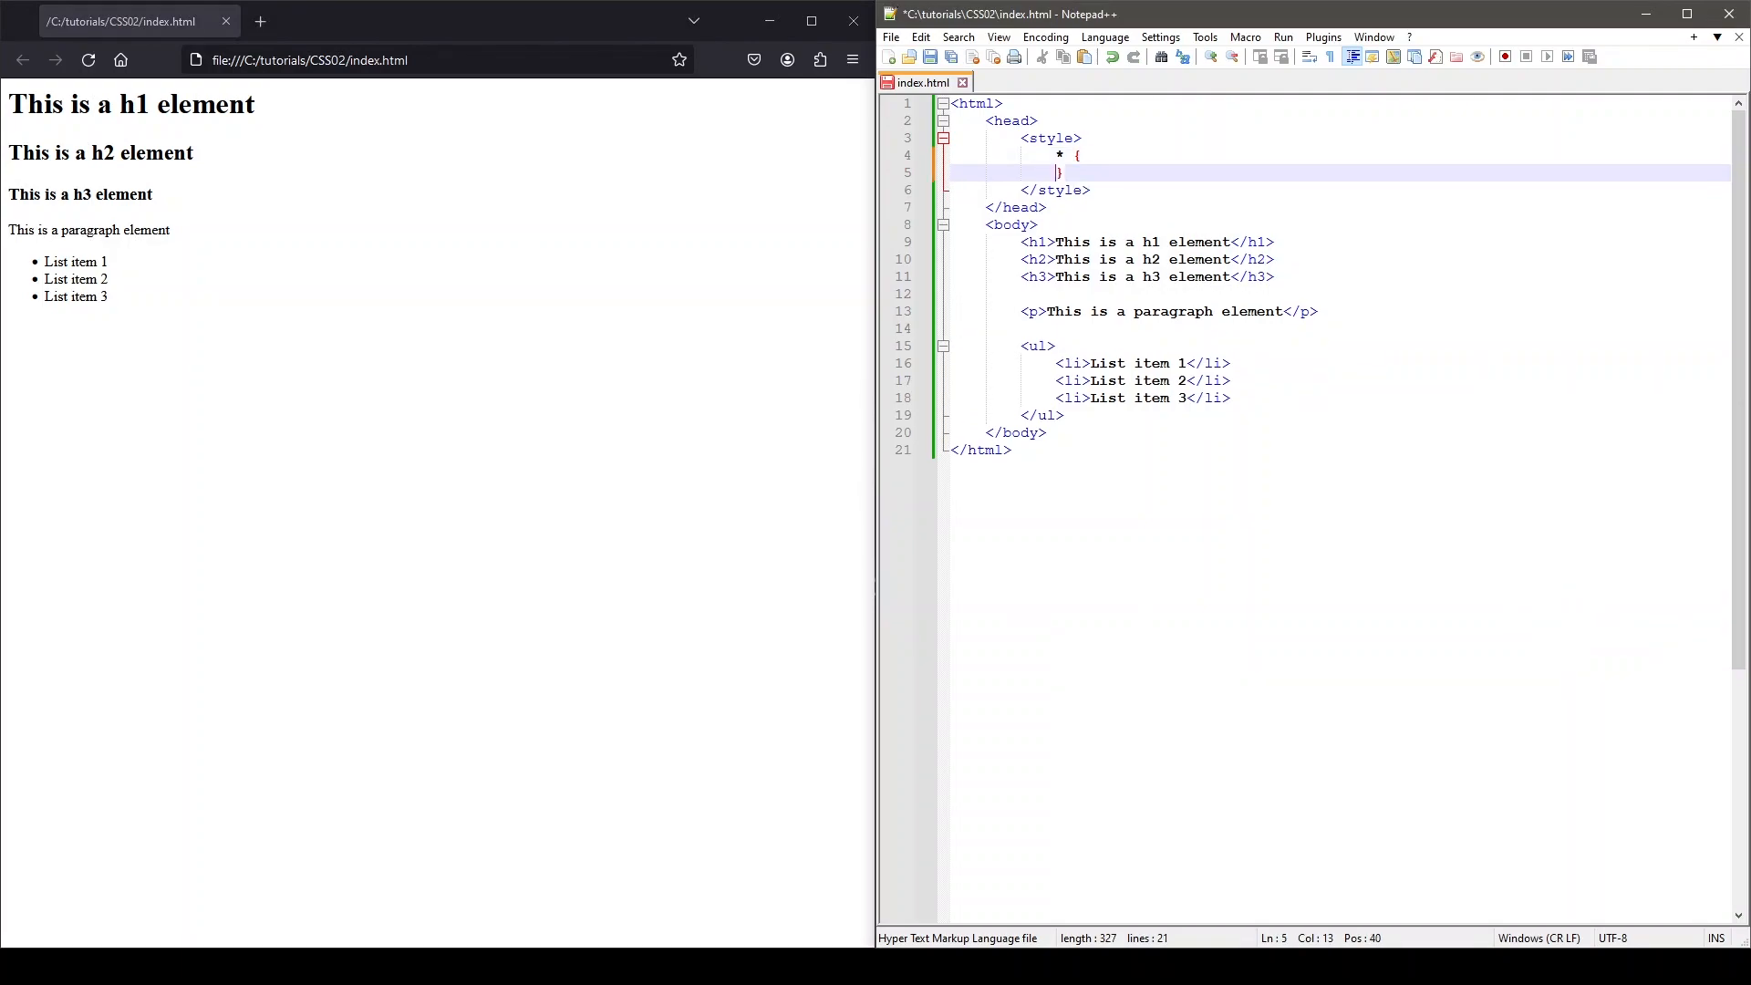
text(font-size:)
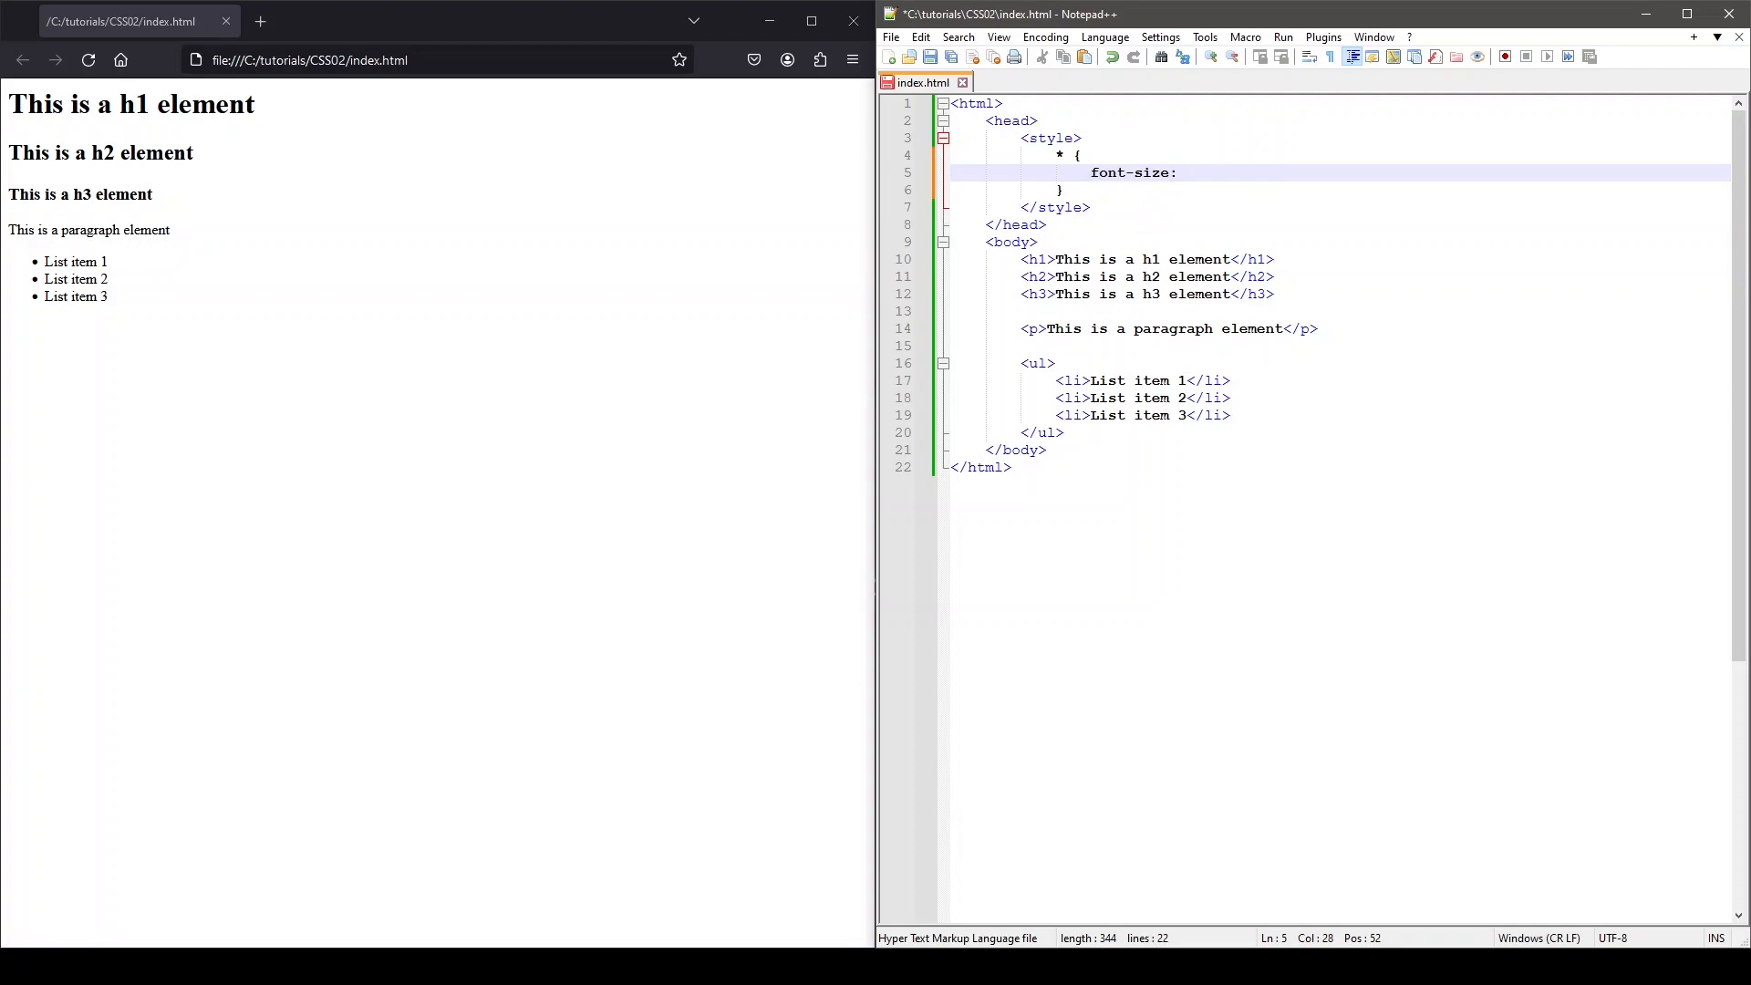
text(37px;)
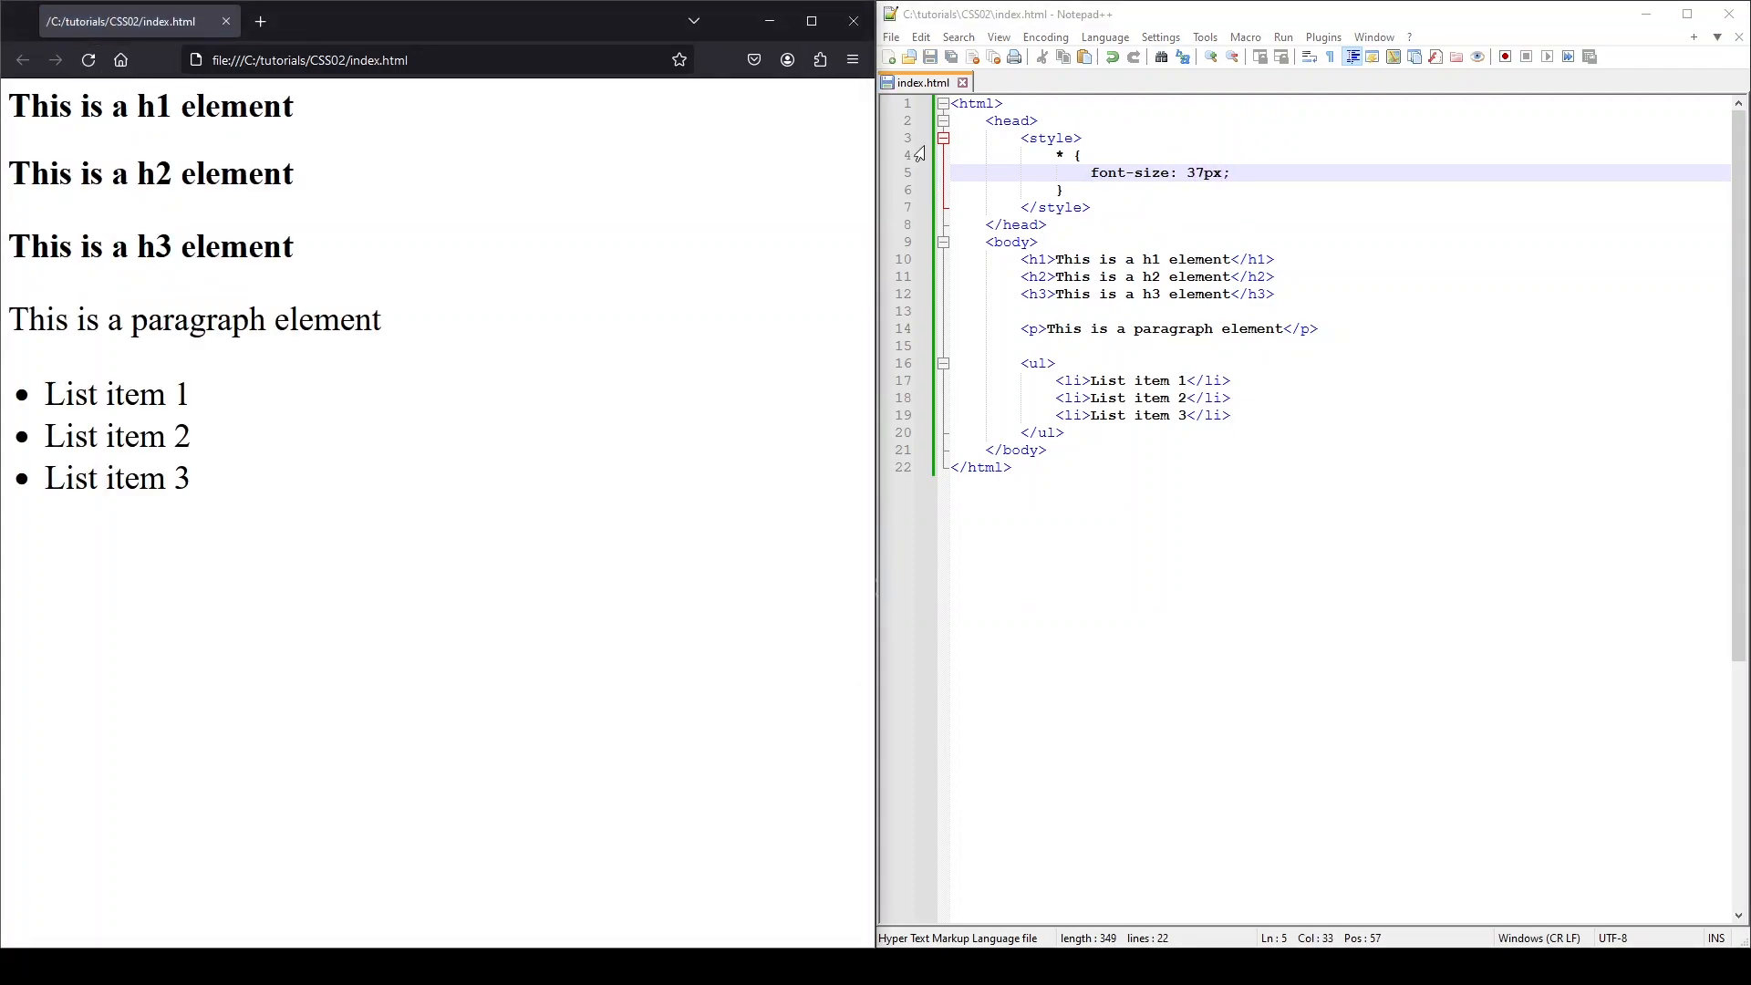
text(margin: 0;)
text(padding: 0;)
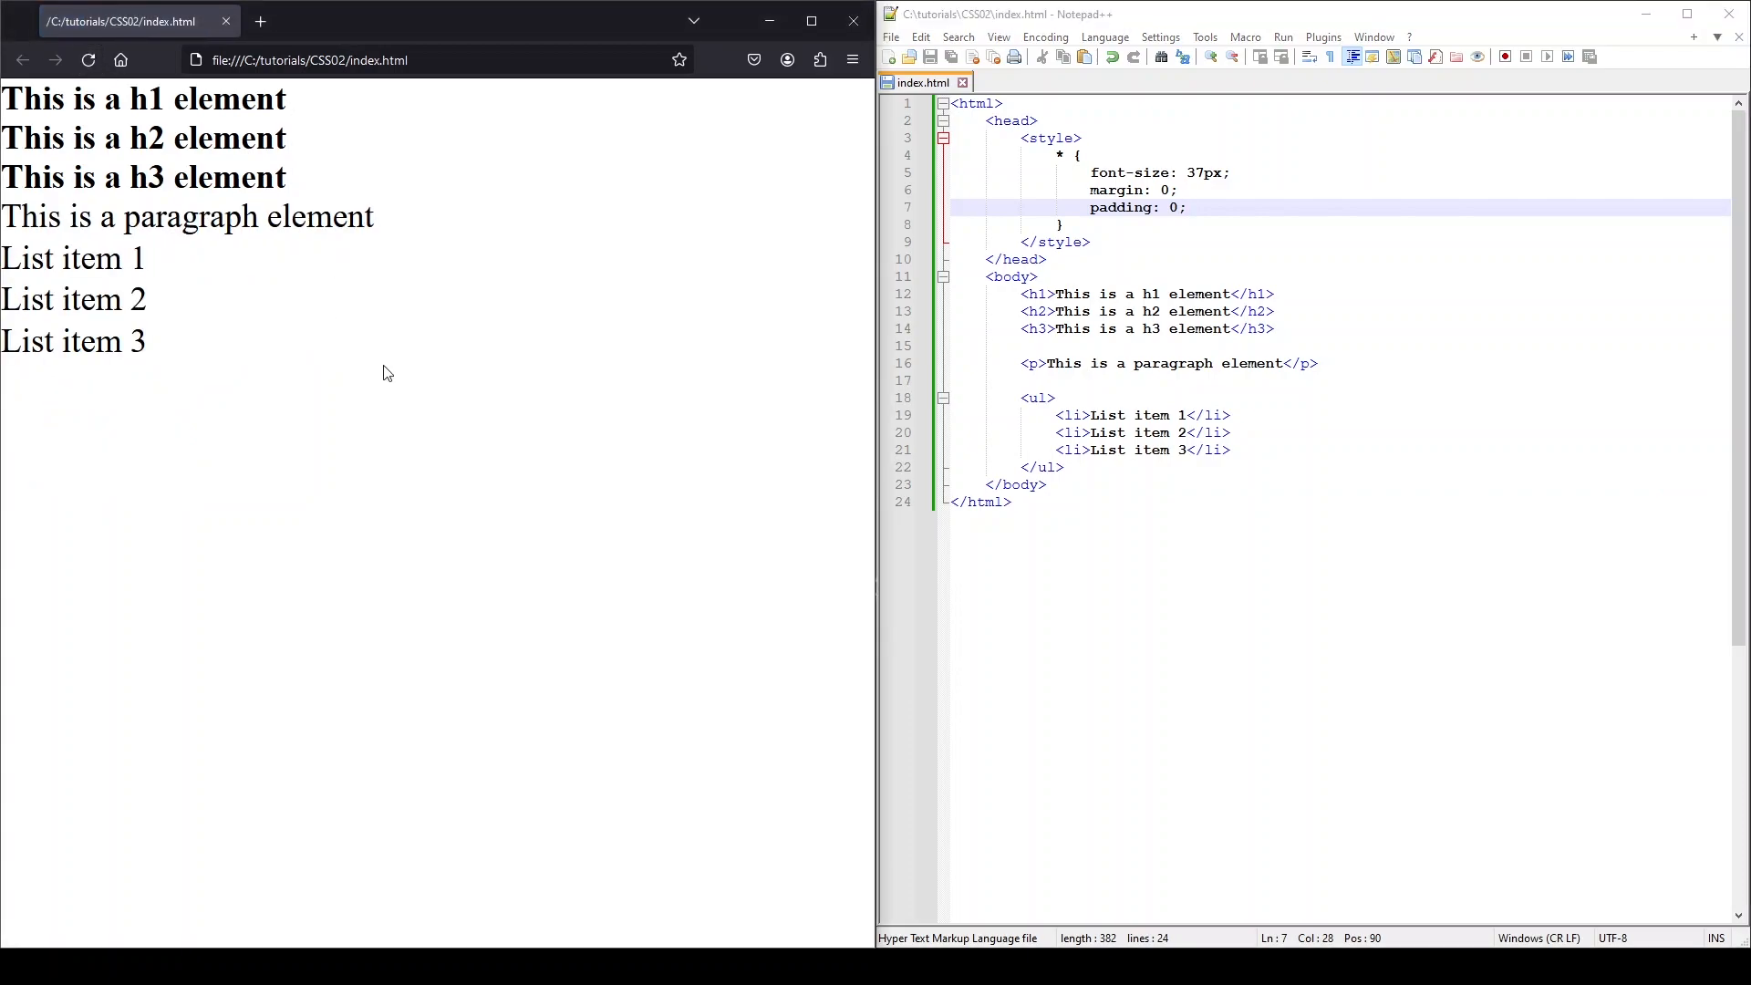
click(1239, 174)
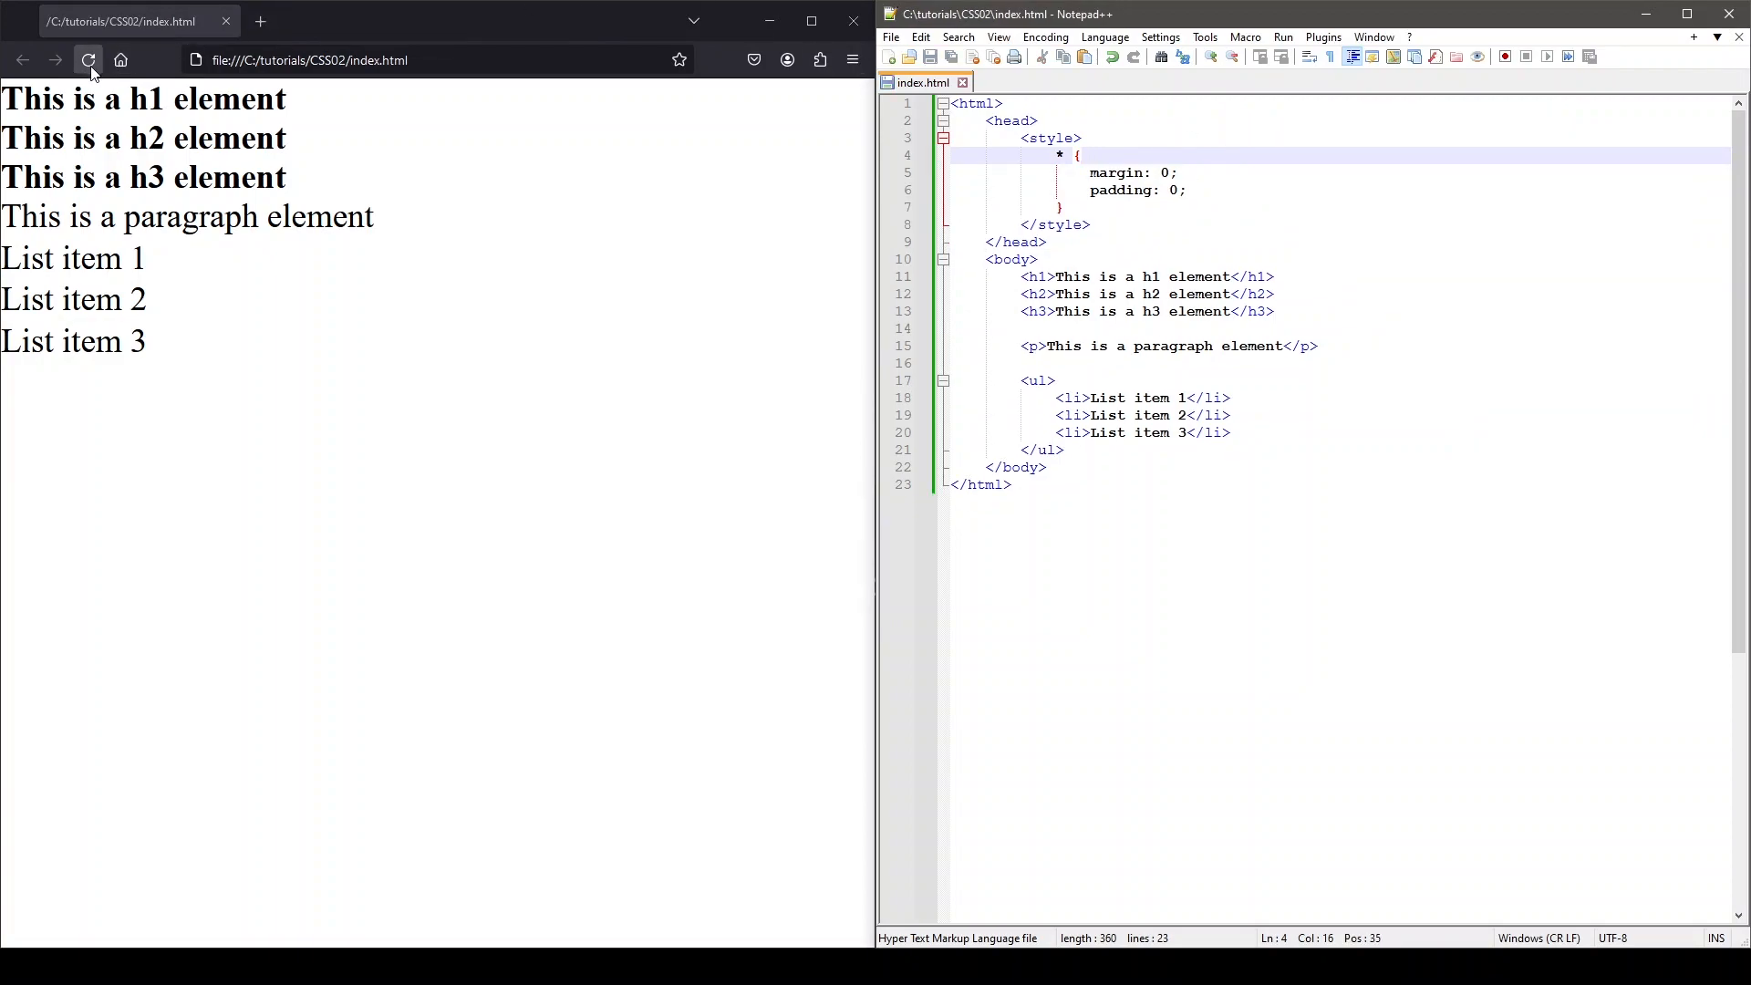
click(89, 60)
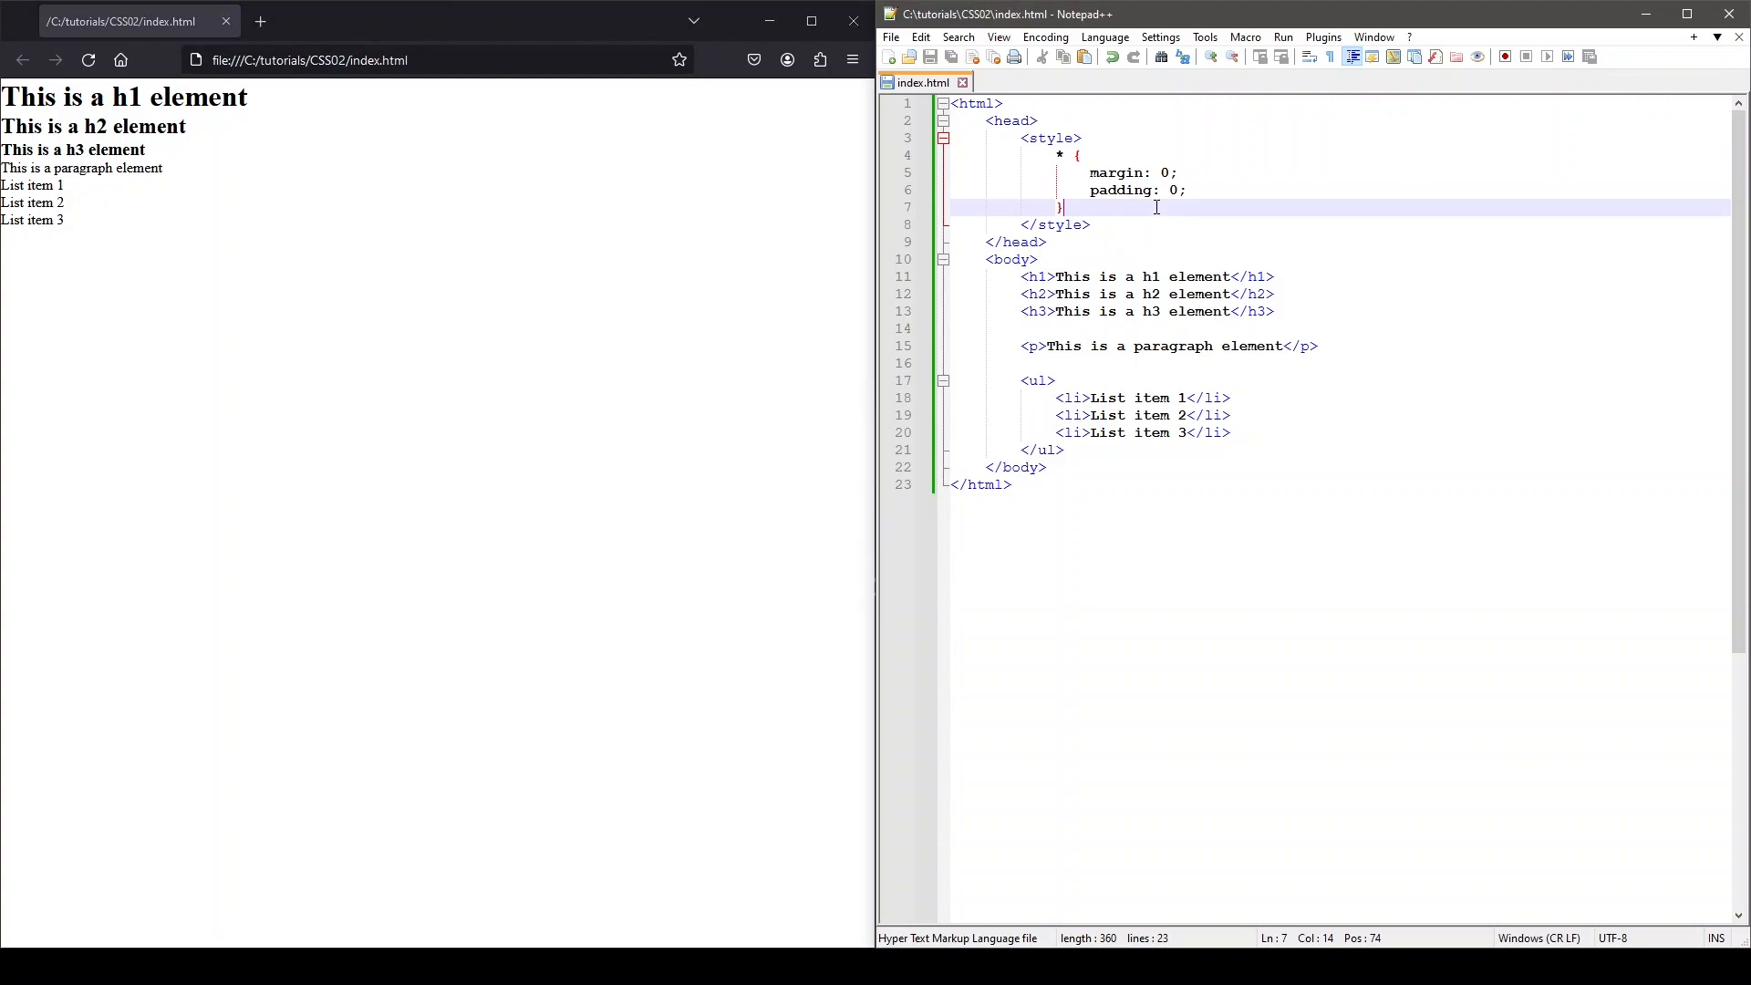
Add h1 { color: green; } and h2 { color: blue; } rules and reload the preview.
key(Enter)
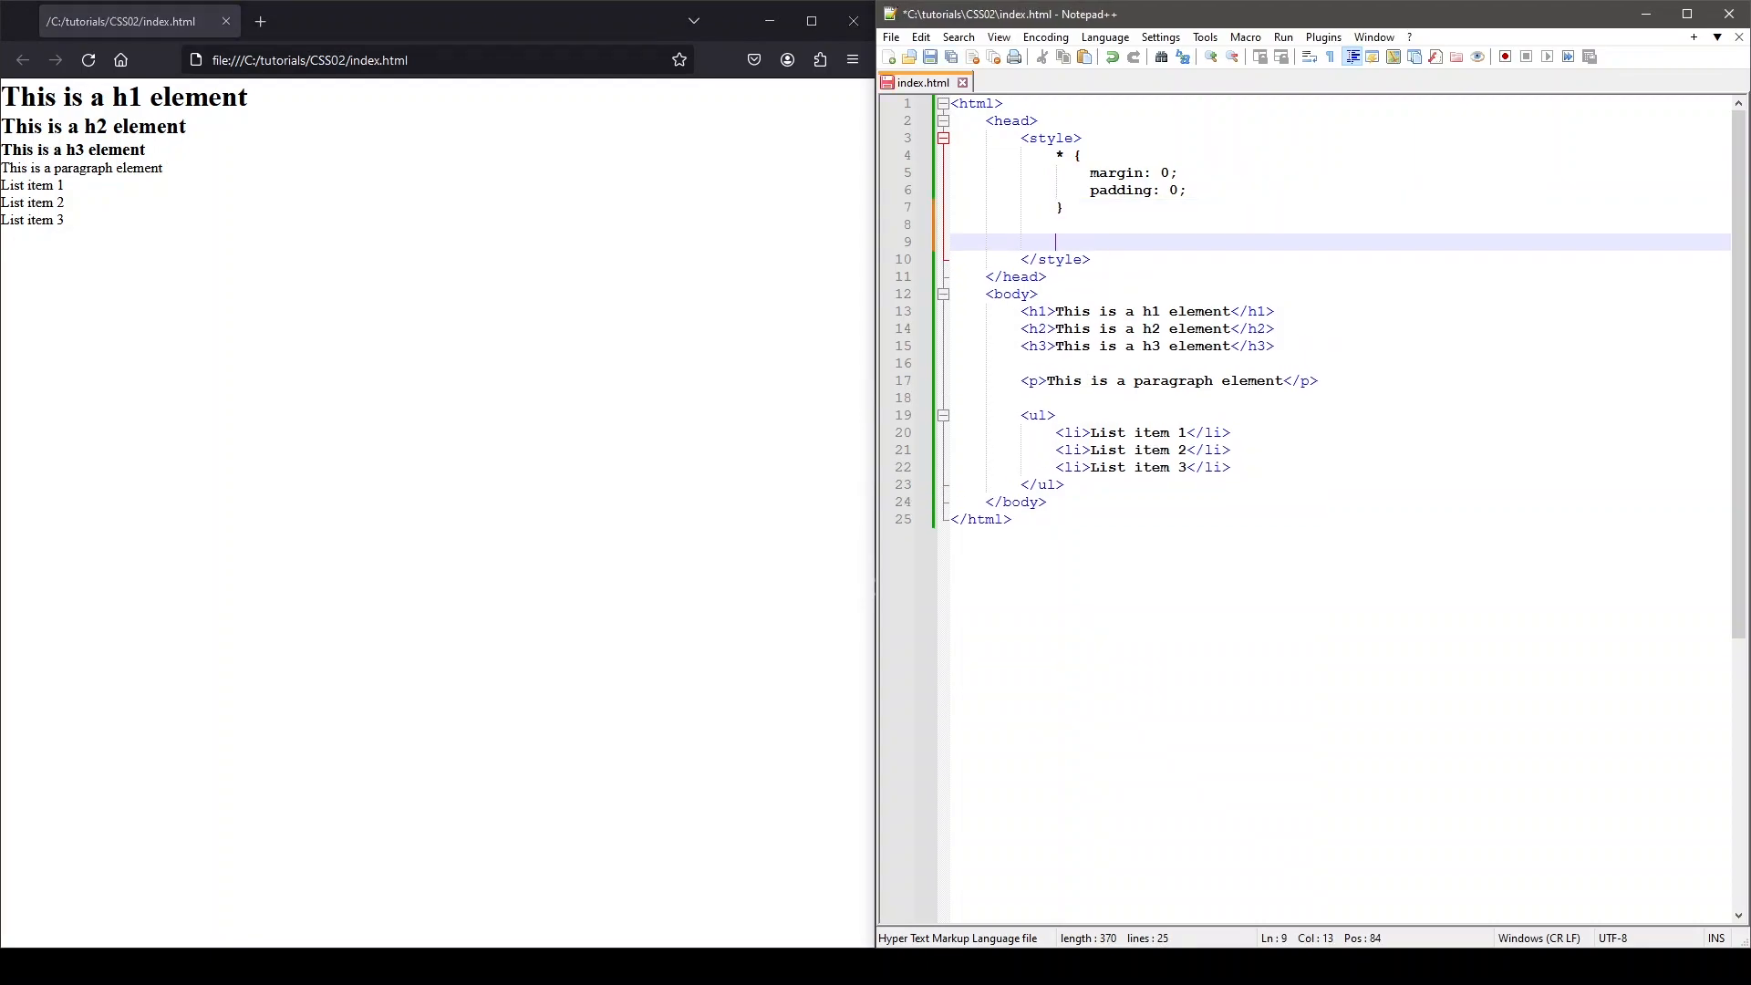
text(h1 {)
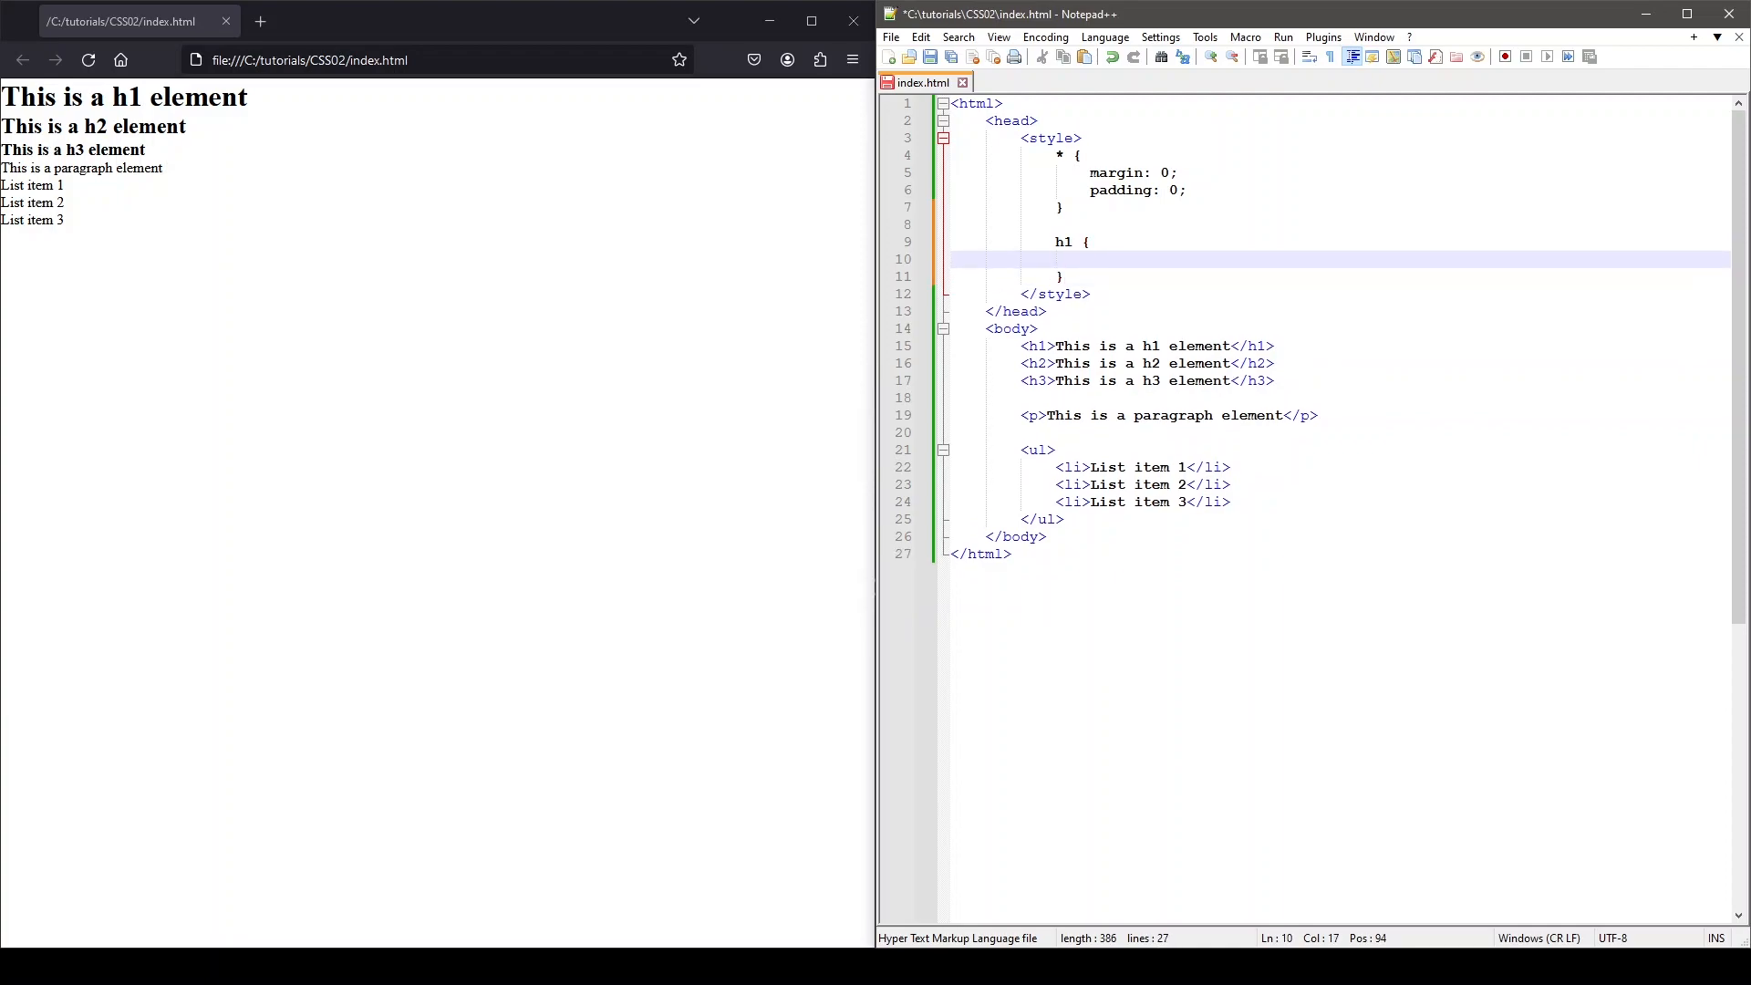
text(color: green;)
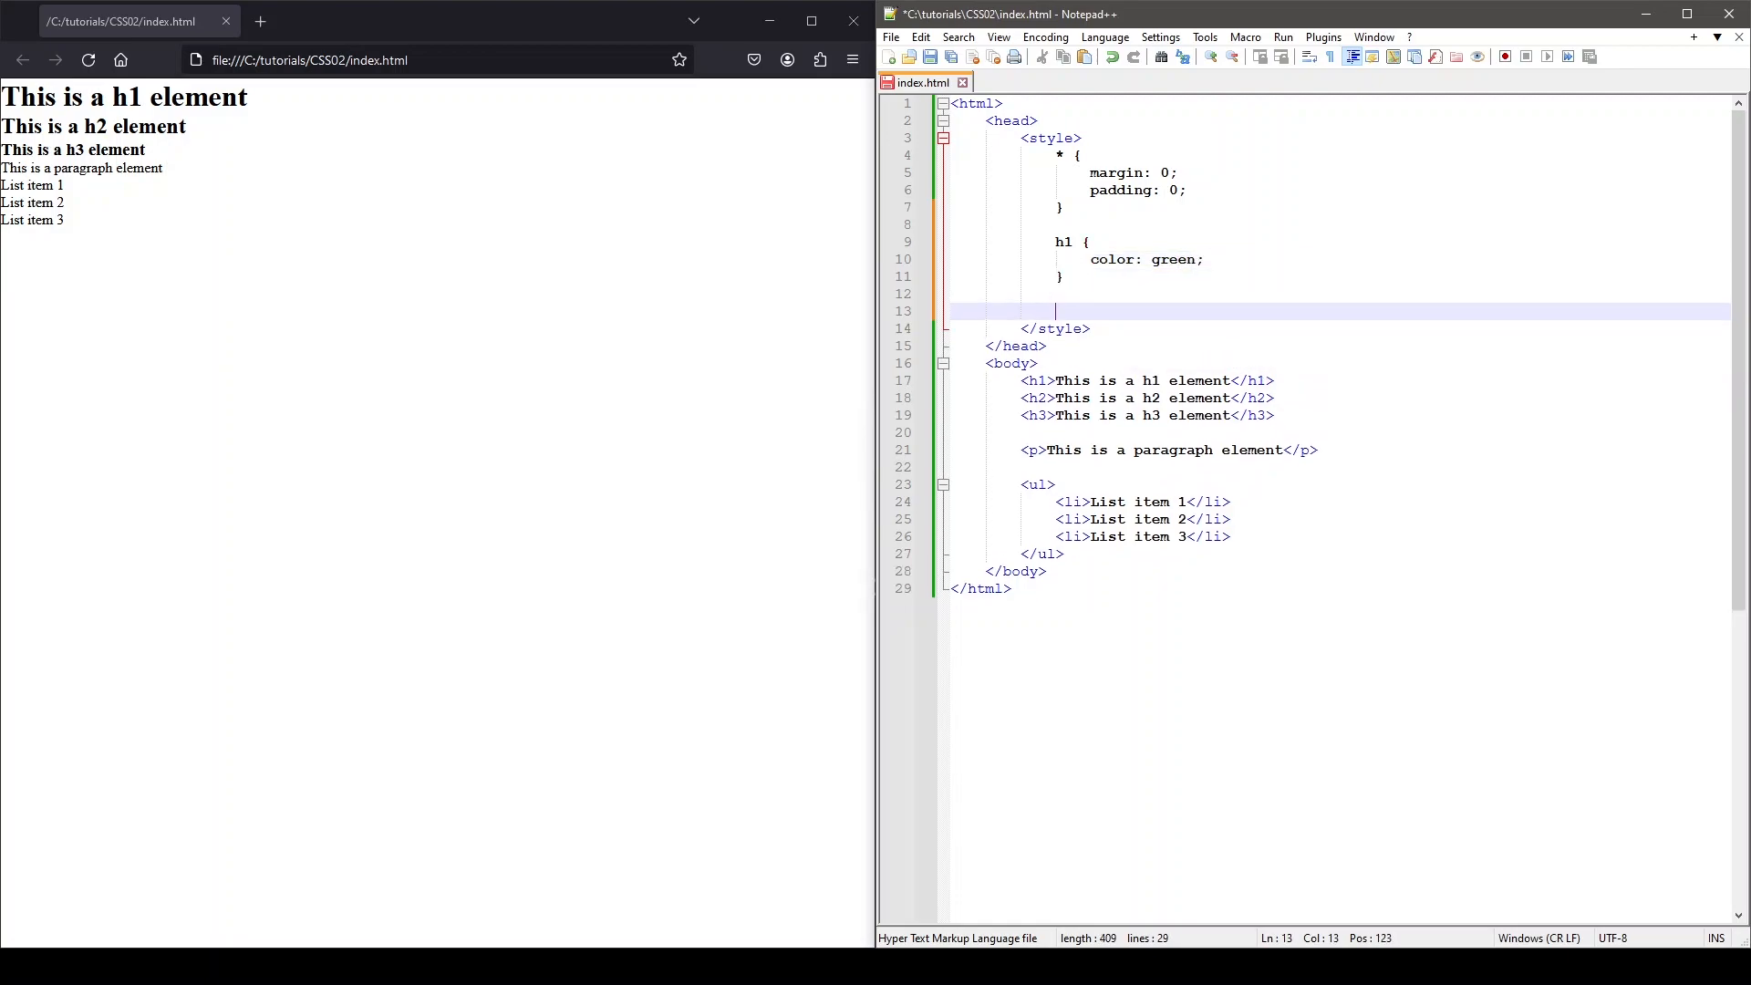
text(h2 {})
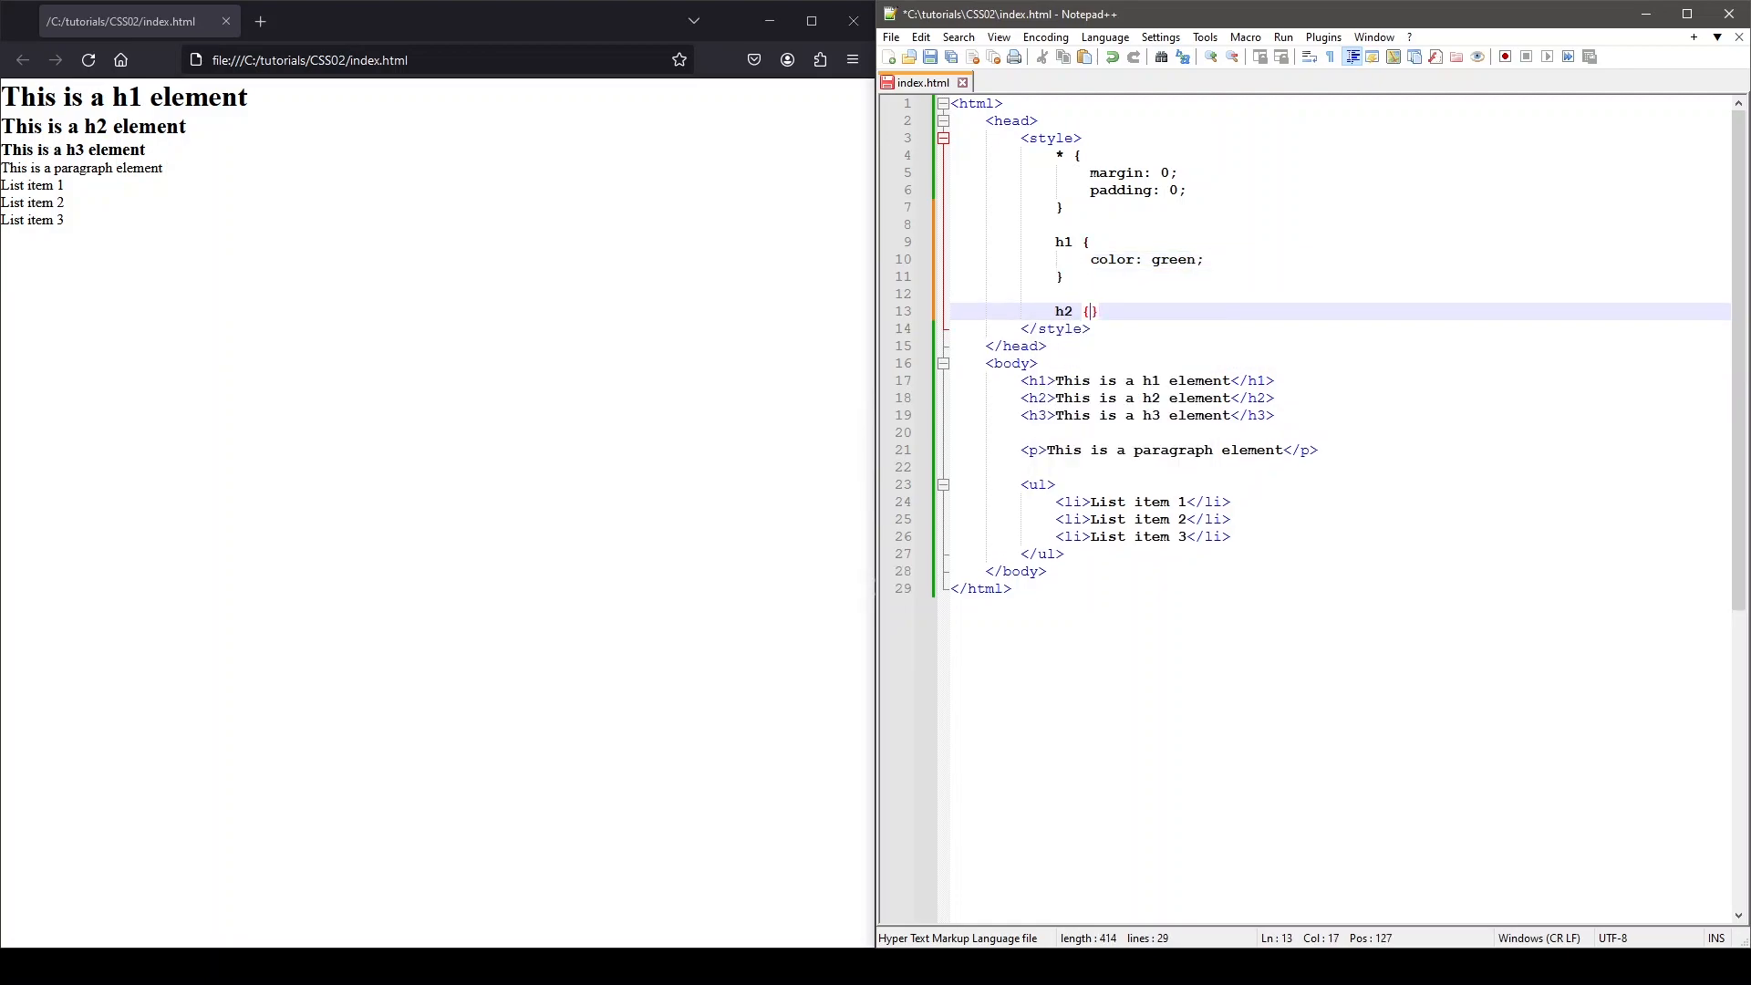
text(c)
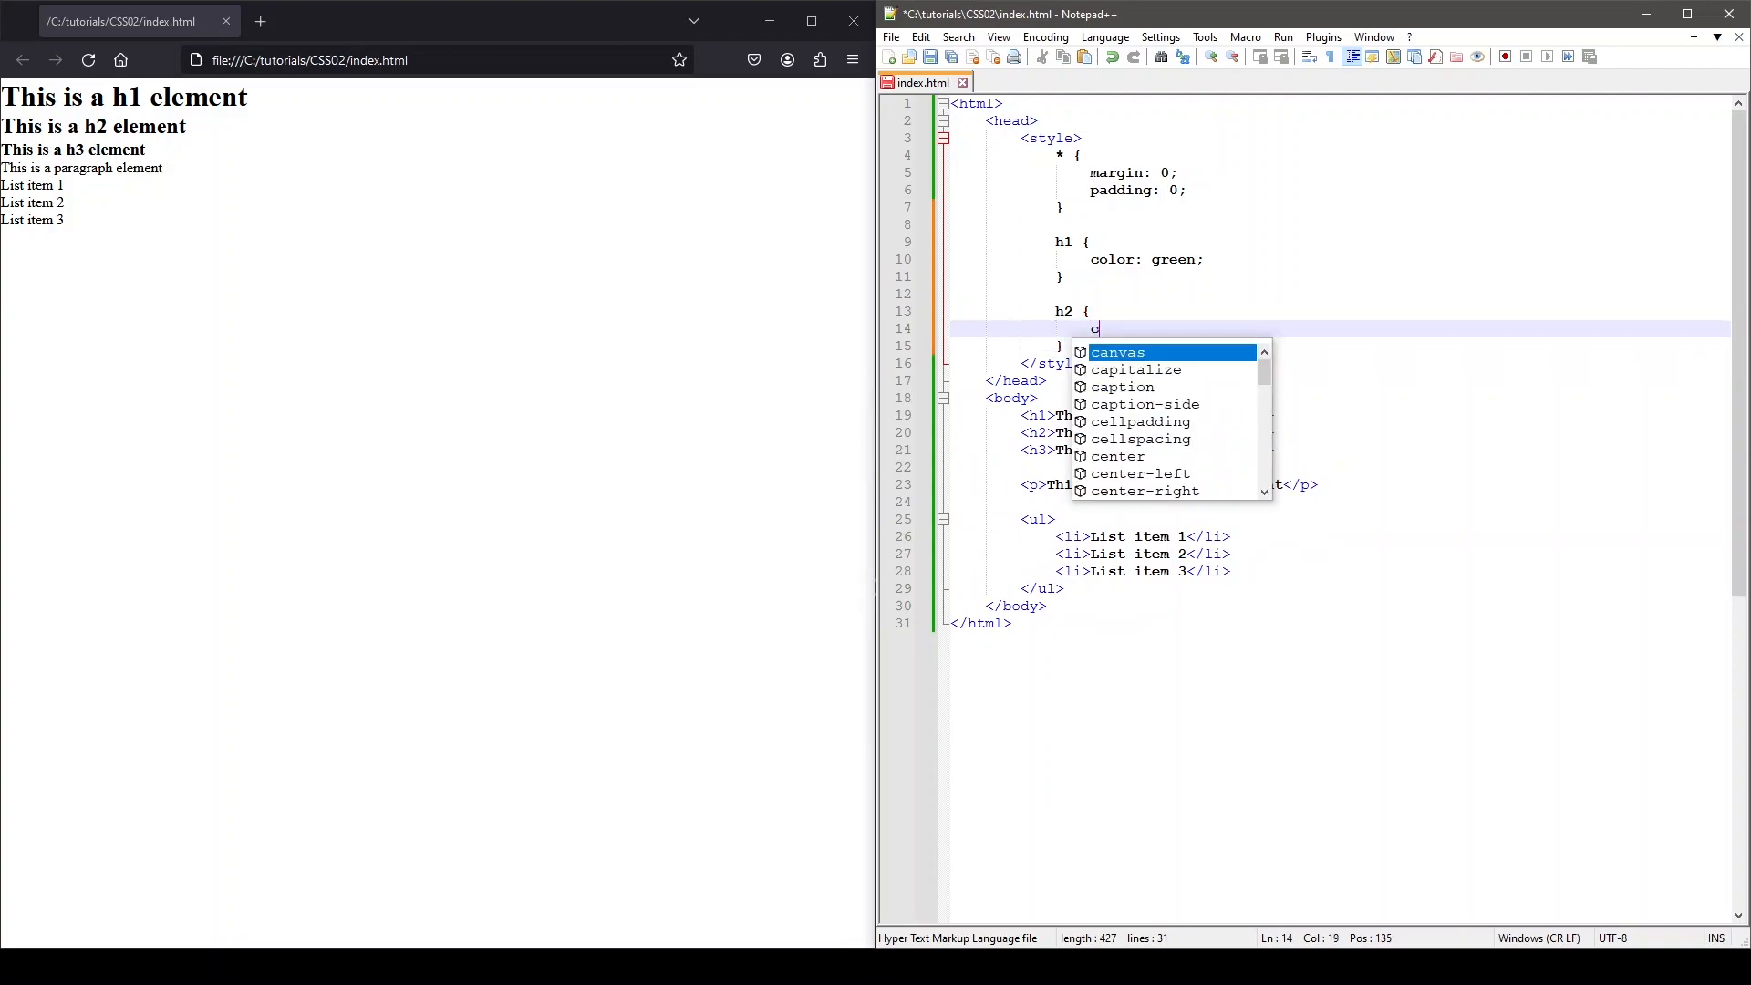
text(olor: blue;)
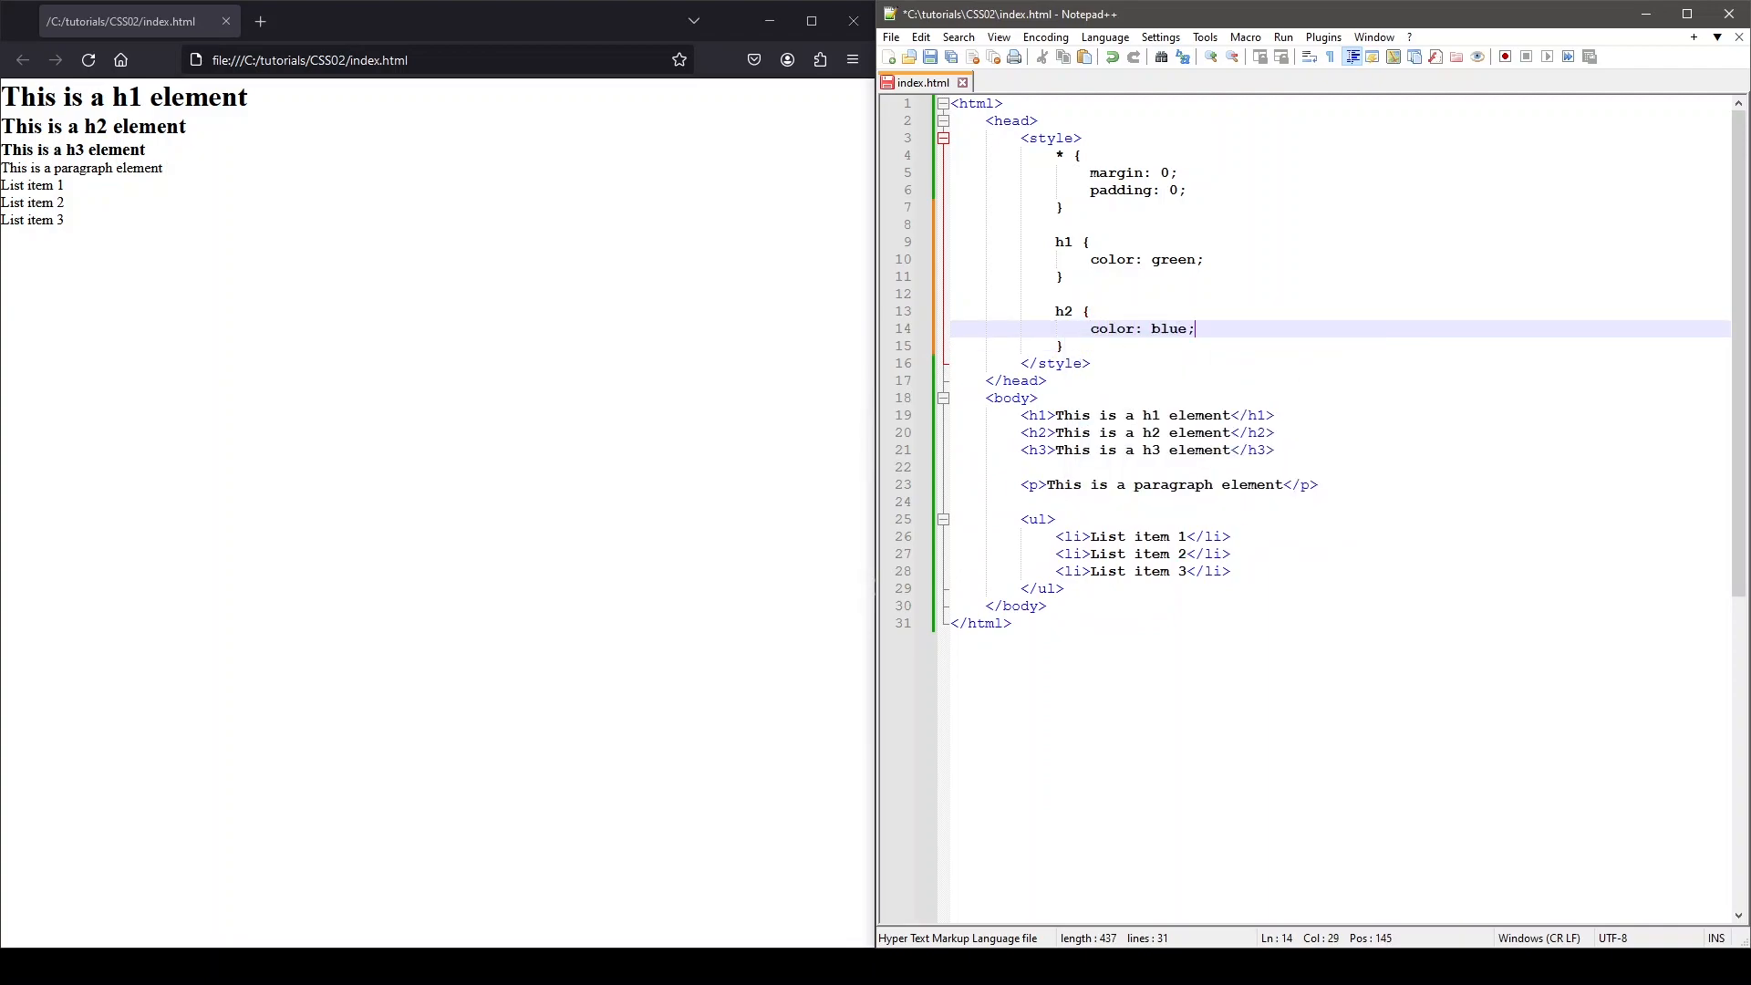
click(89, 61)
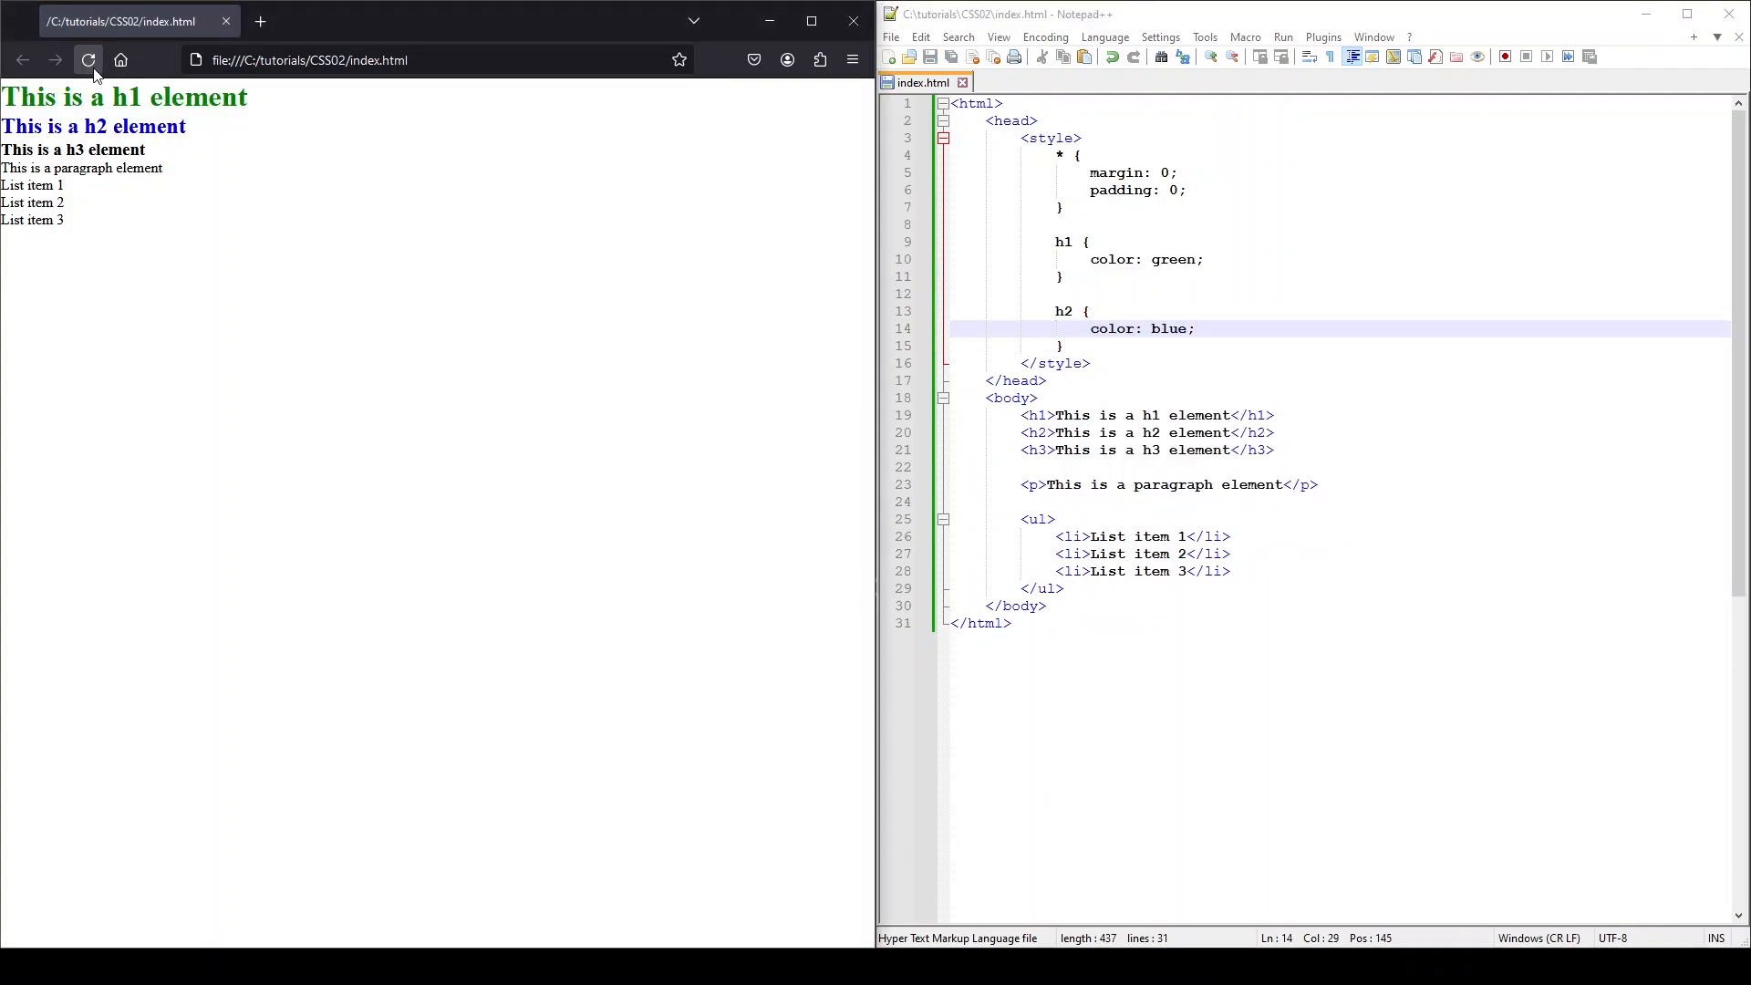
click(88, 59)
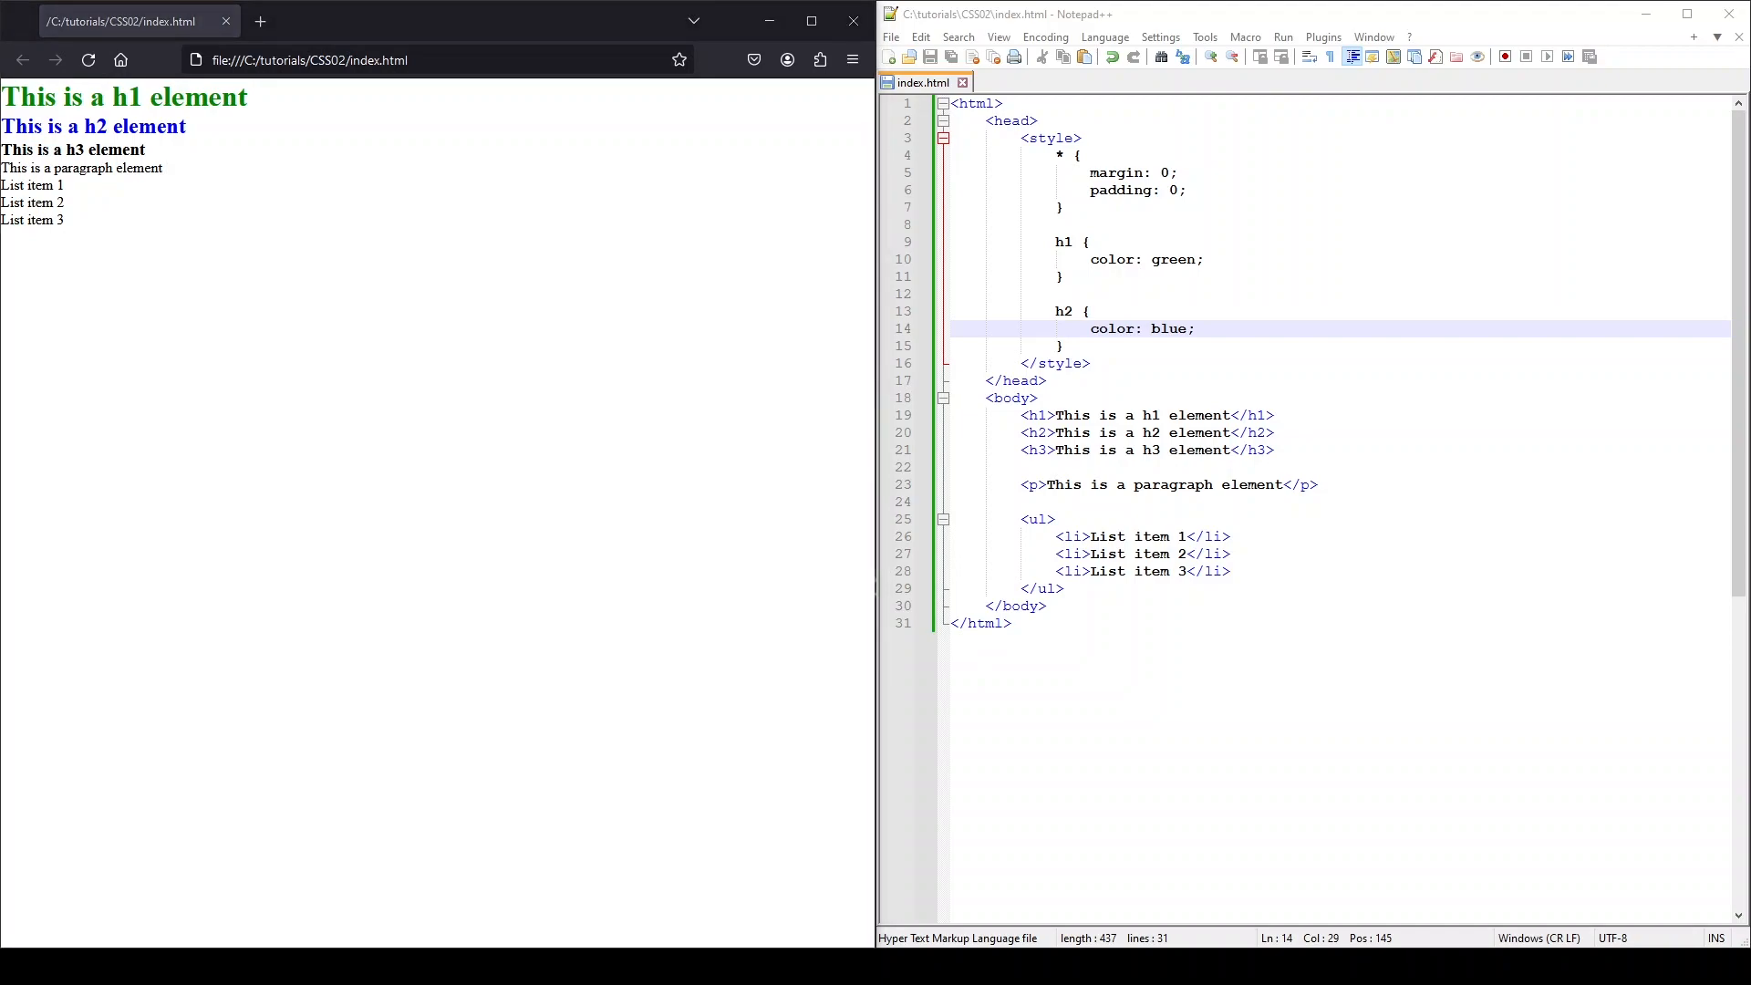
mouse_move(819, 583)
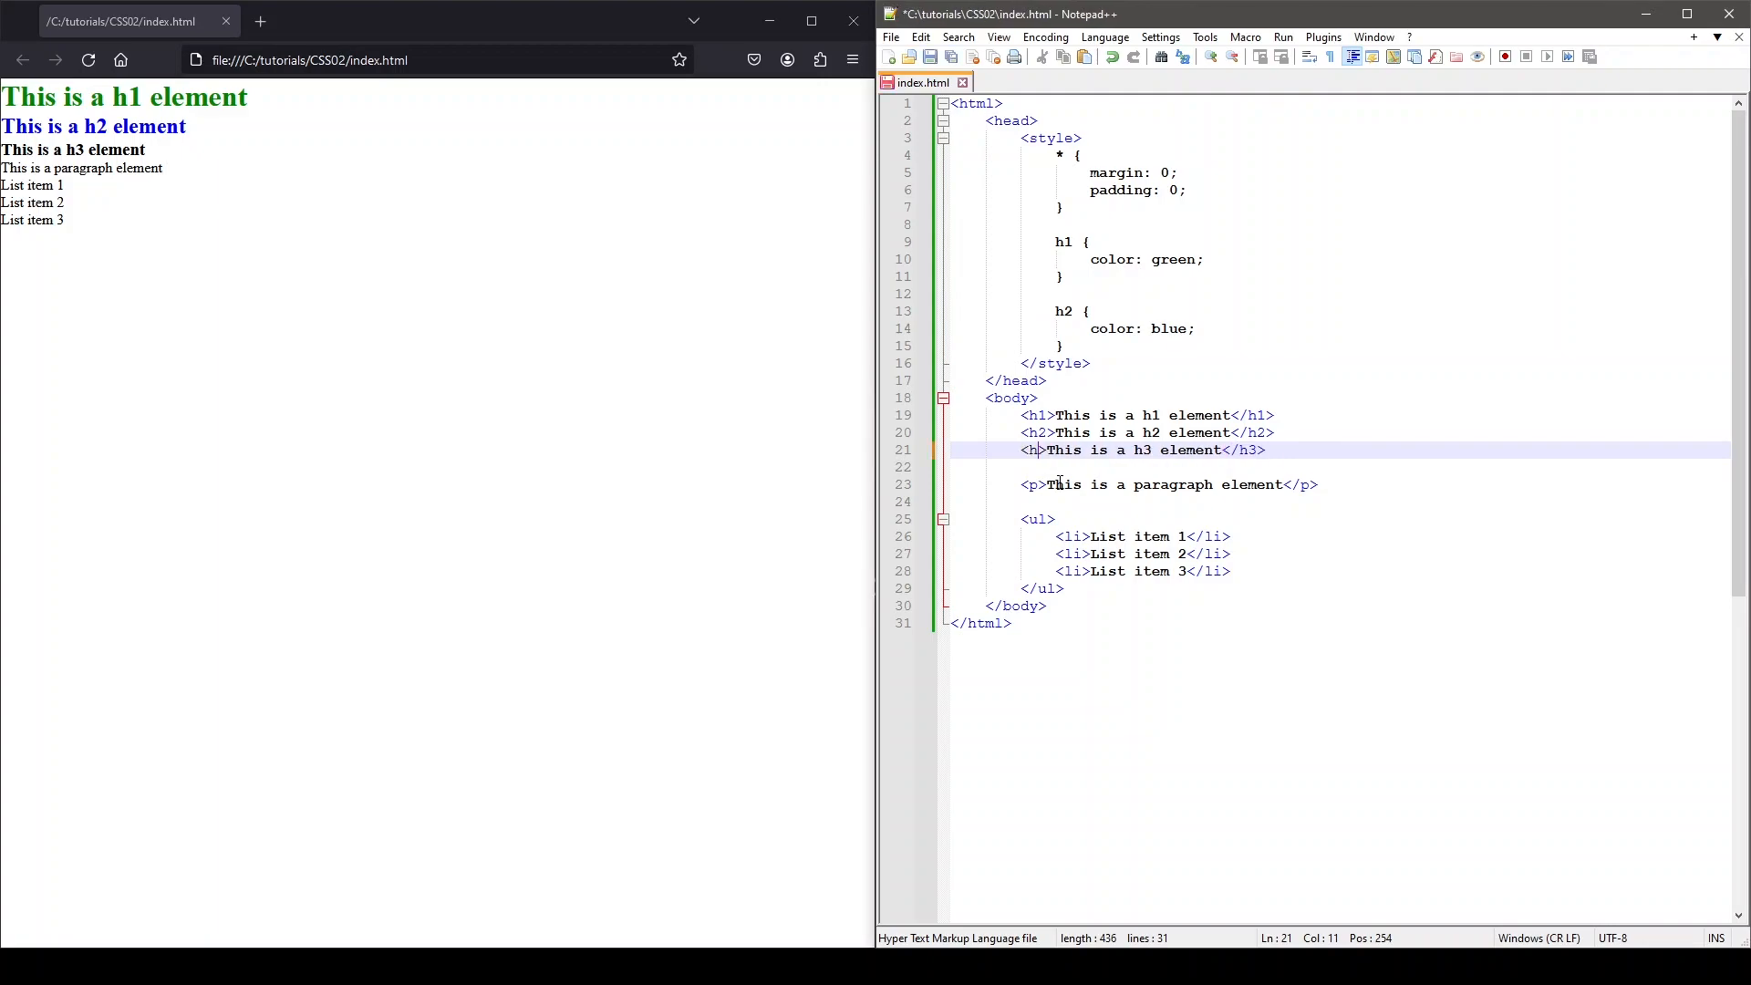
Retag the third heading from h3 to h1, then to h2.
text(1)
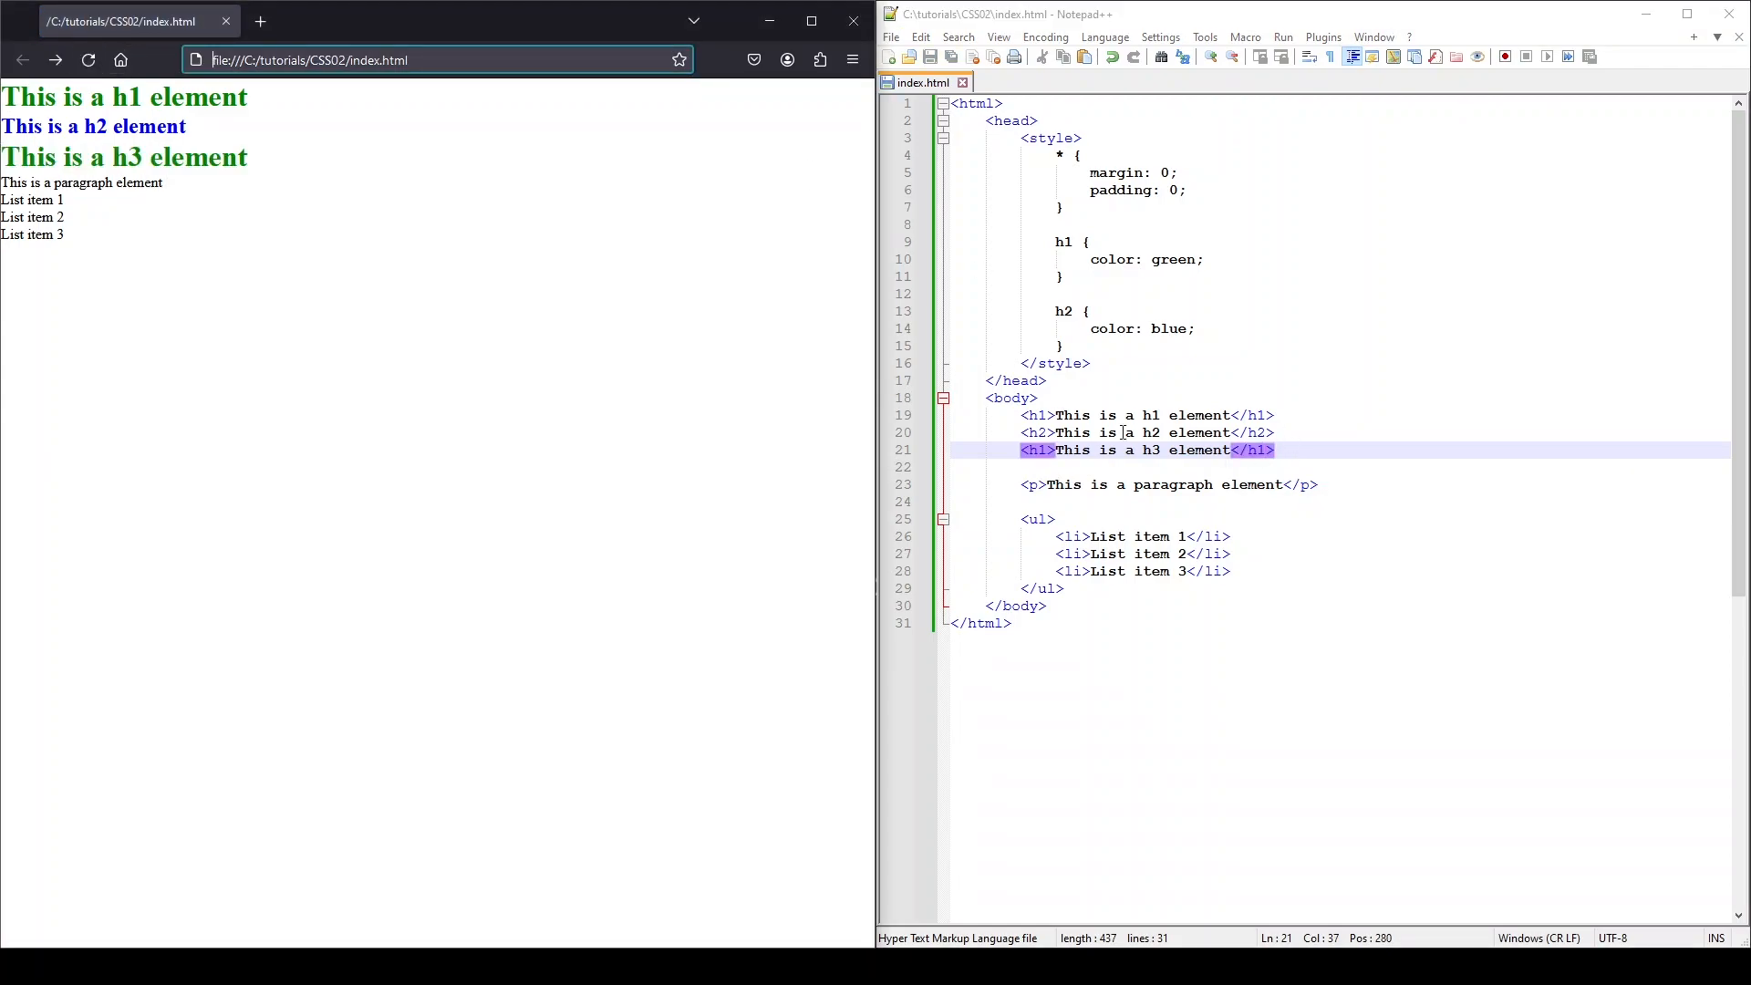
text(2)
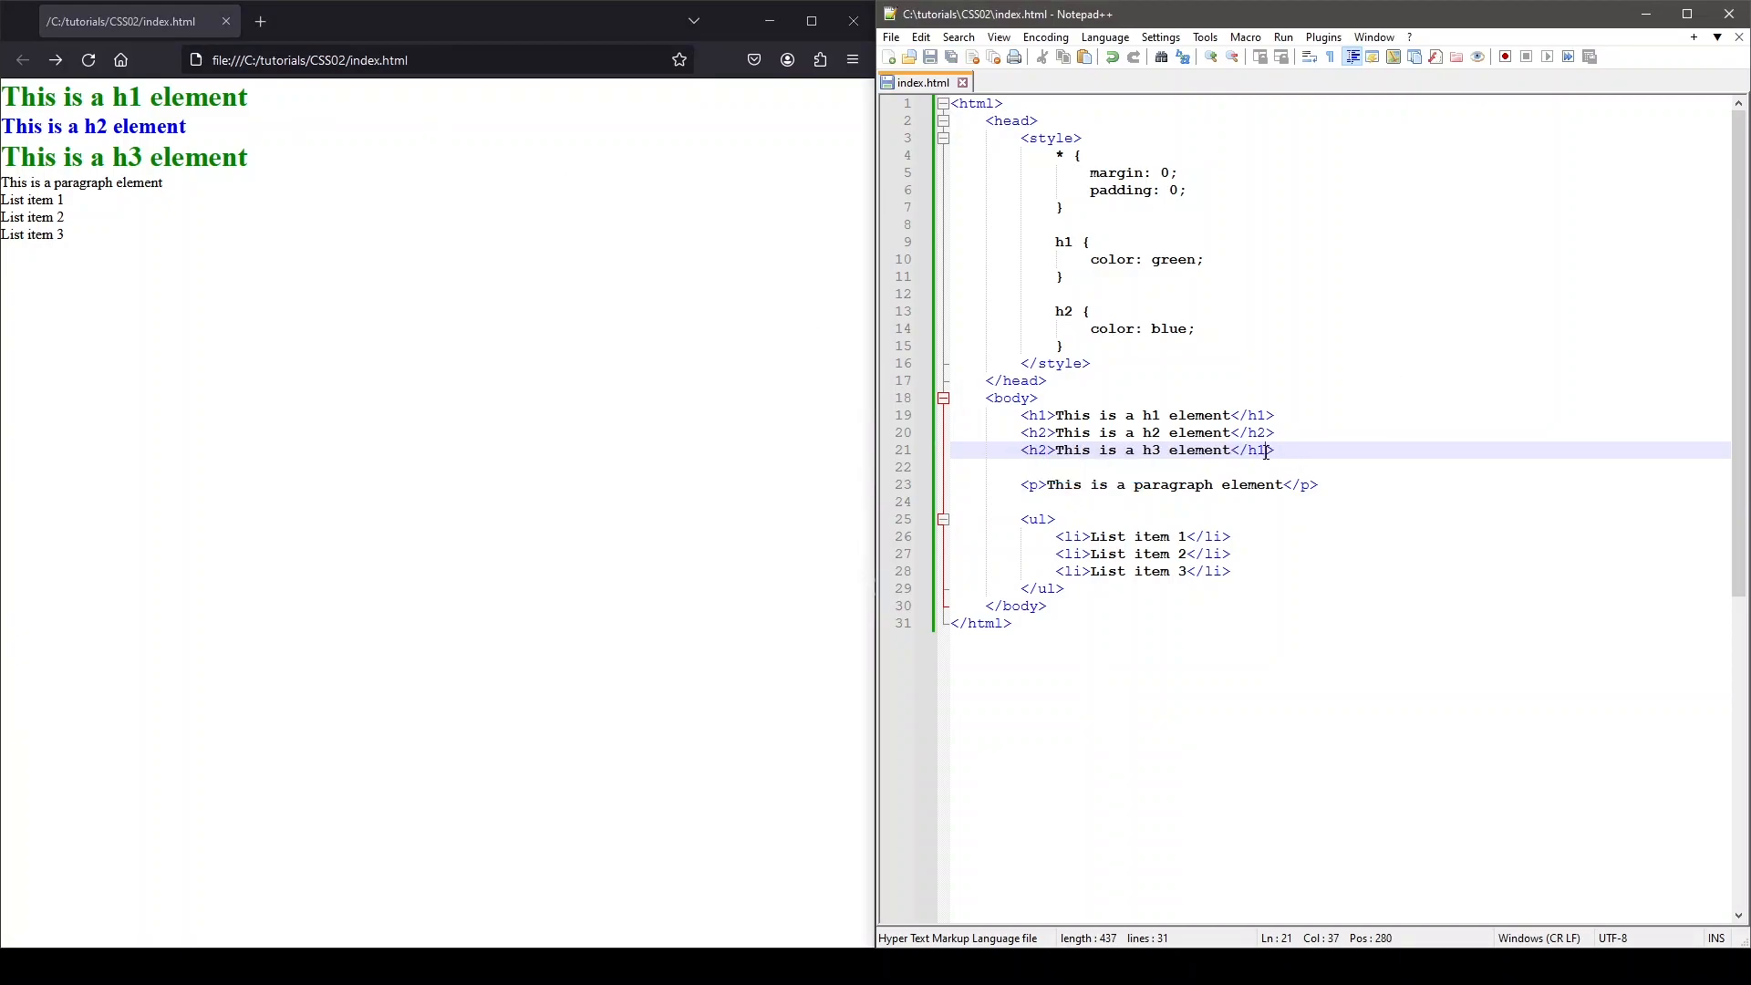
text(h2)
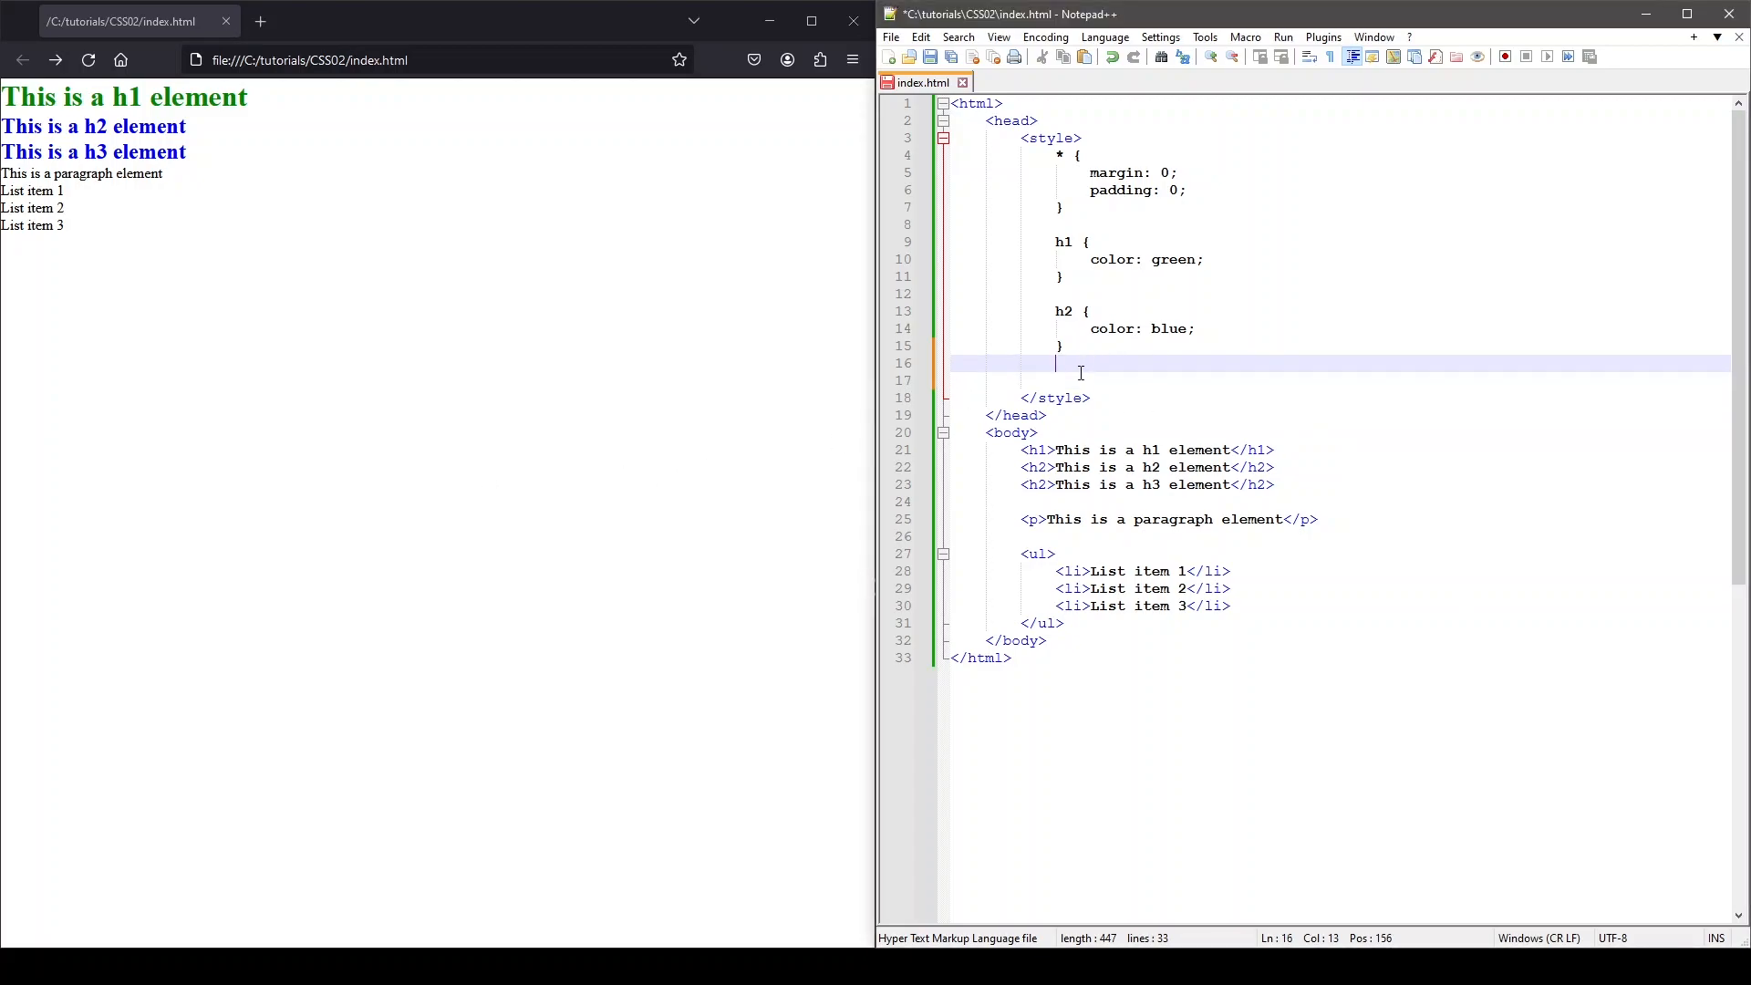
Write a p rule with font-style: italic.
text(p)
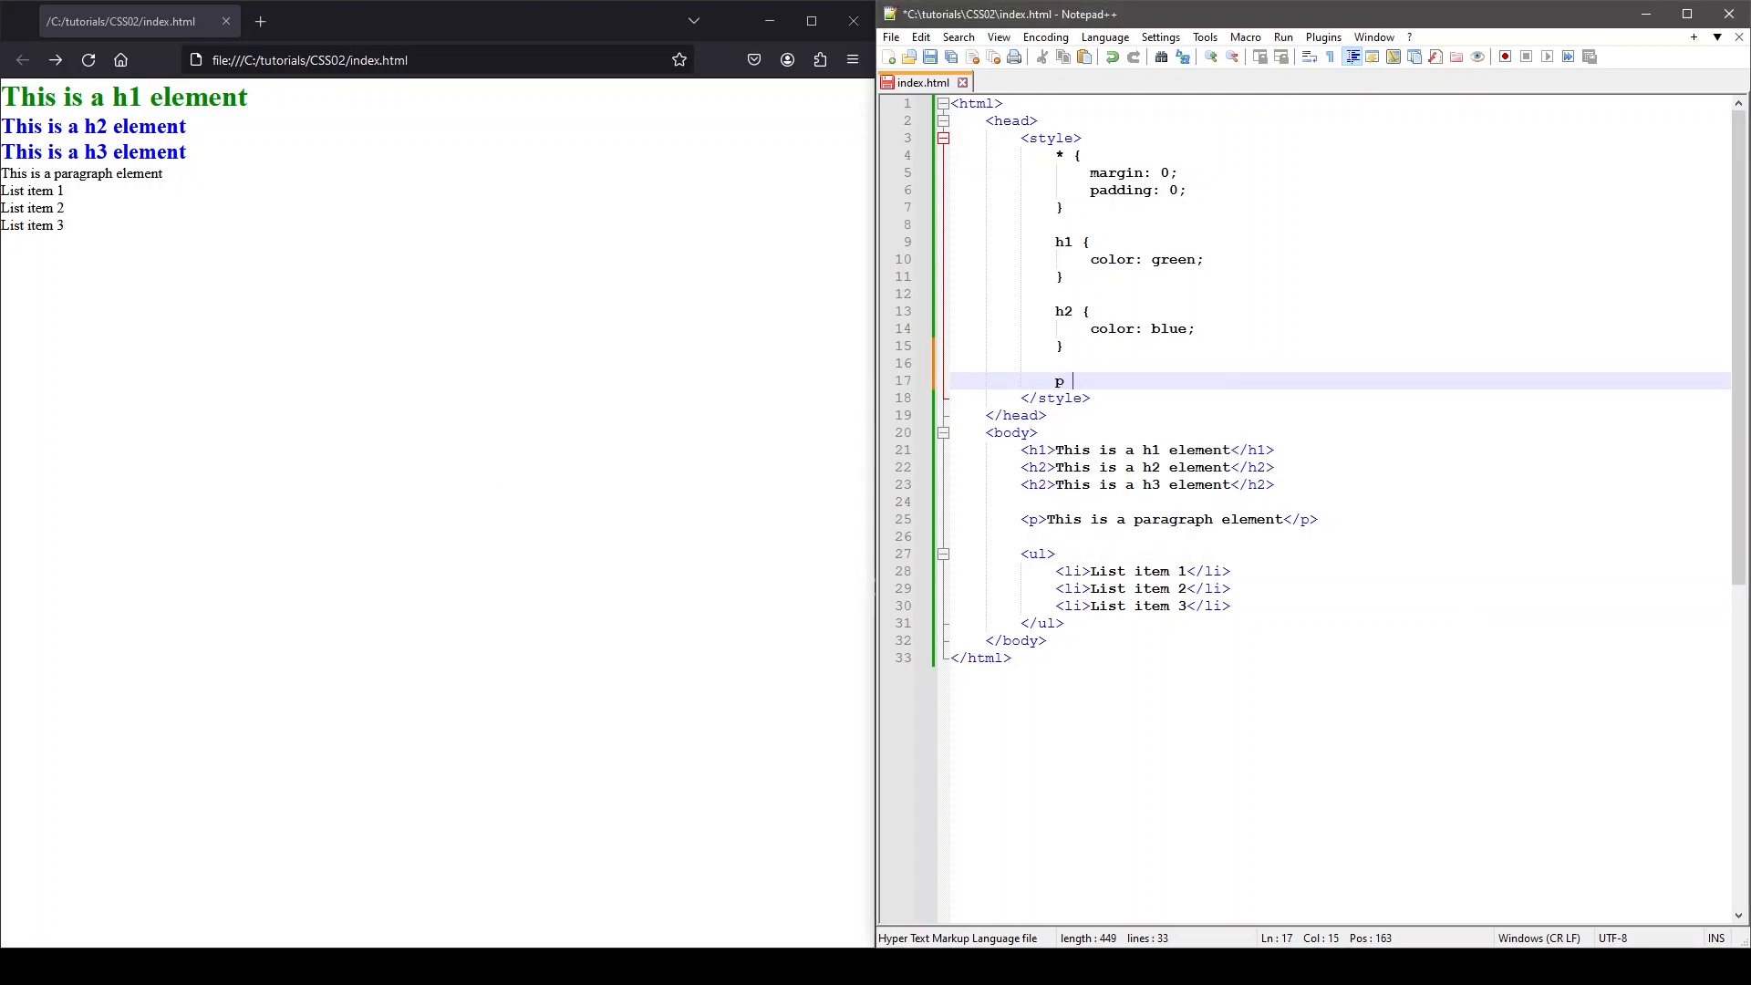
text({)
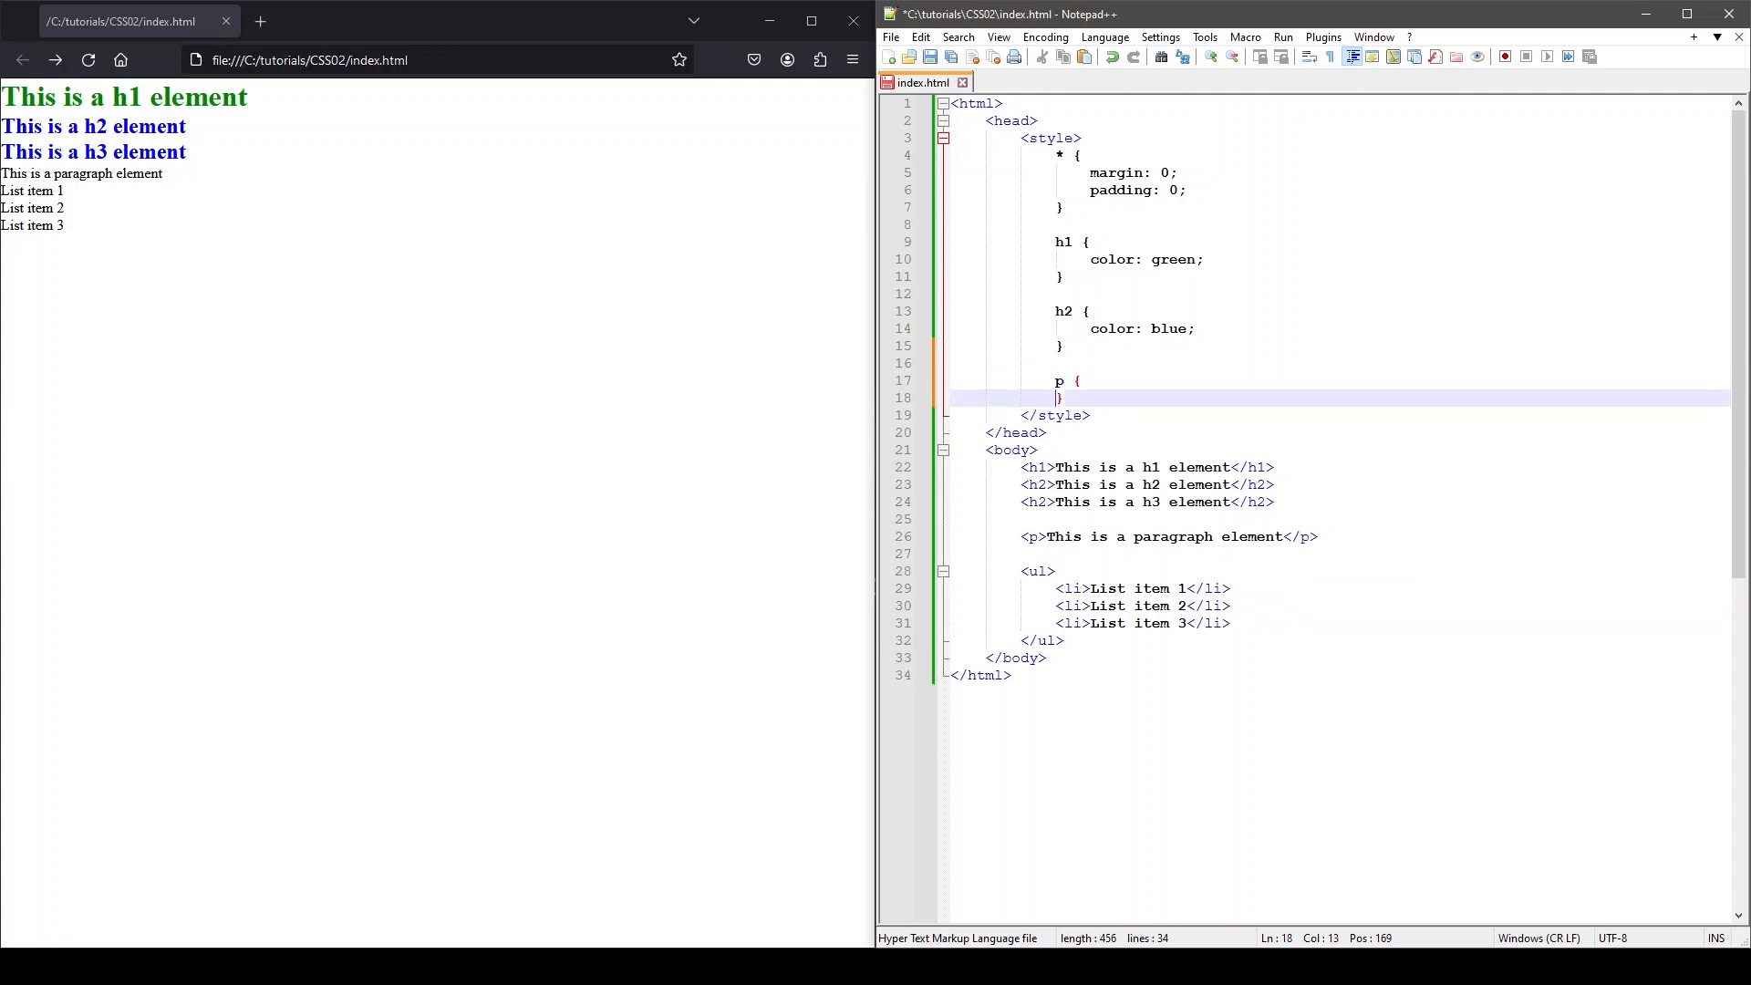
text(font)
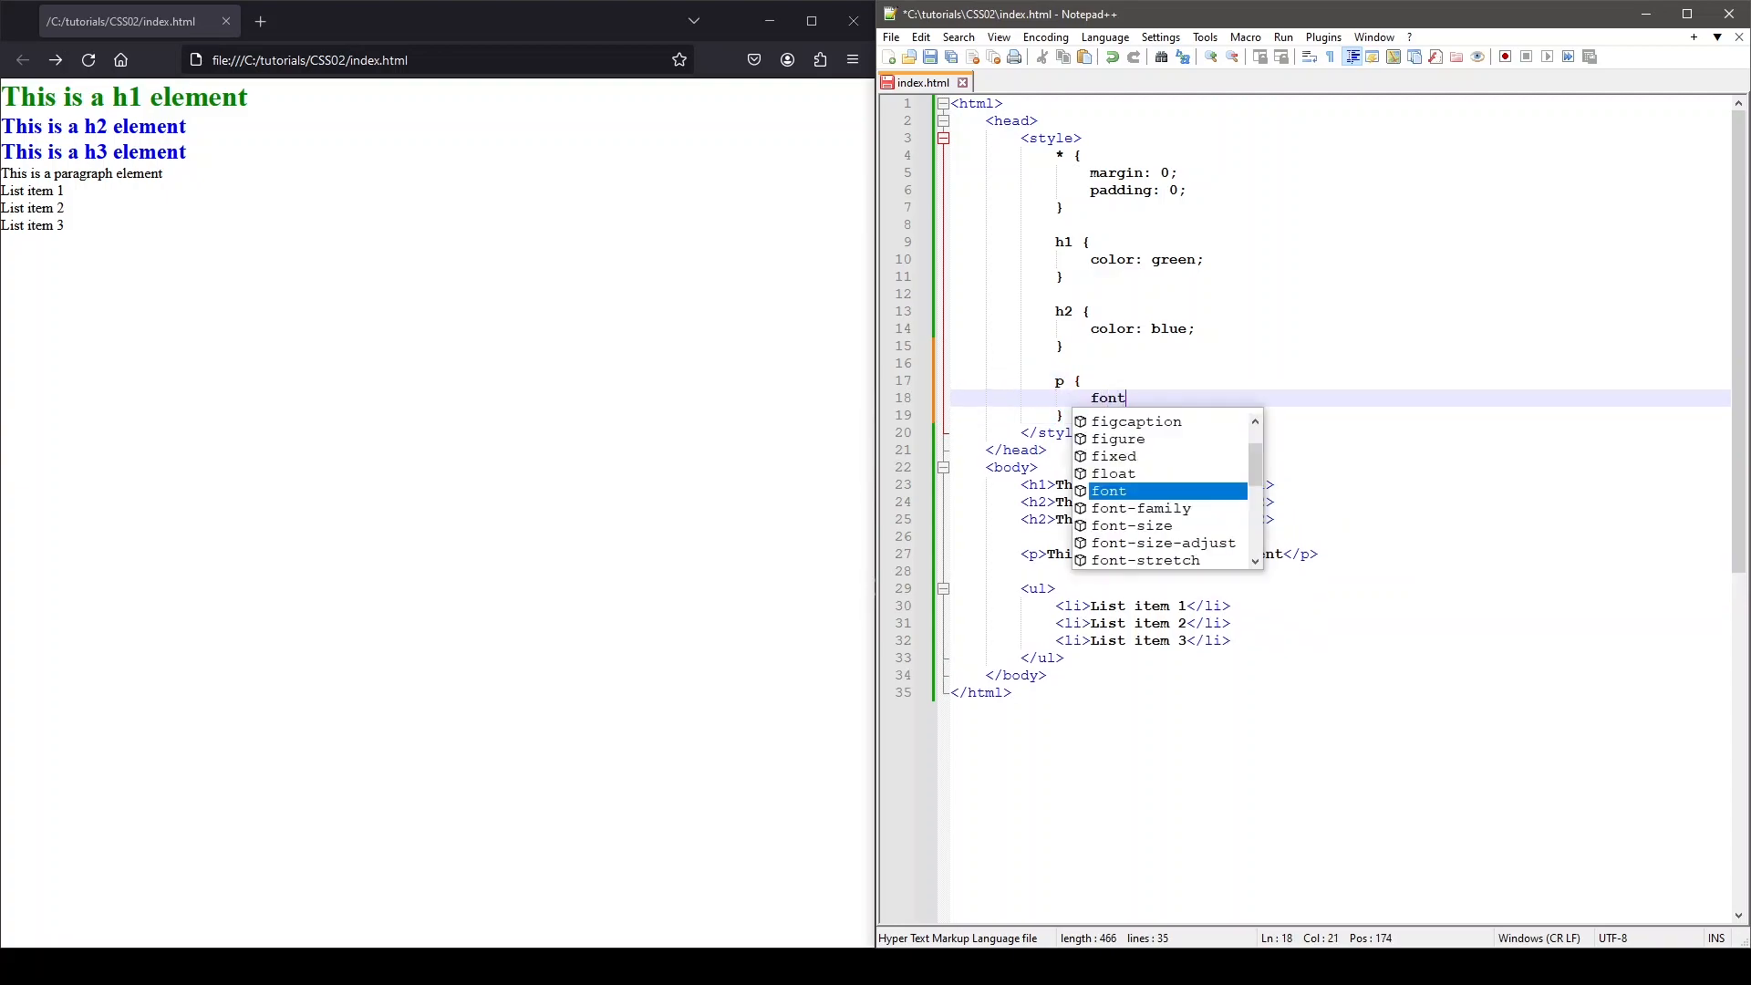
text(-style: itali)
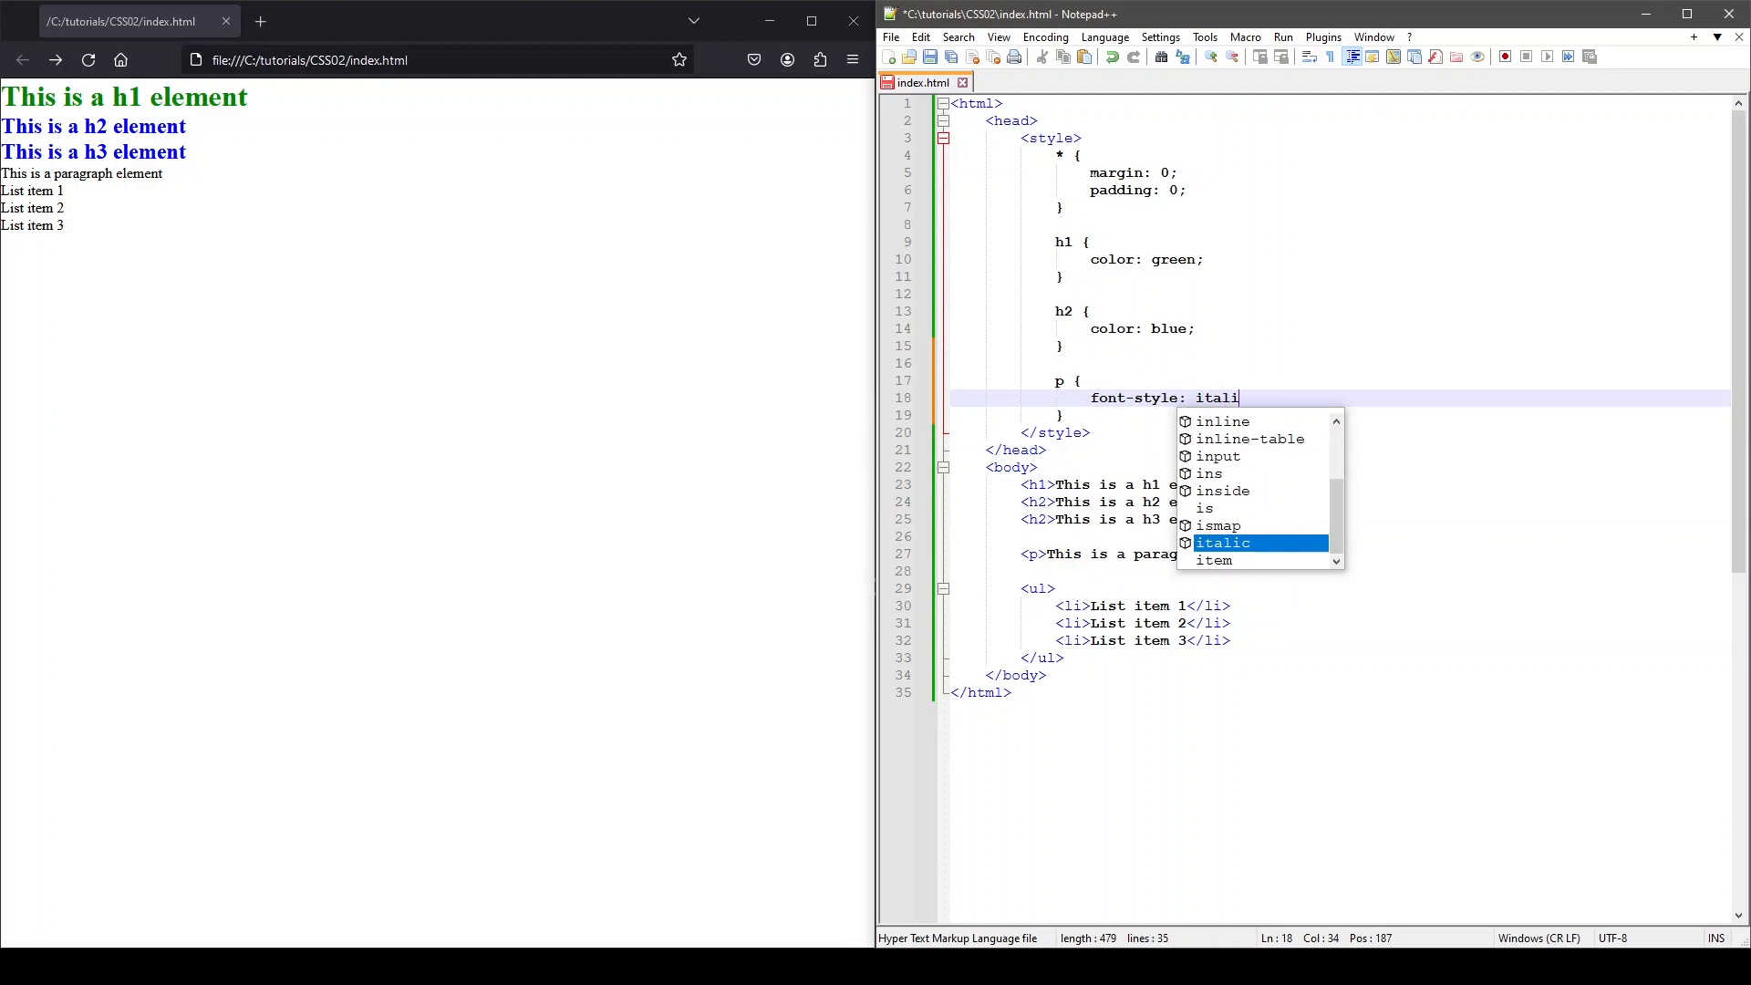
Add an li rule with font-weight: bold and reload the preview.
key(enter)
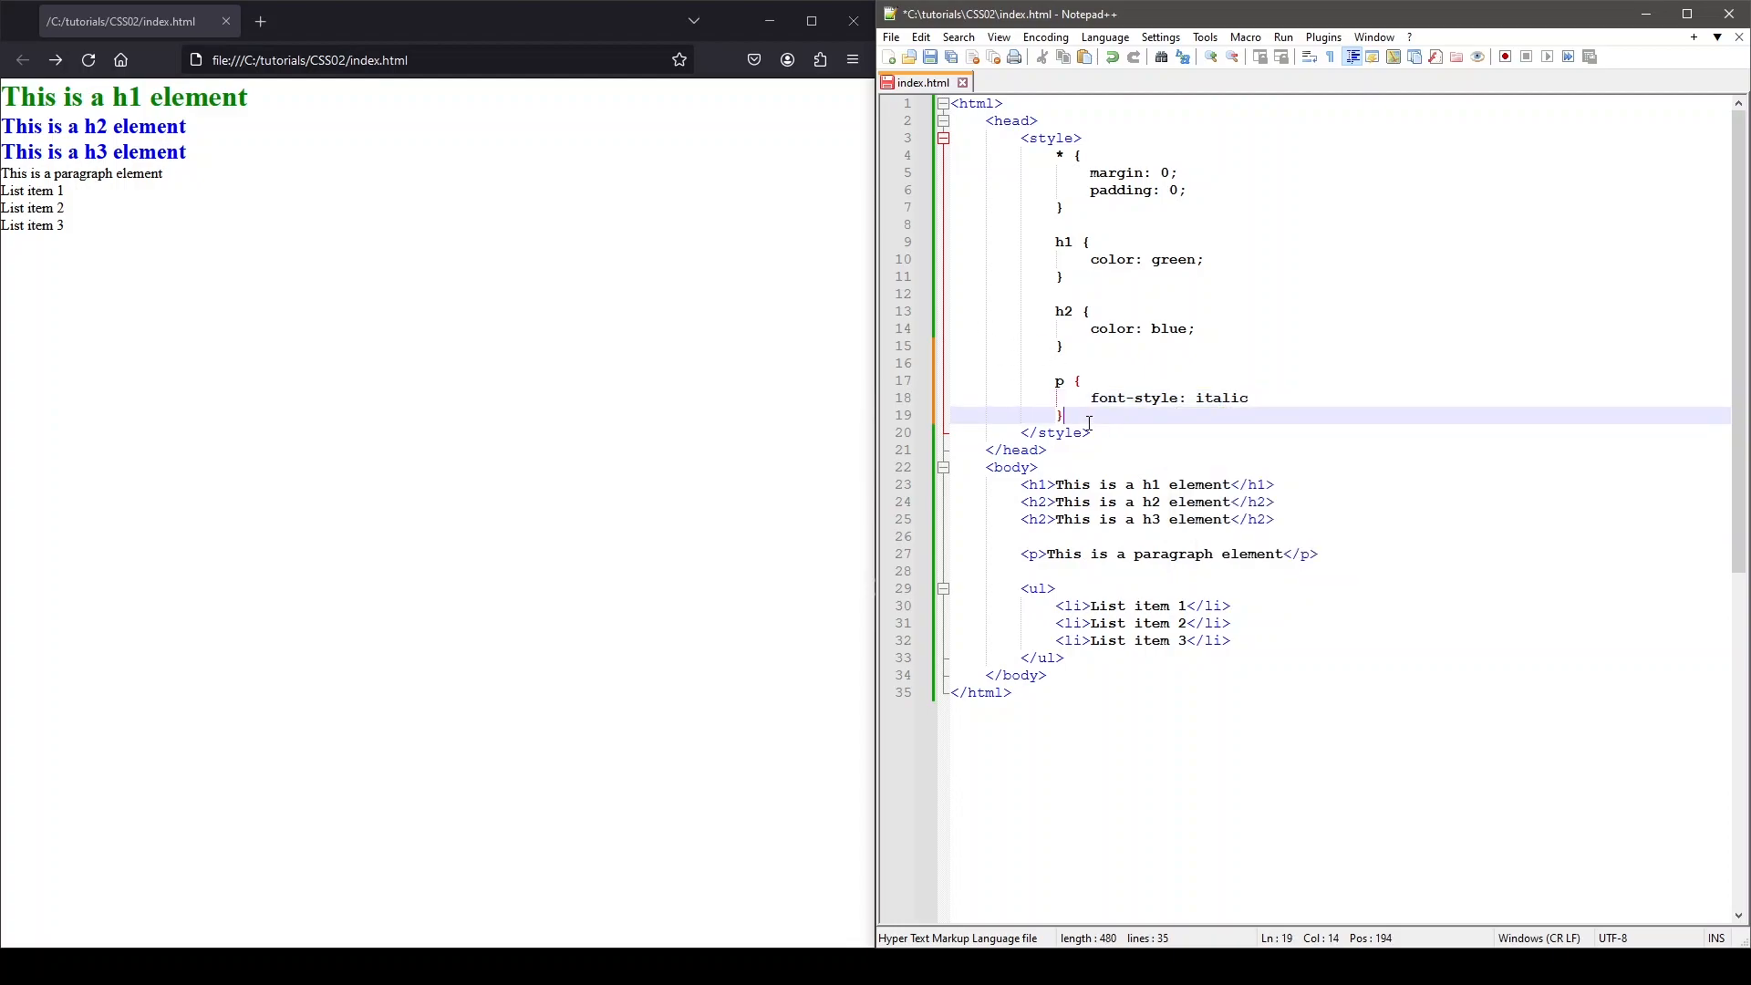
text(li {)
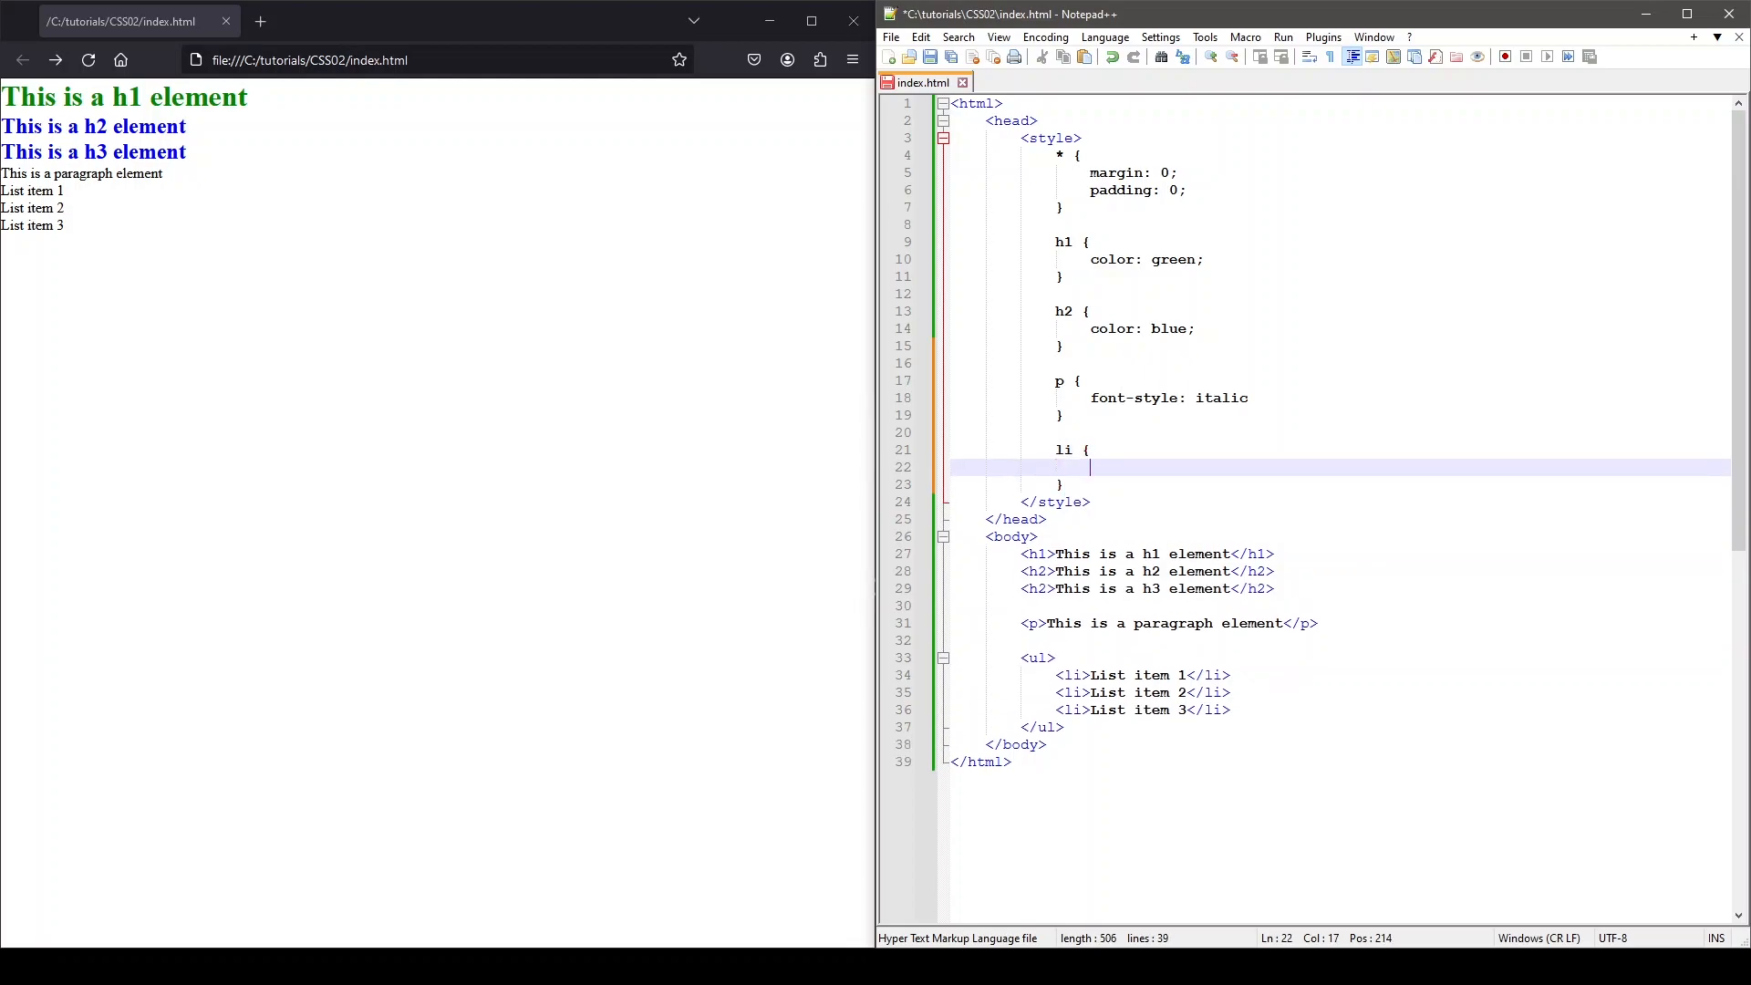
text(font-weight: bo)
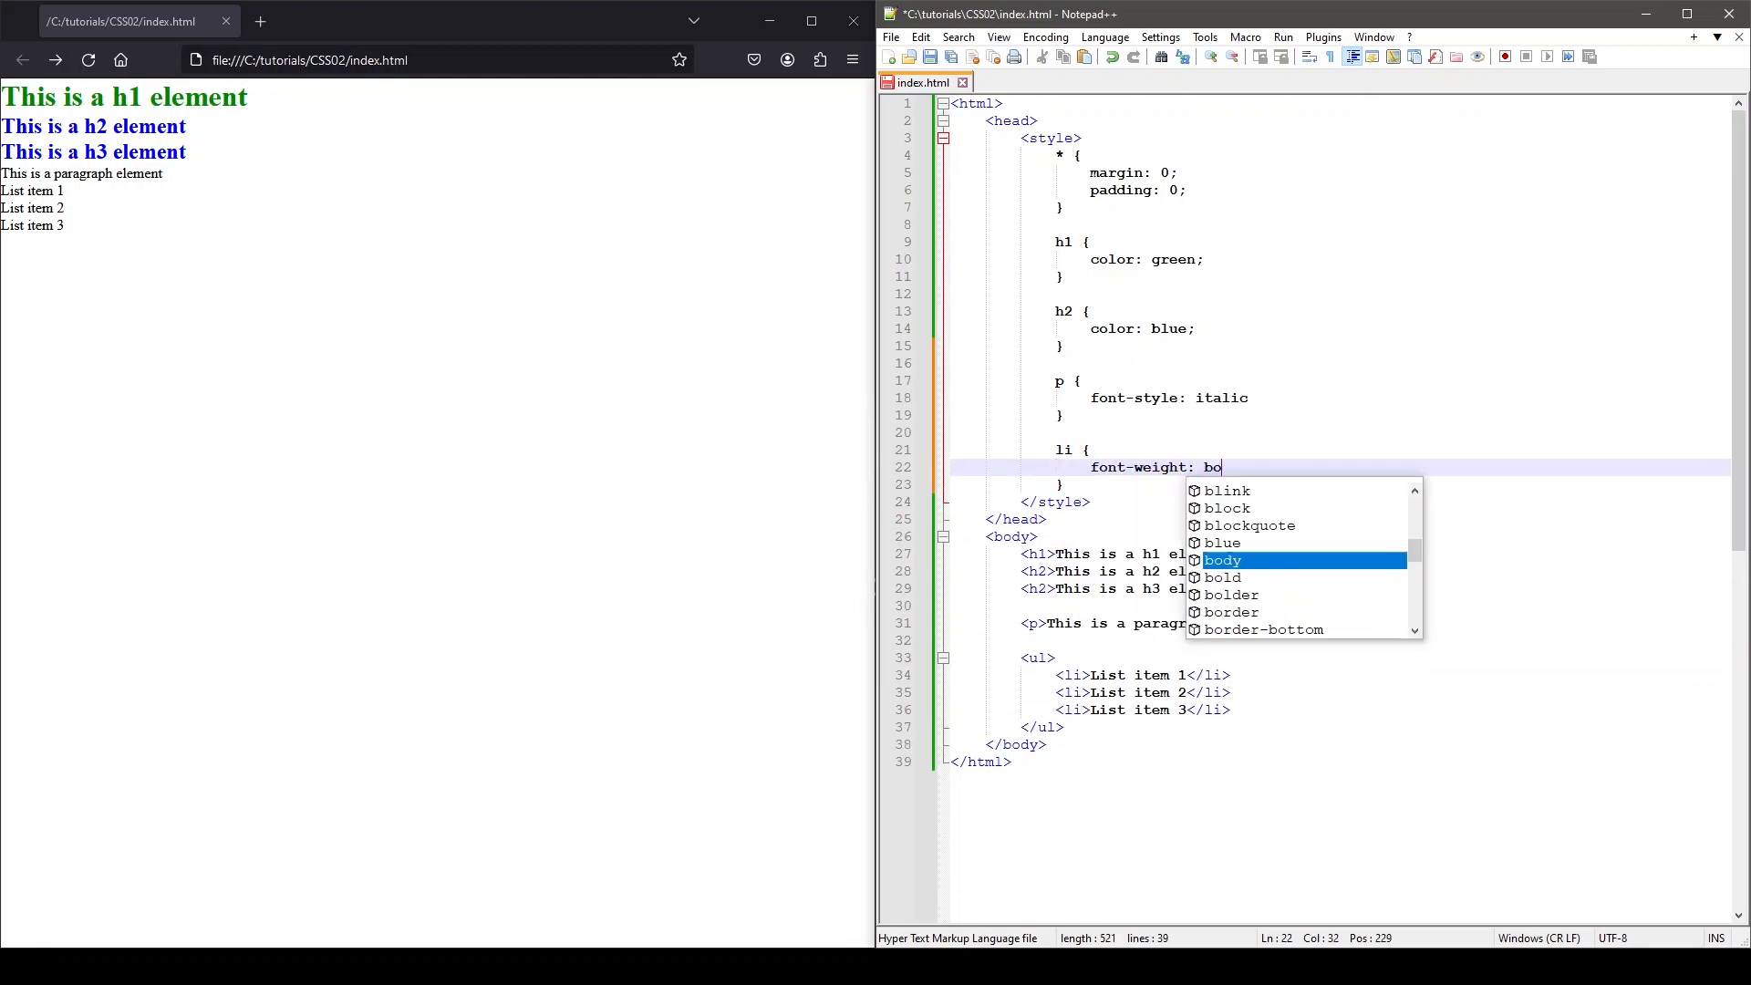
text(ld;)
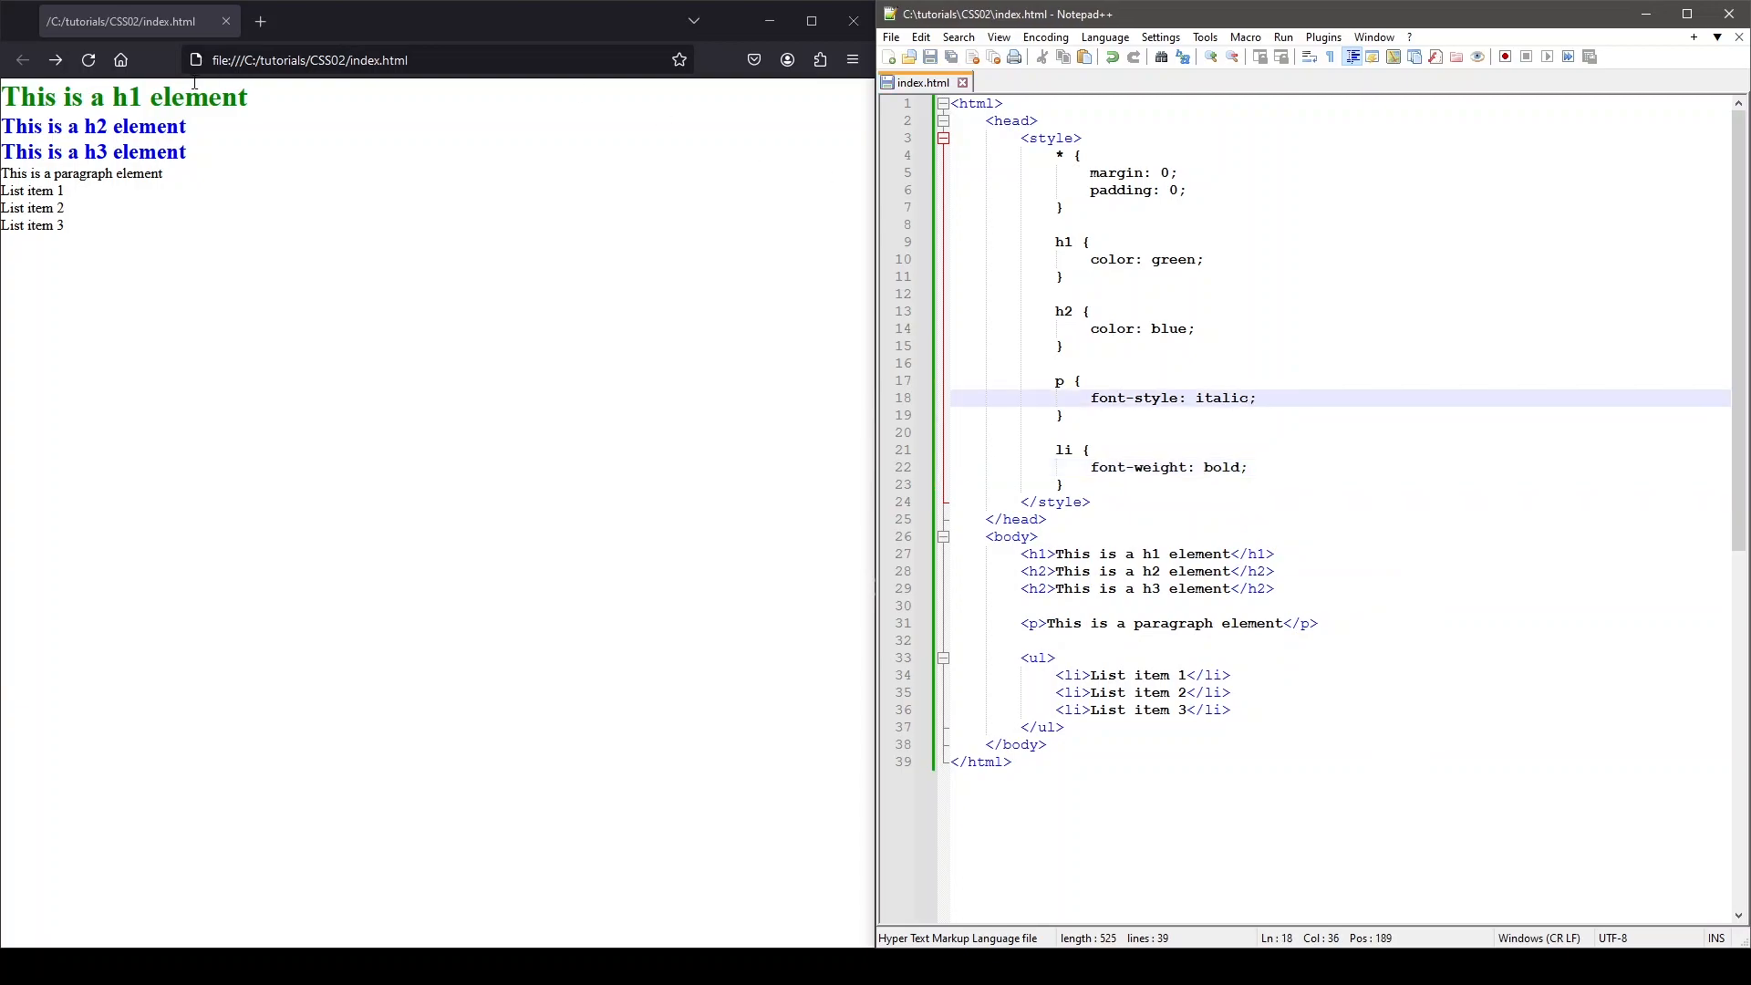
click(436, 59)
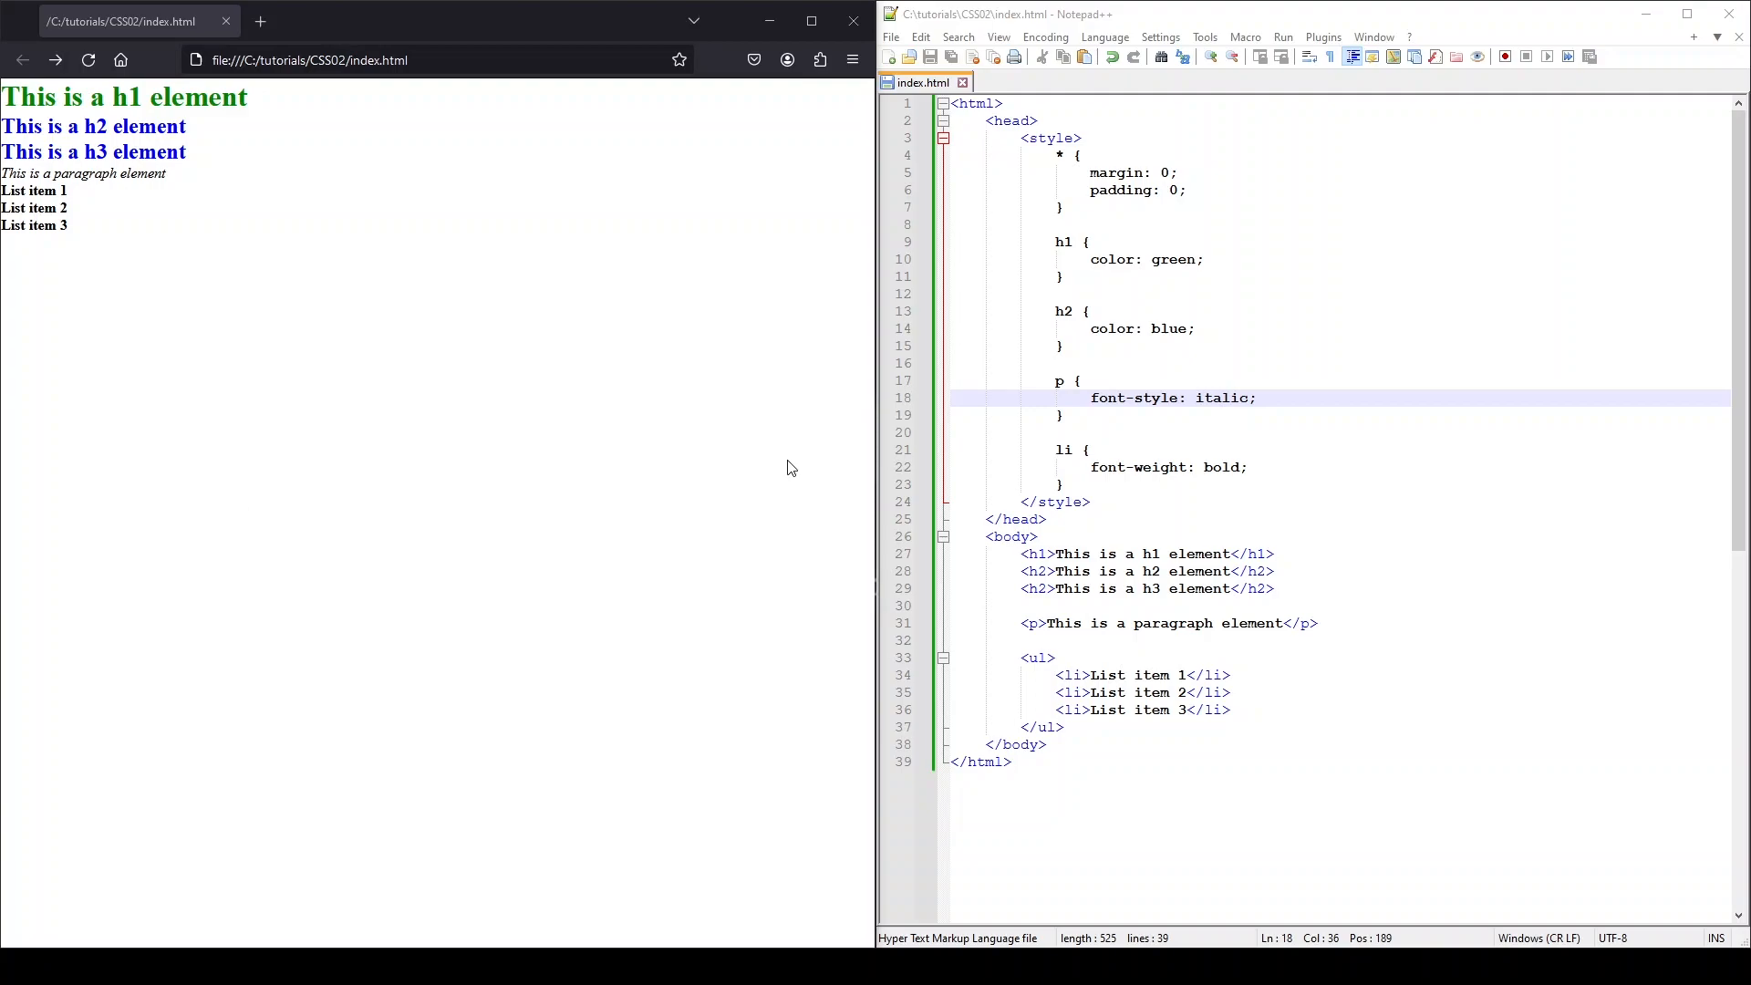
Add a grouped h1, h2, p rule with font-family: monospace, then save and reload.
key(Enter)
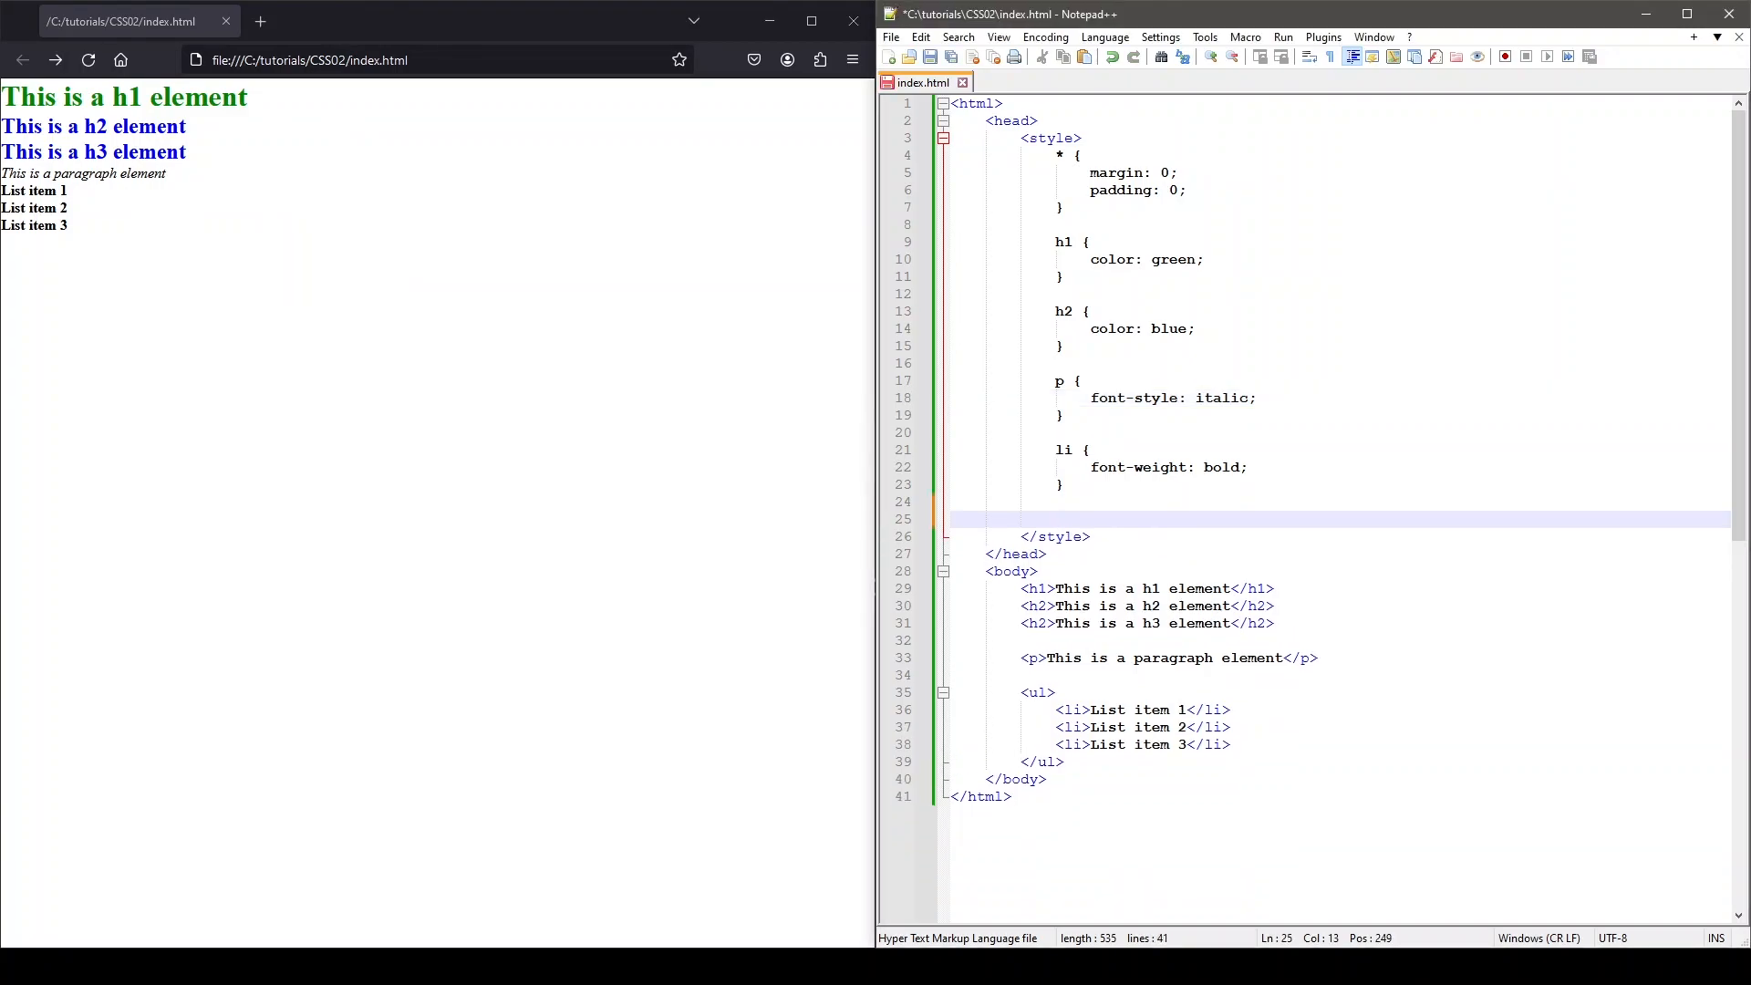
text(h1,)
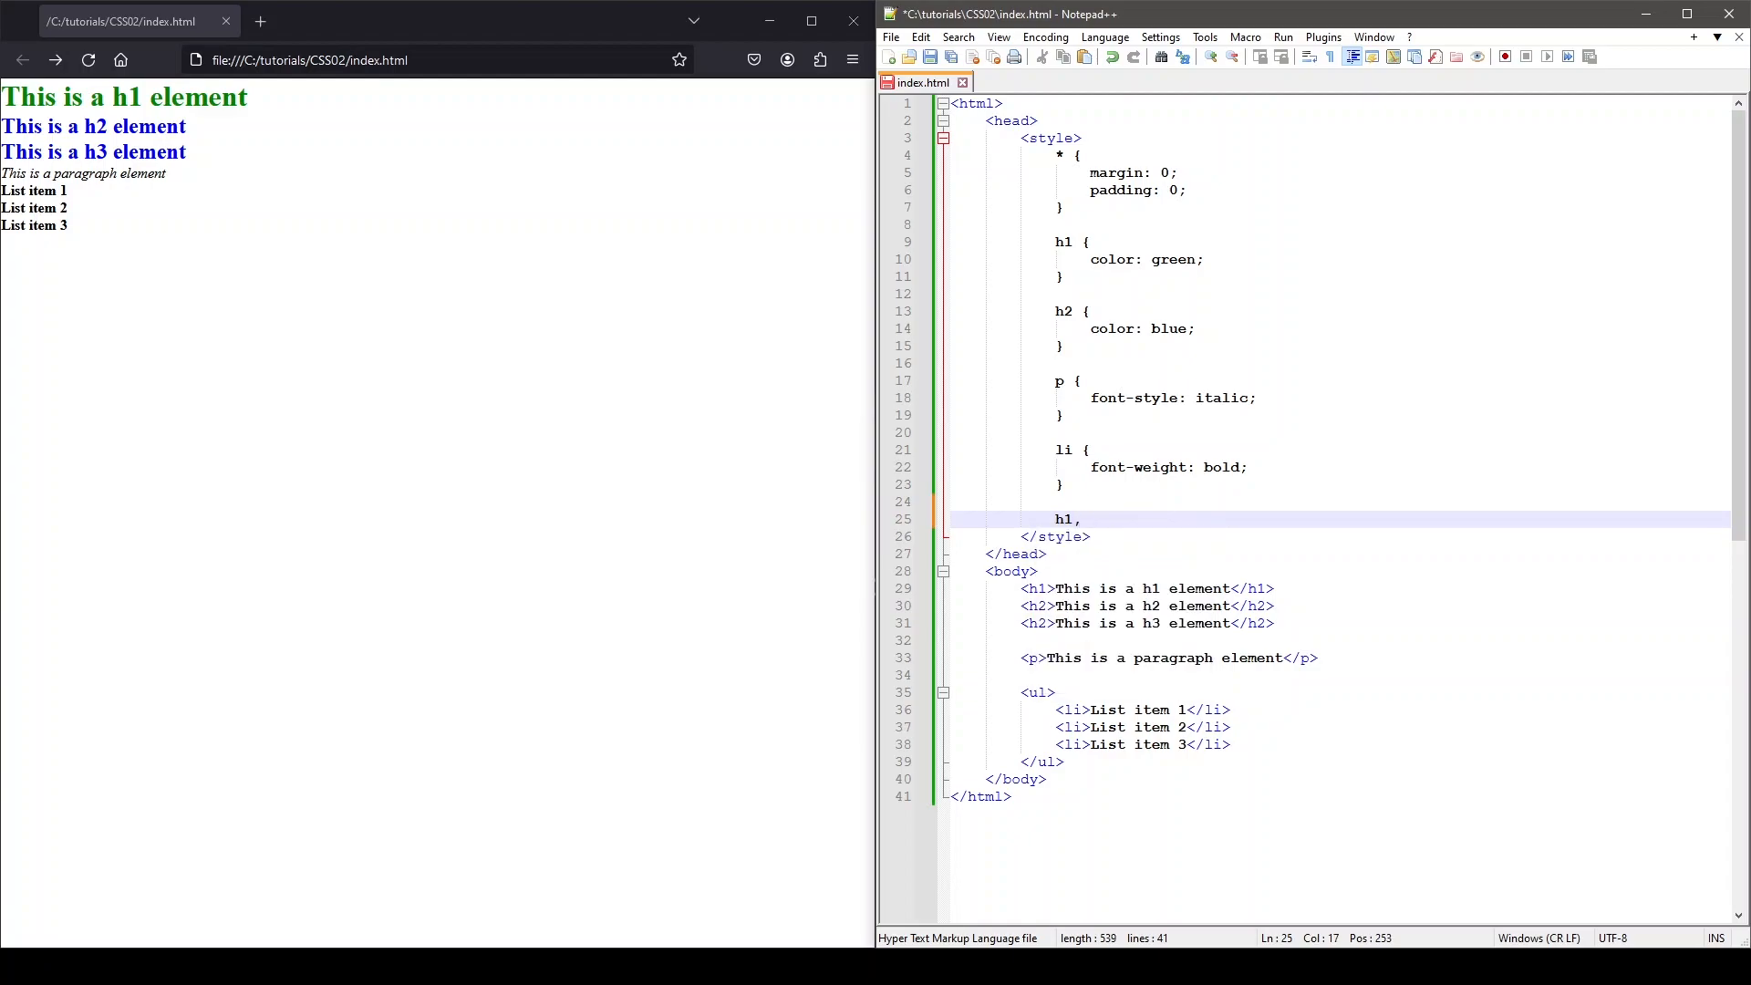
text(h2)
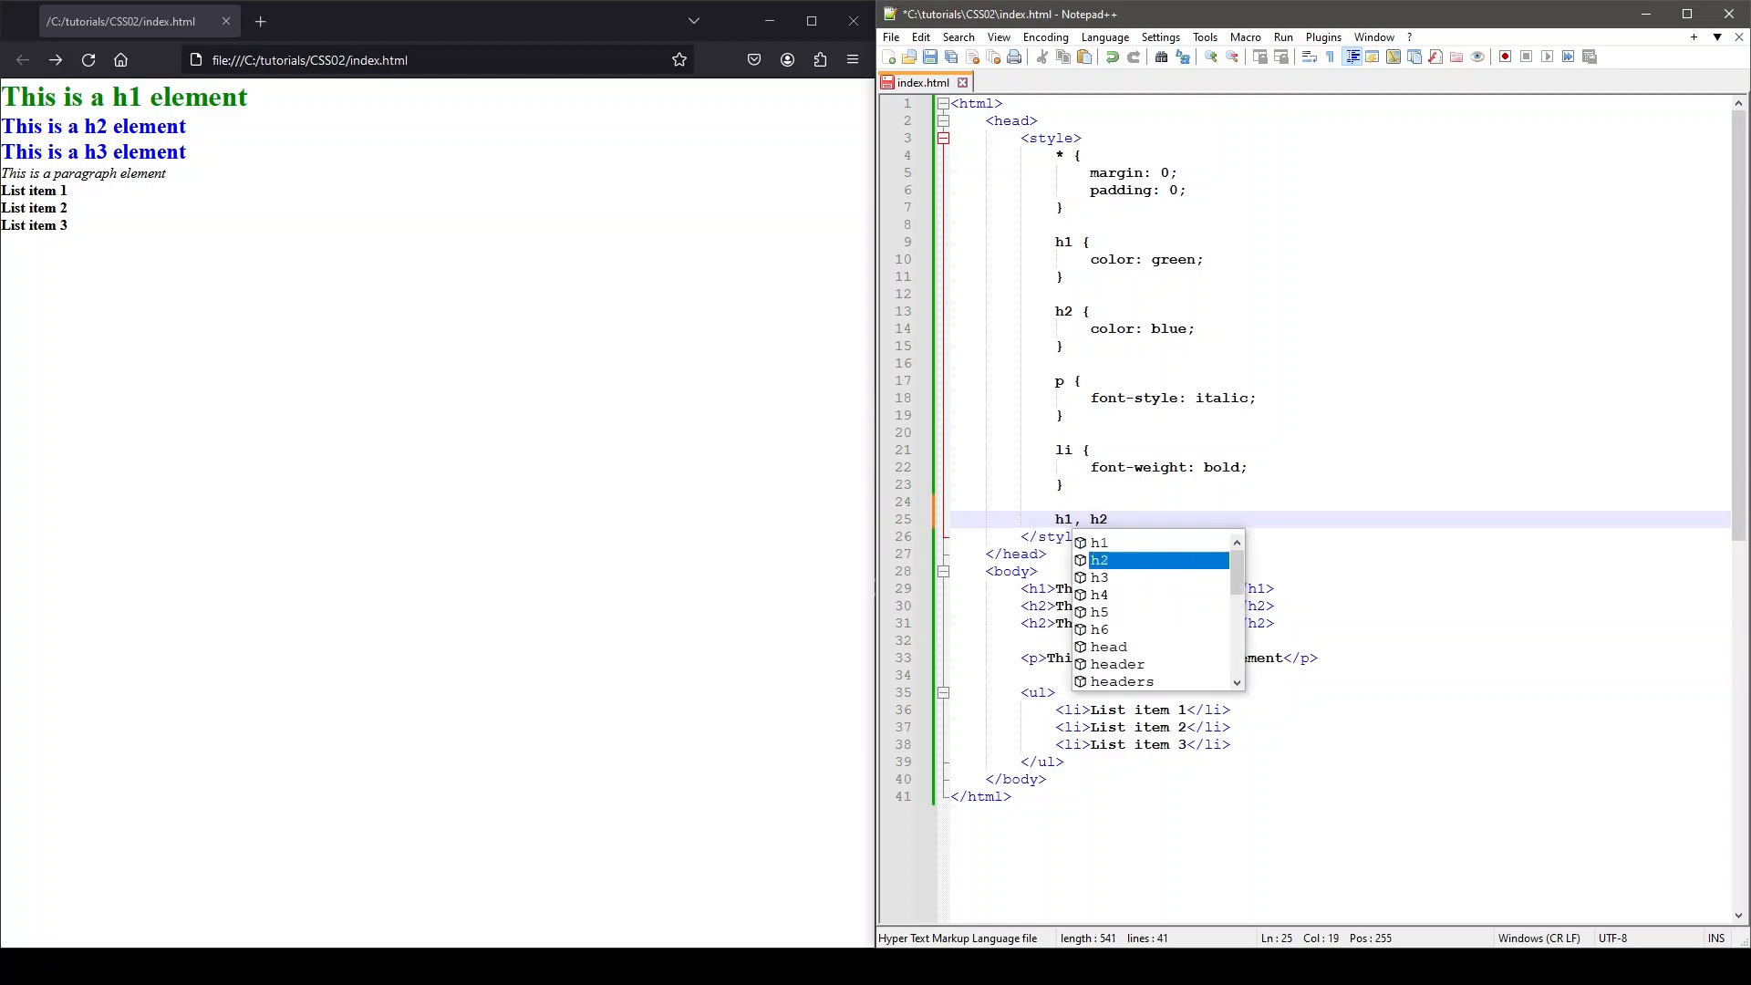
text(,)
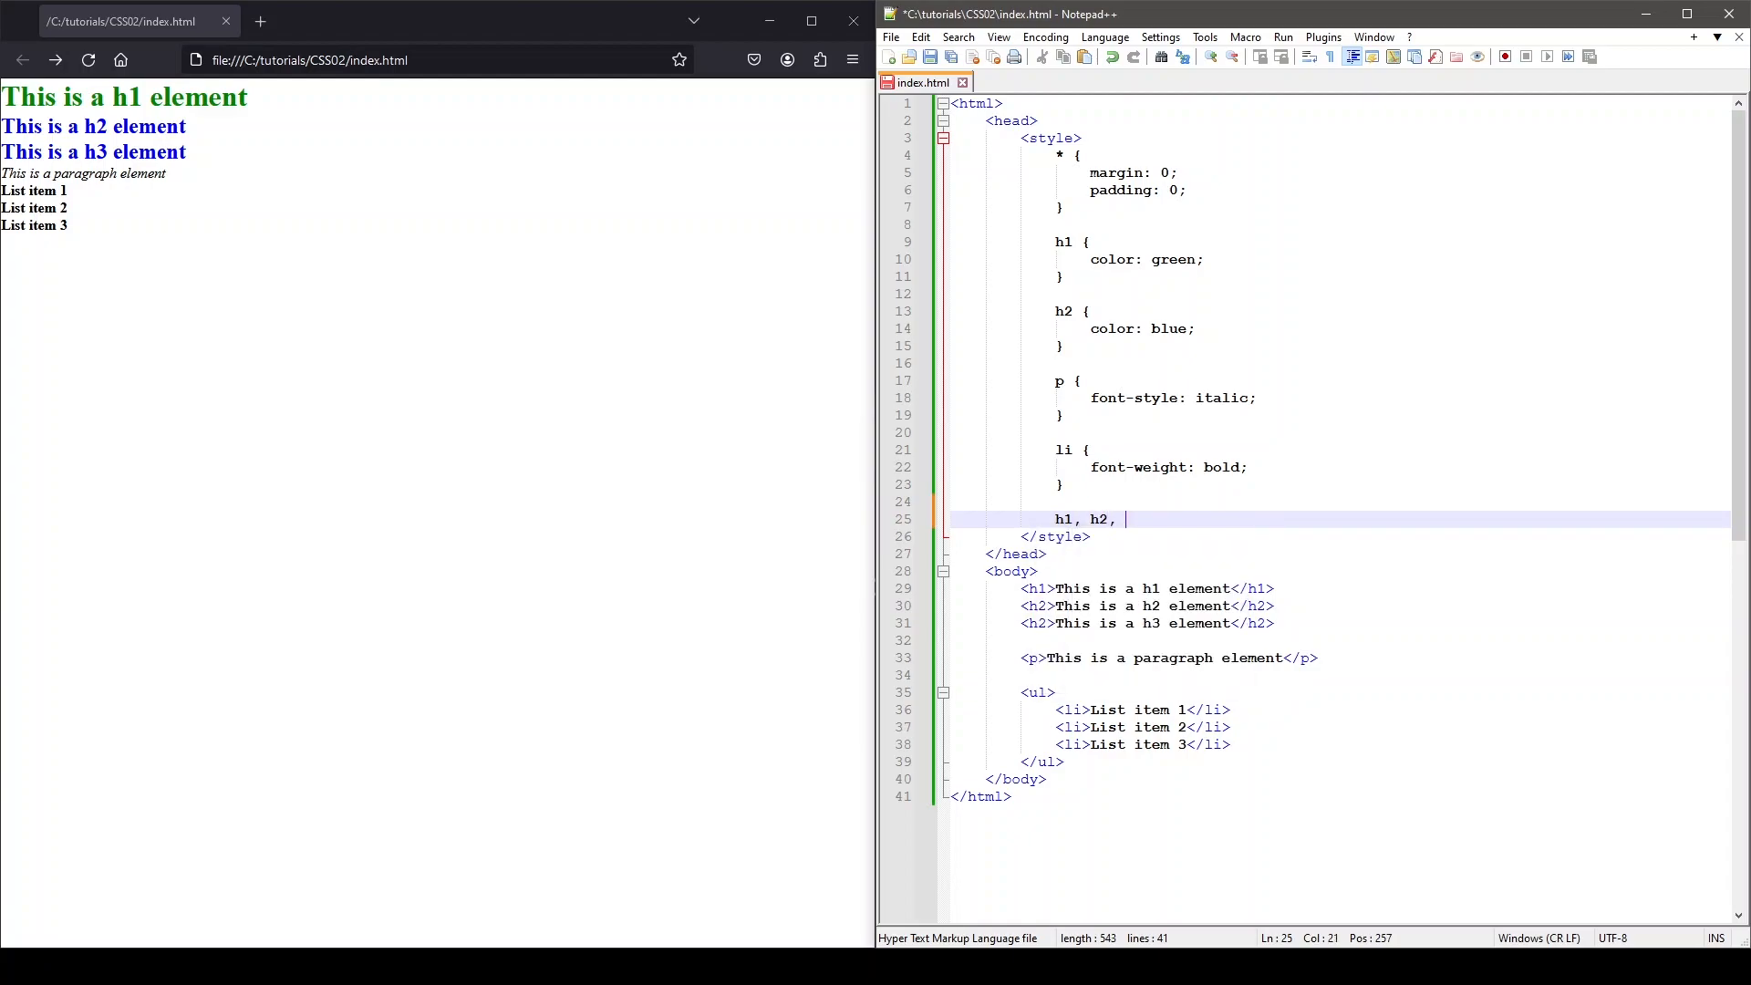
text(p {})
text(f)
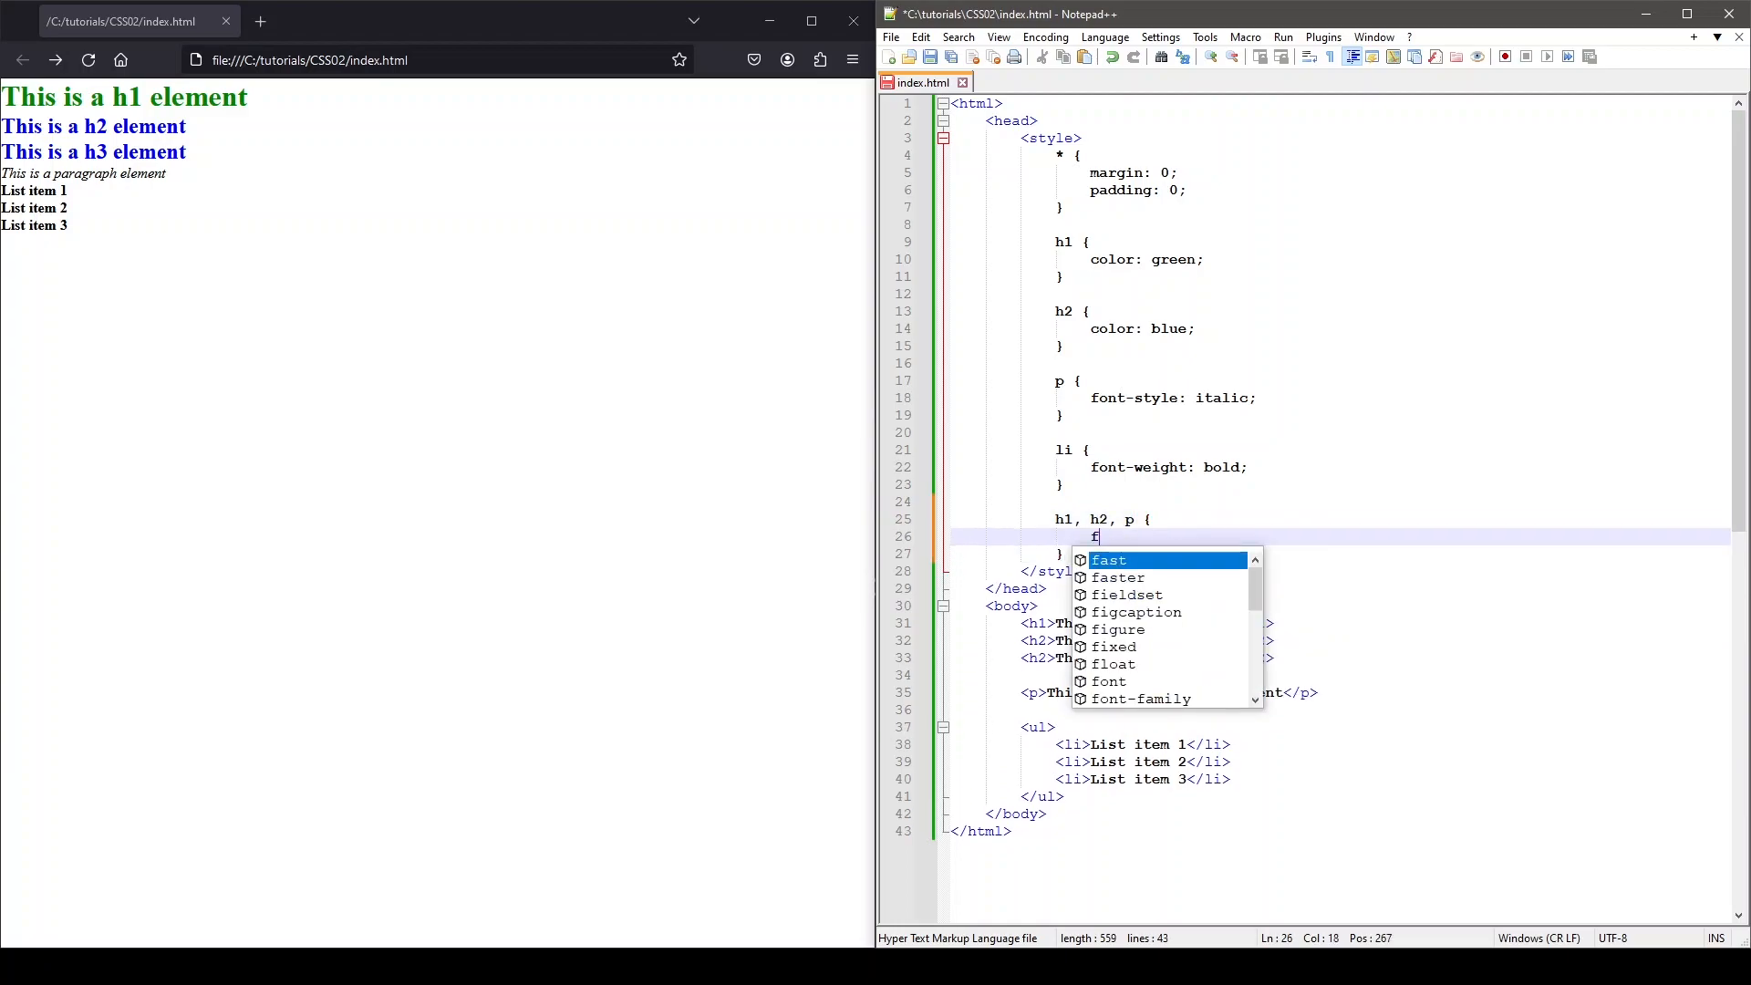
text(ont-family:)
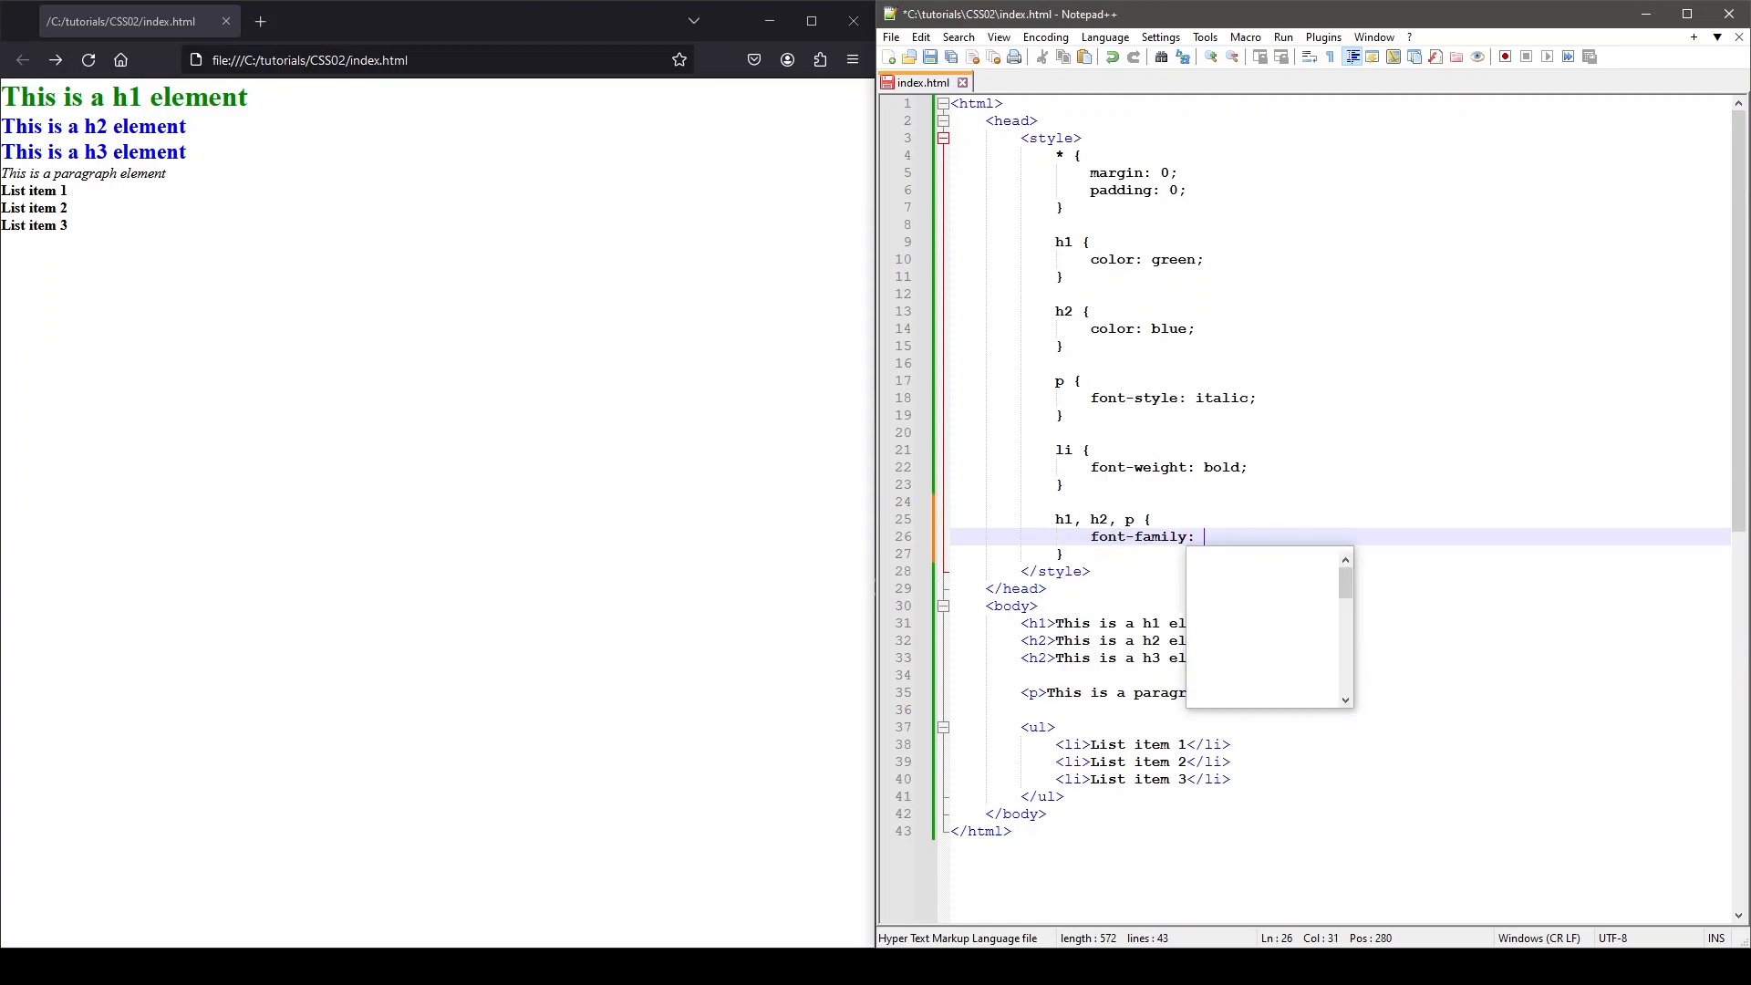
text(monospace;)
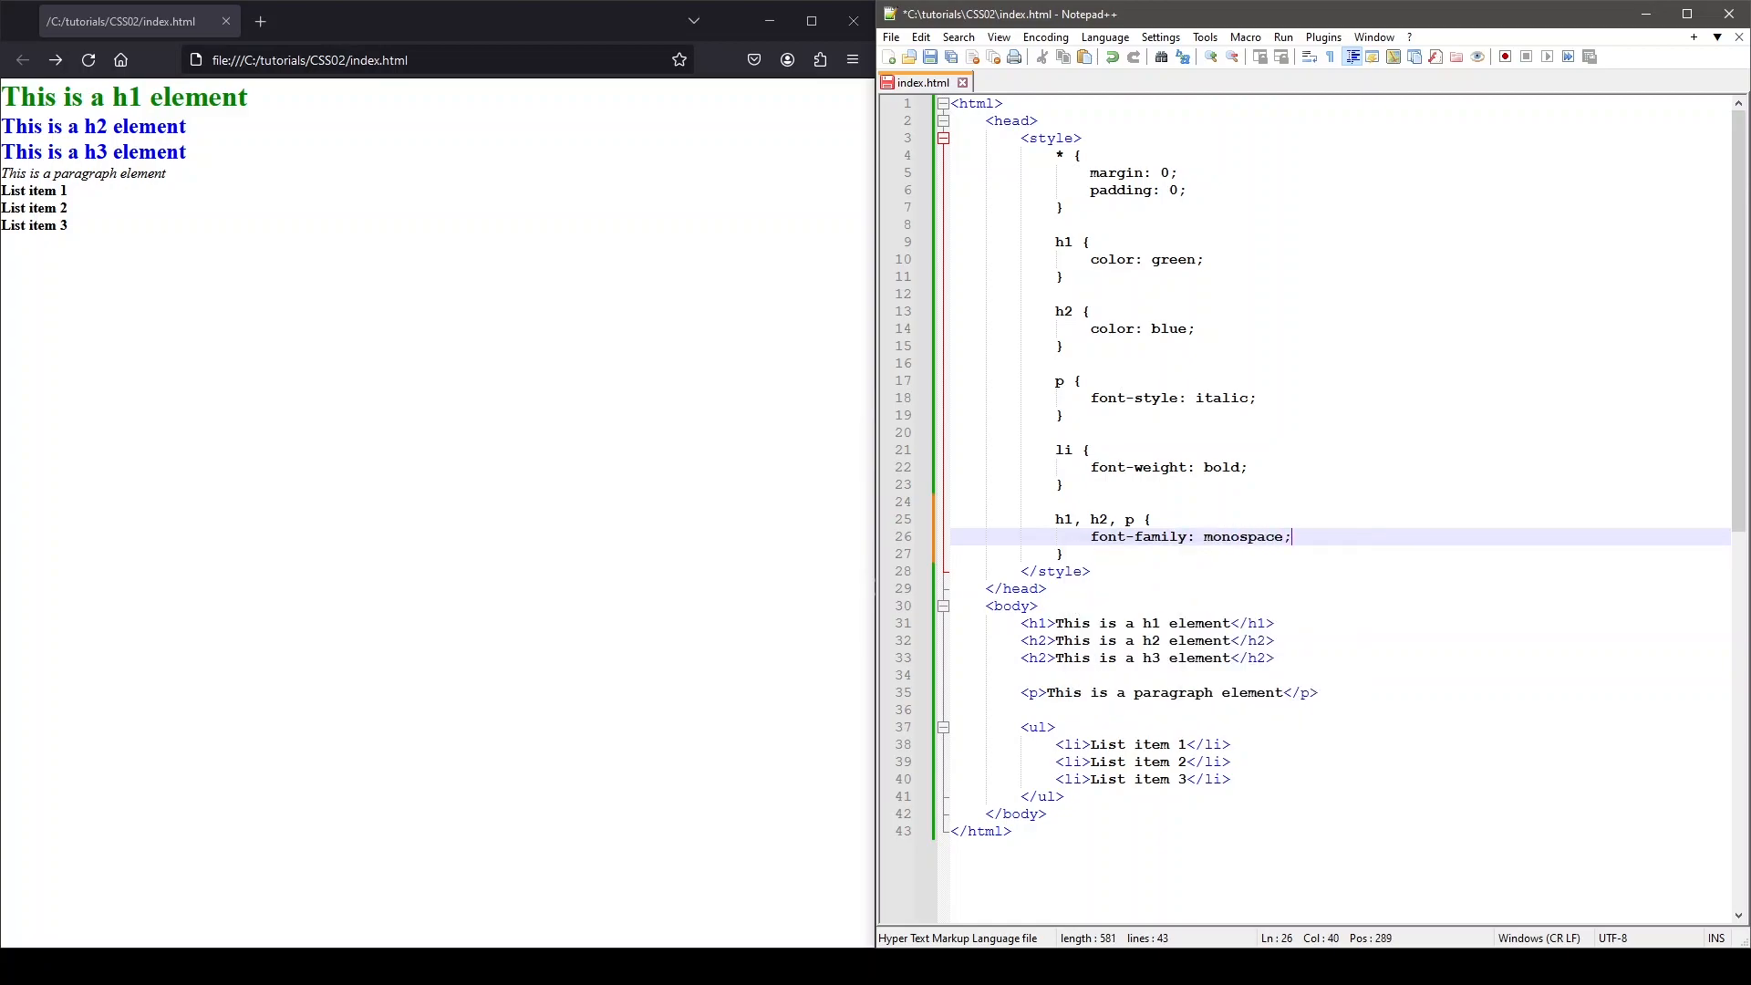
click(89, 60)
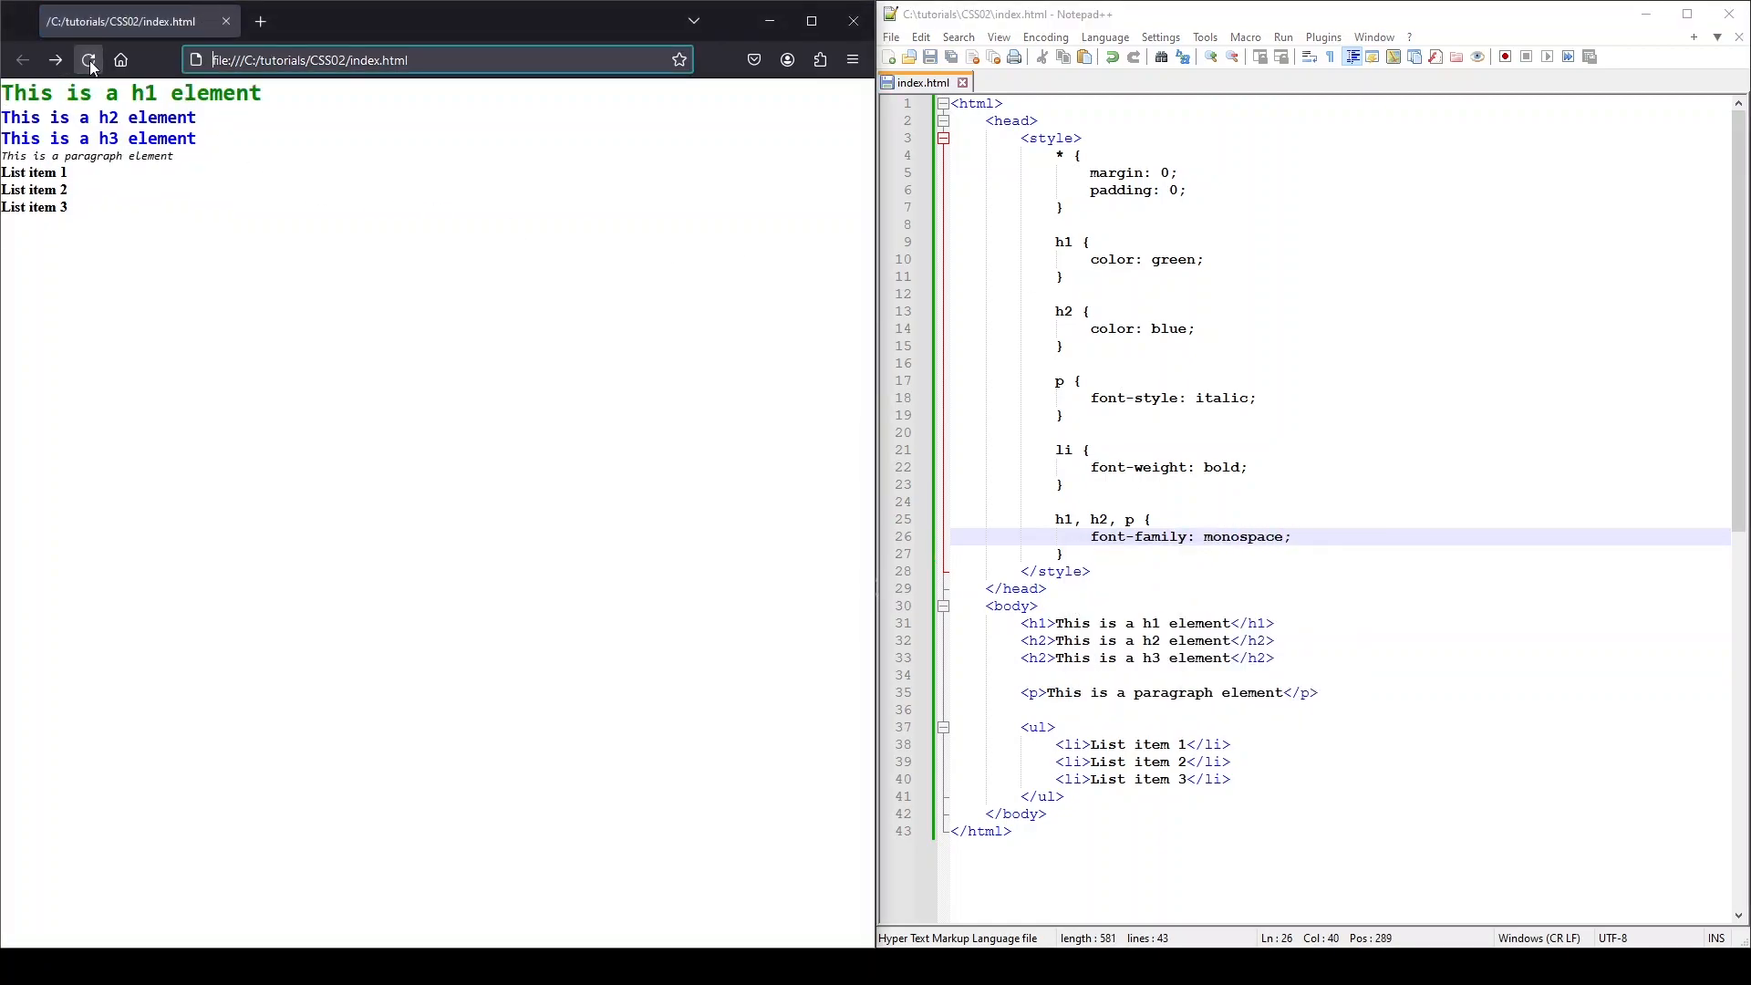
click(89, 59)
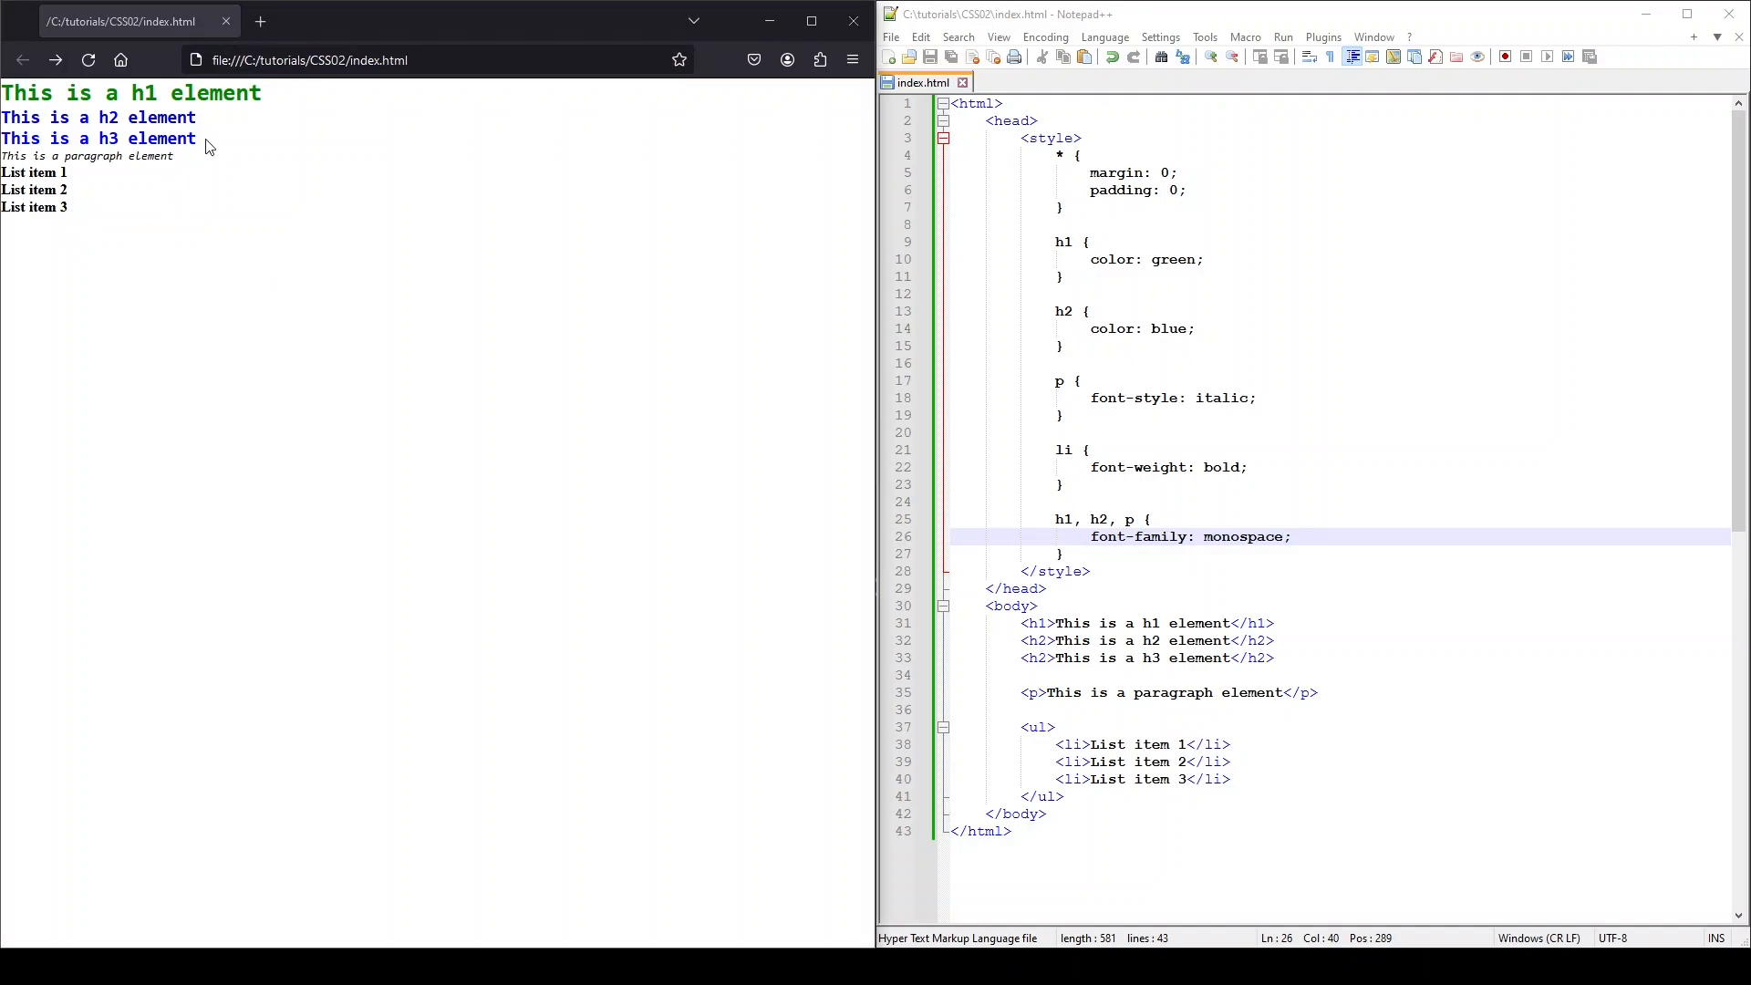
mouse_move(91, 198)
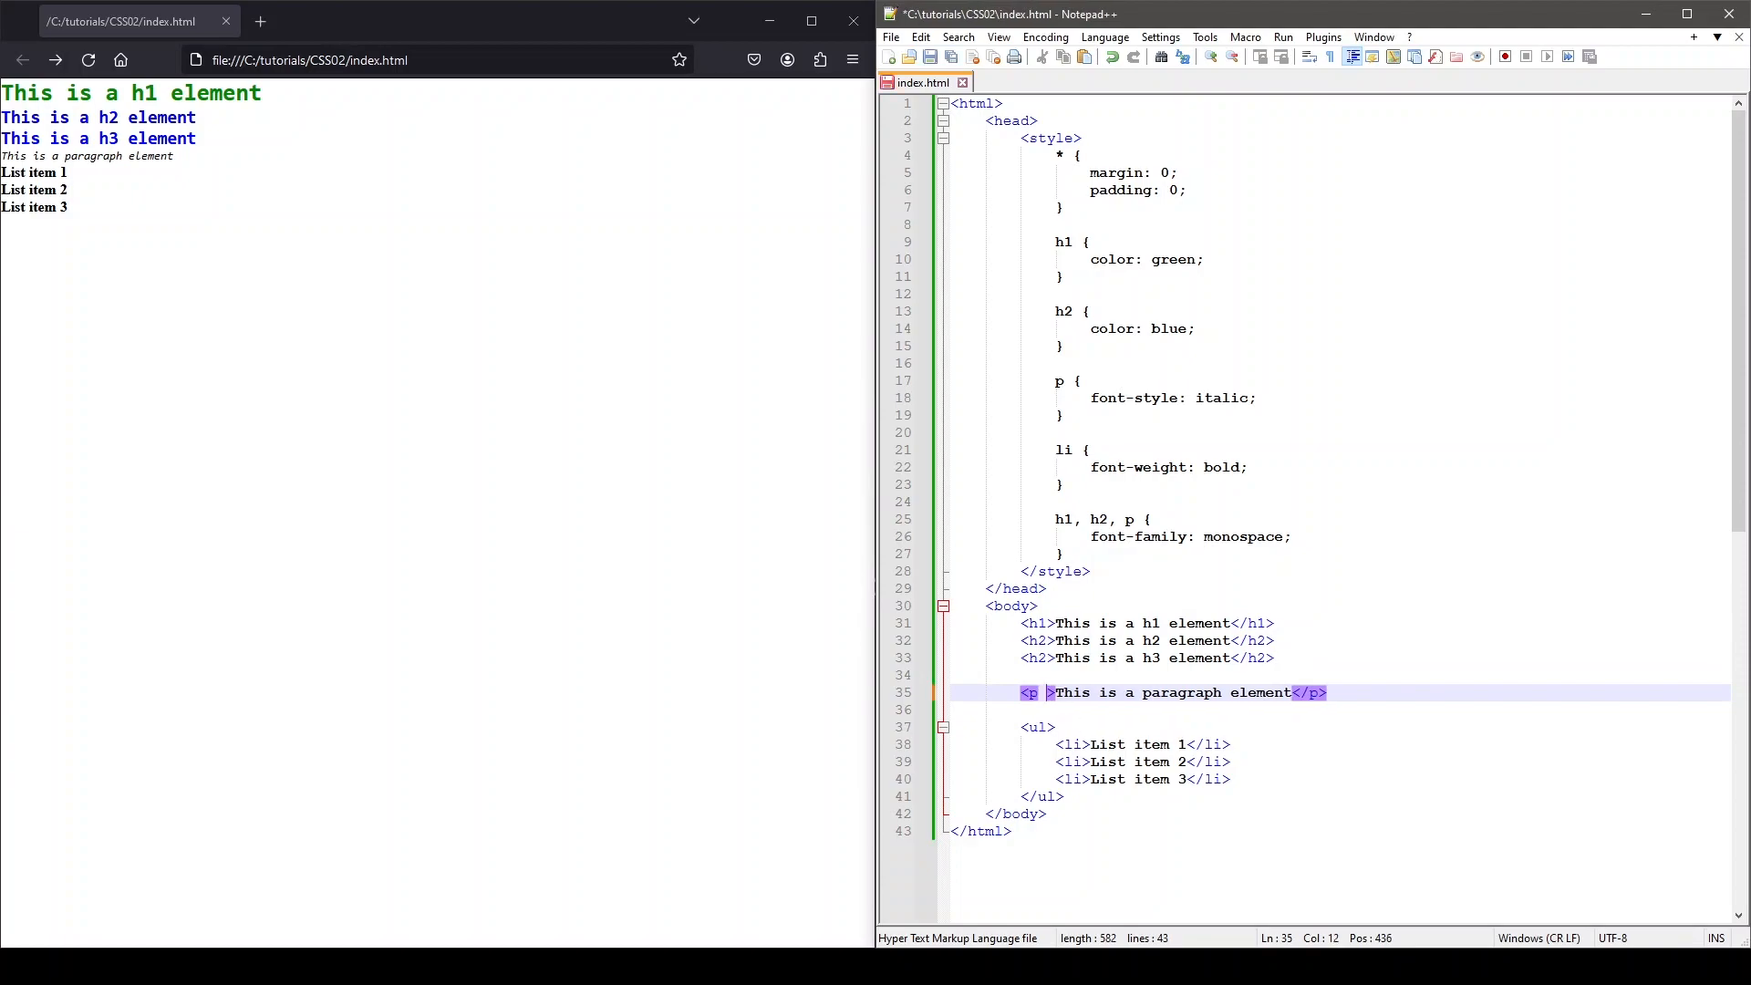
Add class="blackbgwhitetext" to the h1, paragraph and second list item.
text(class="")
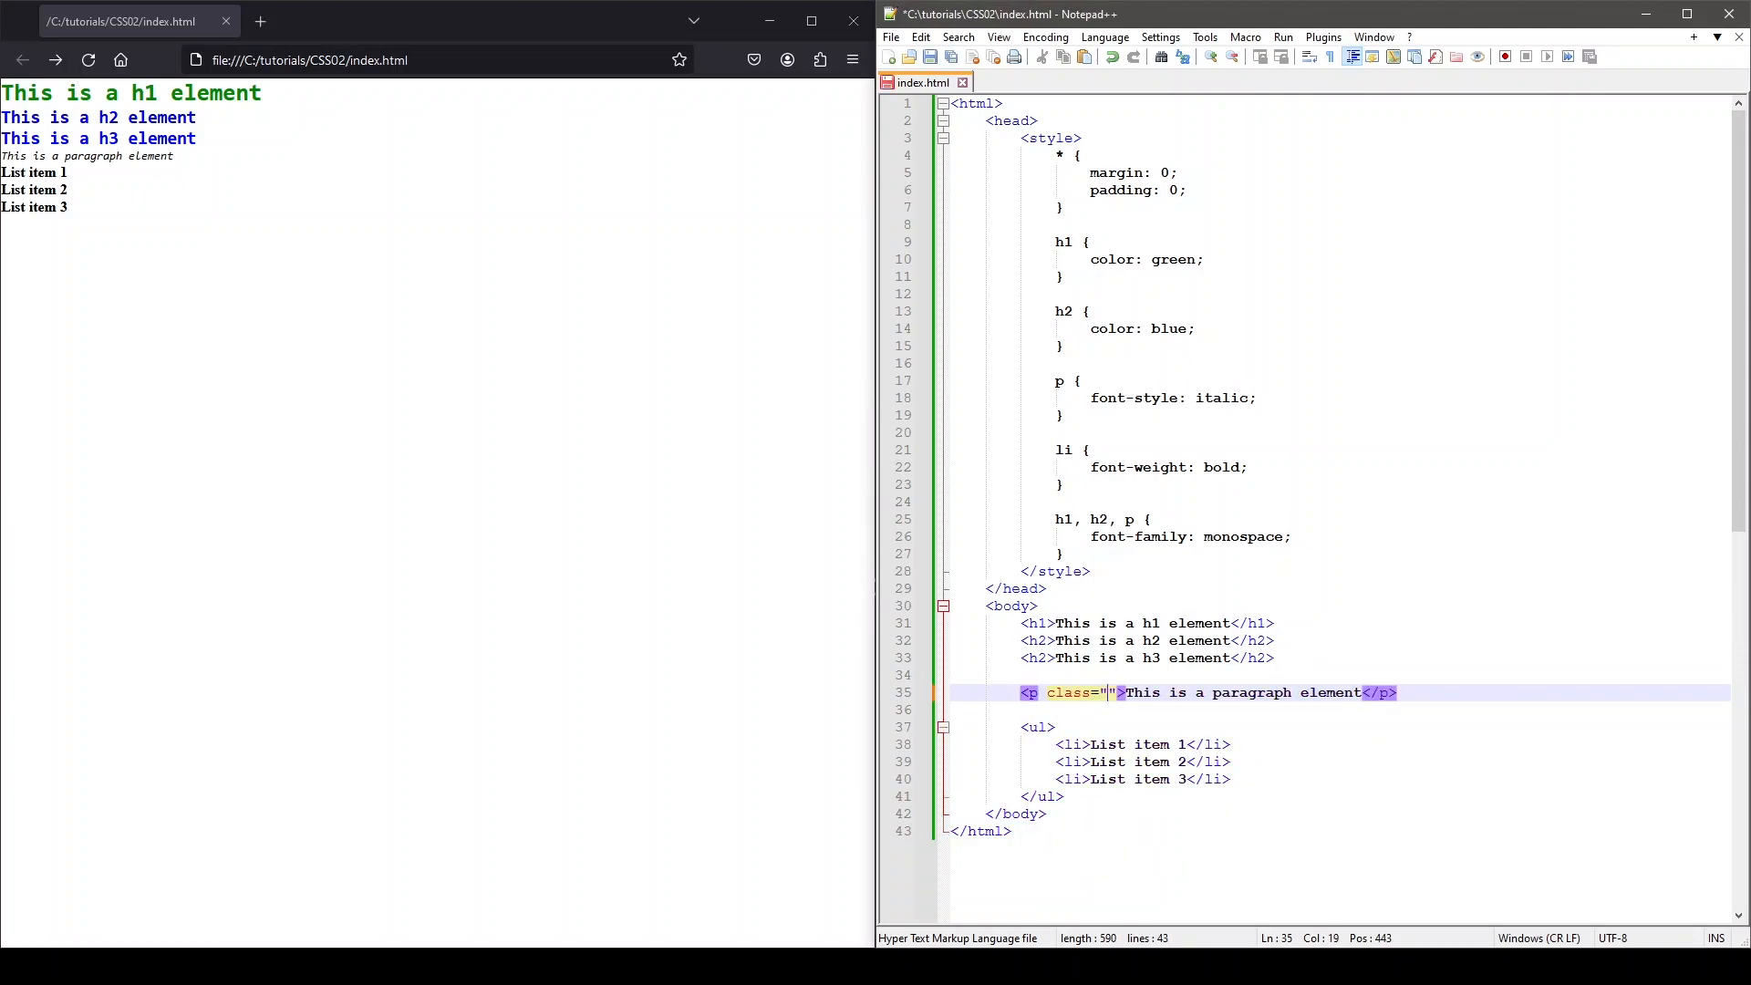
text(blackbg)
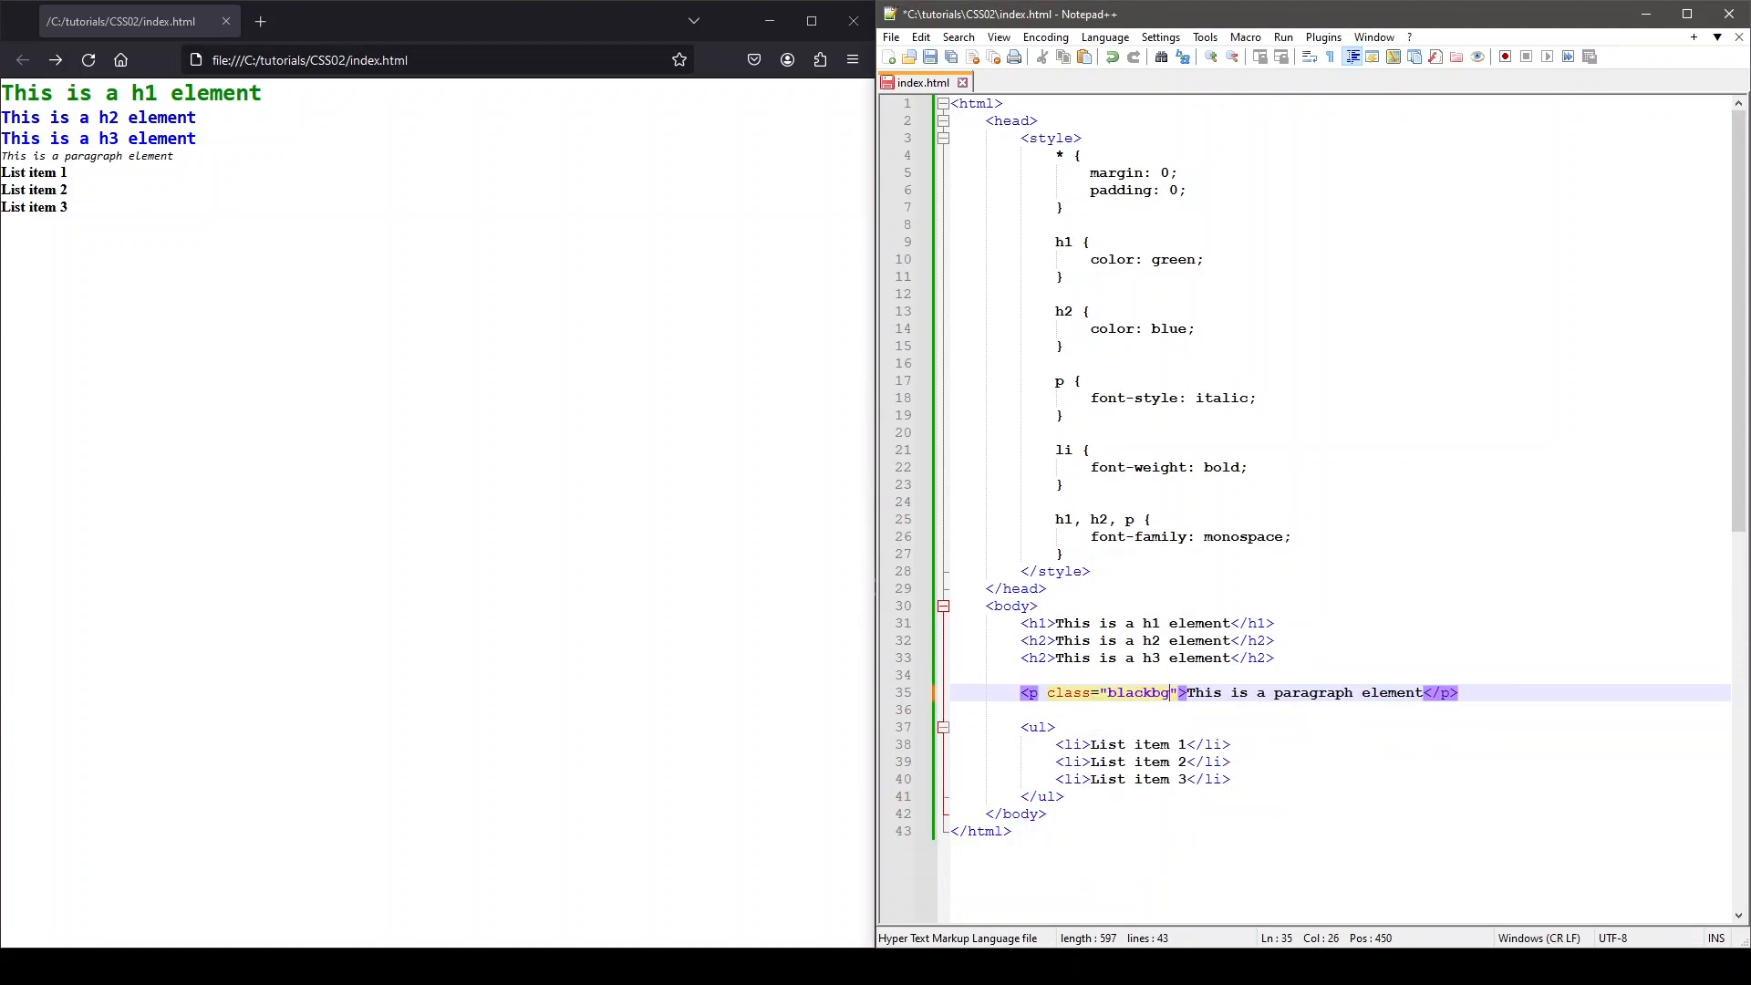
text(whitetext)
text(.)
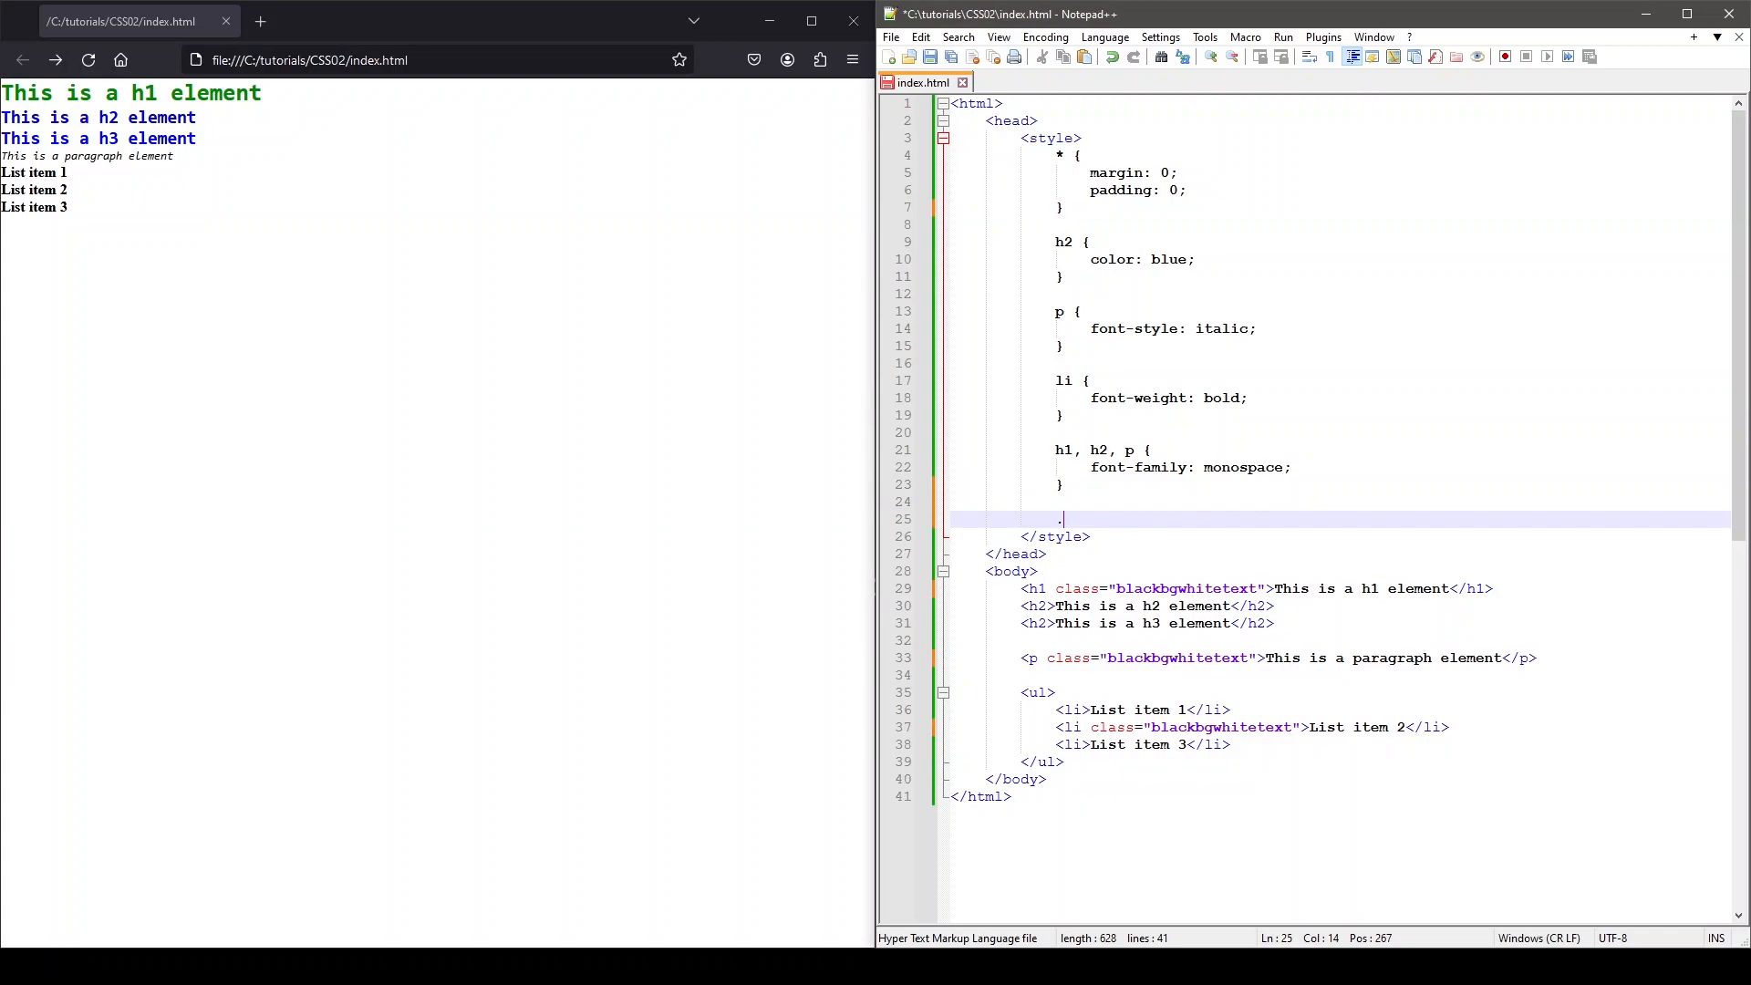
Write a .blackbgwhitetext rule with background-color black and color white.
text(blackb)
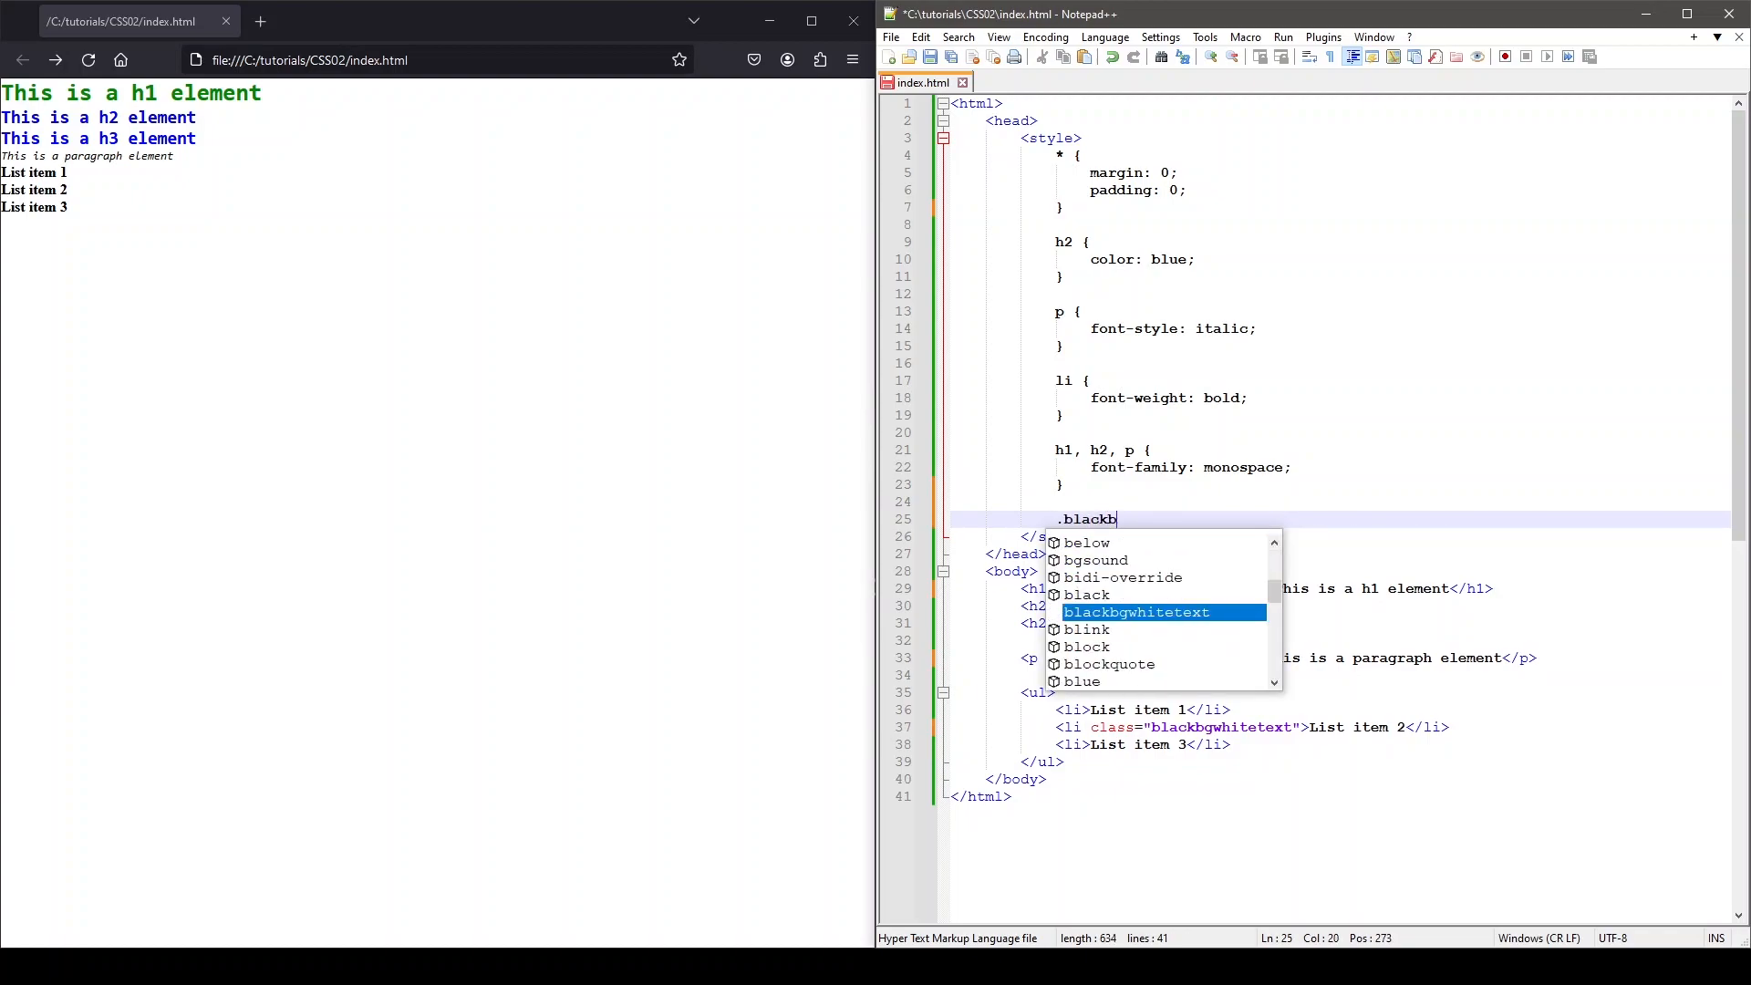
text(gwhitetext {)
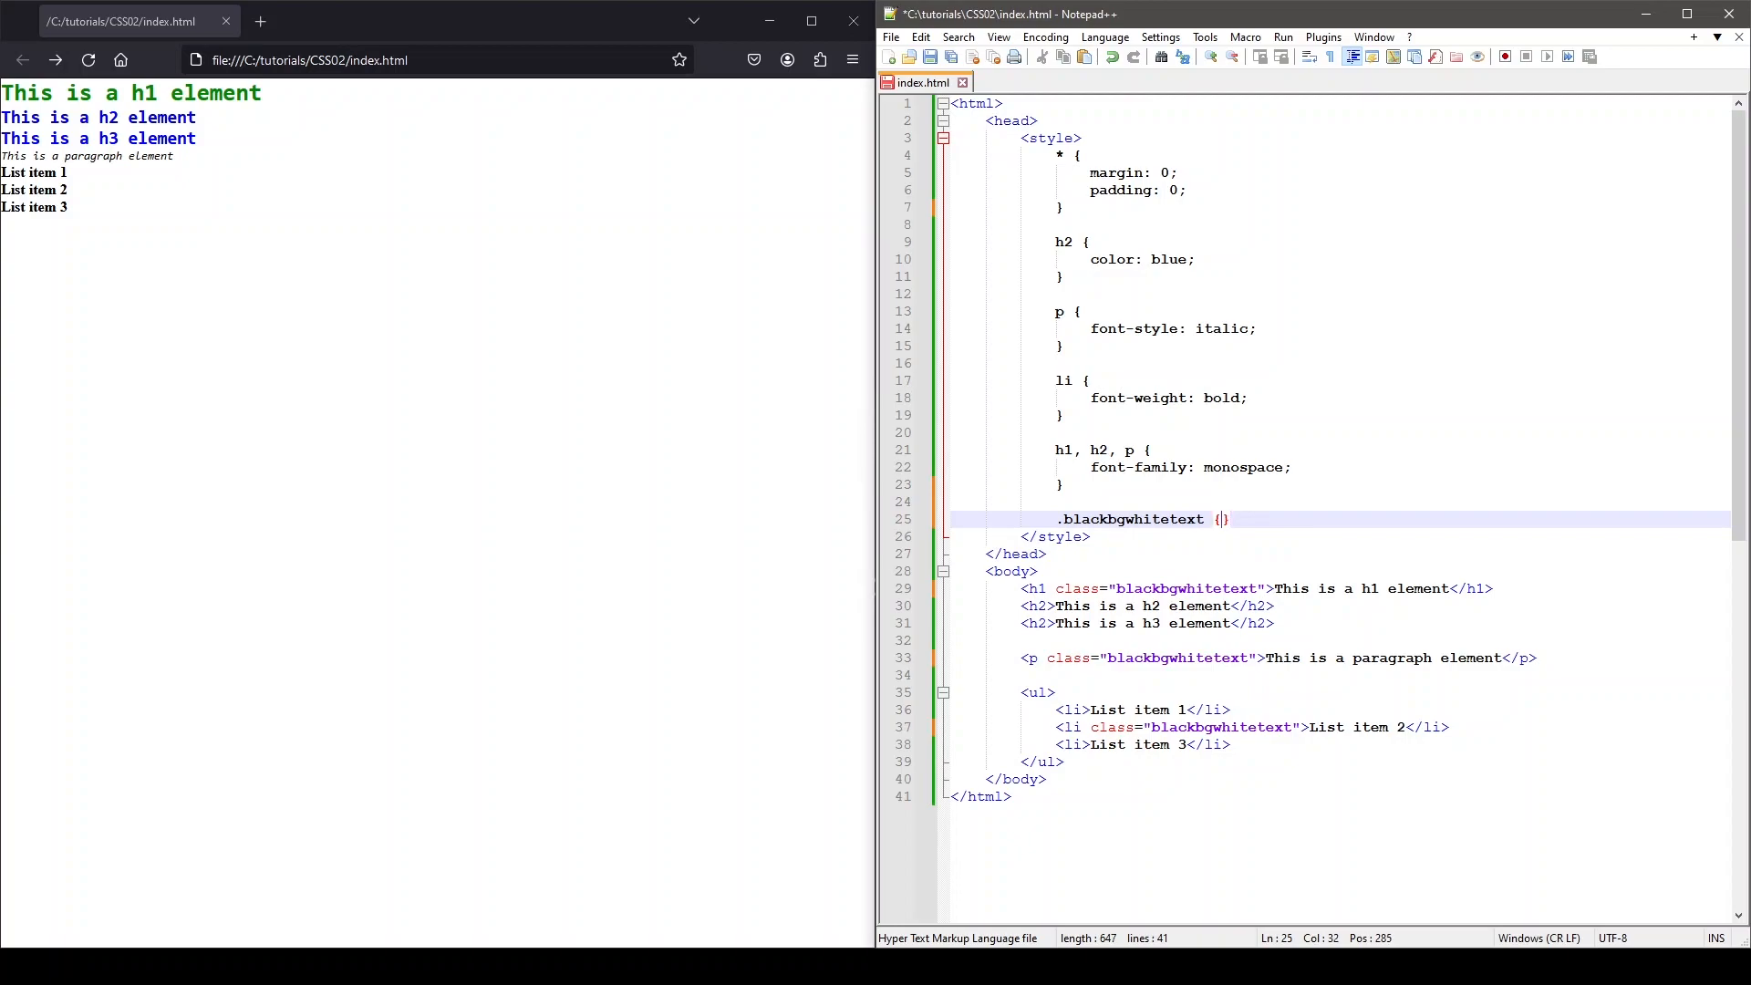
text(background-color: white;)
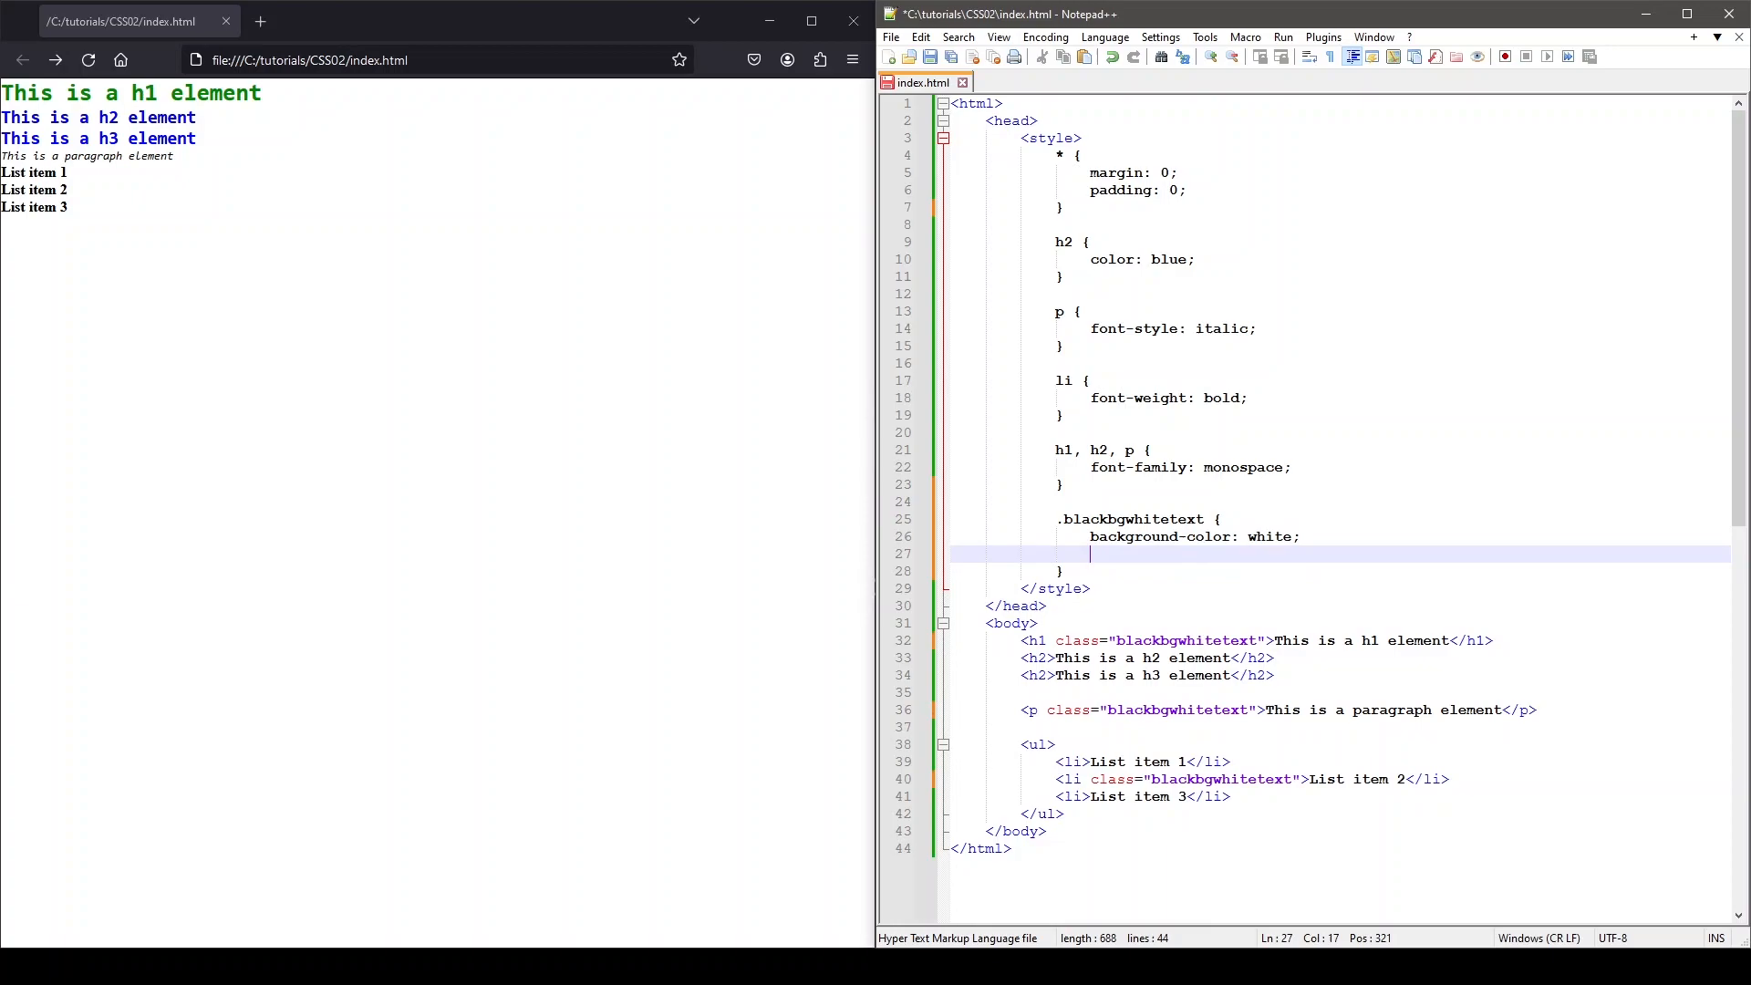
text(colo)
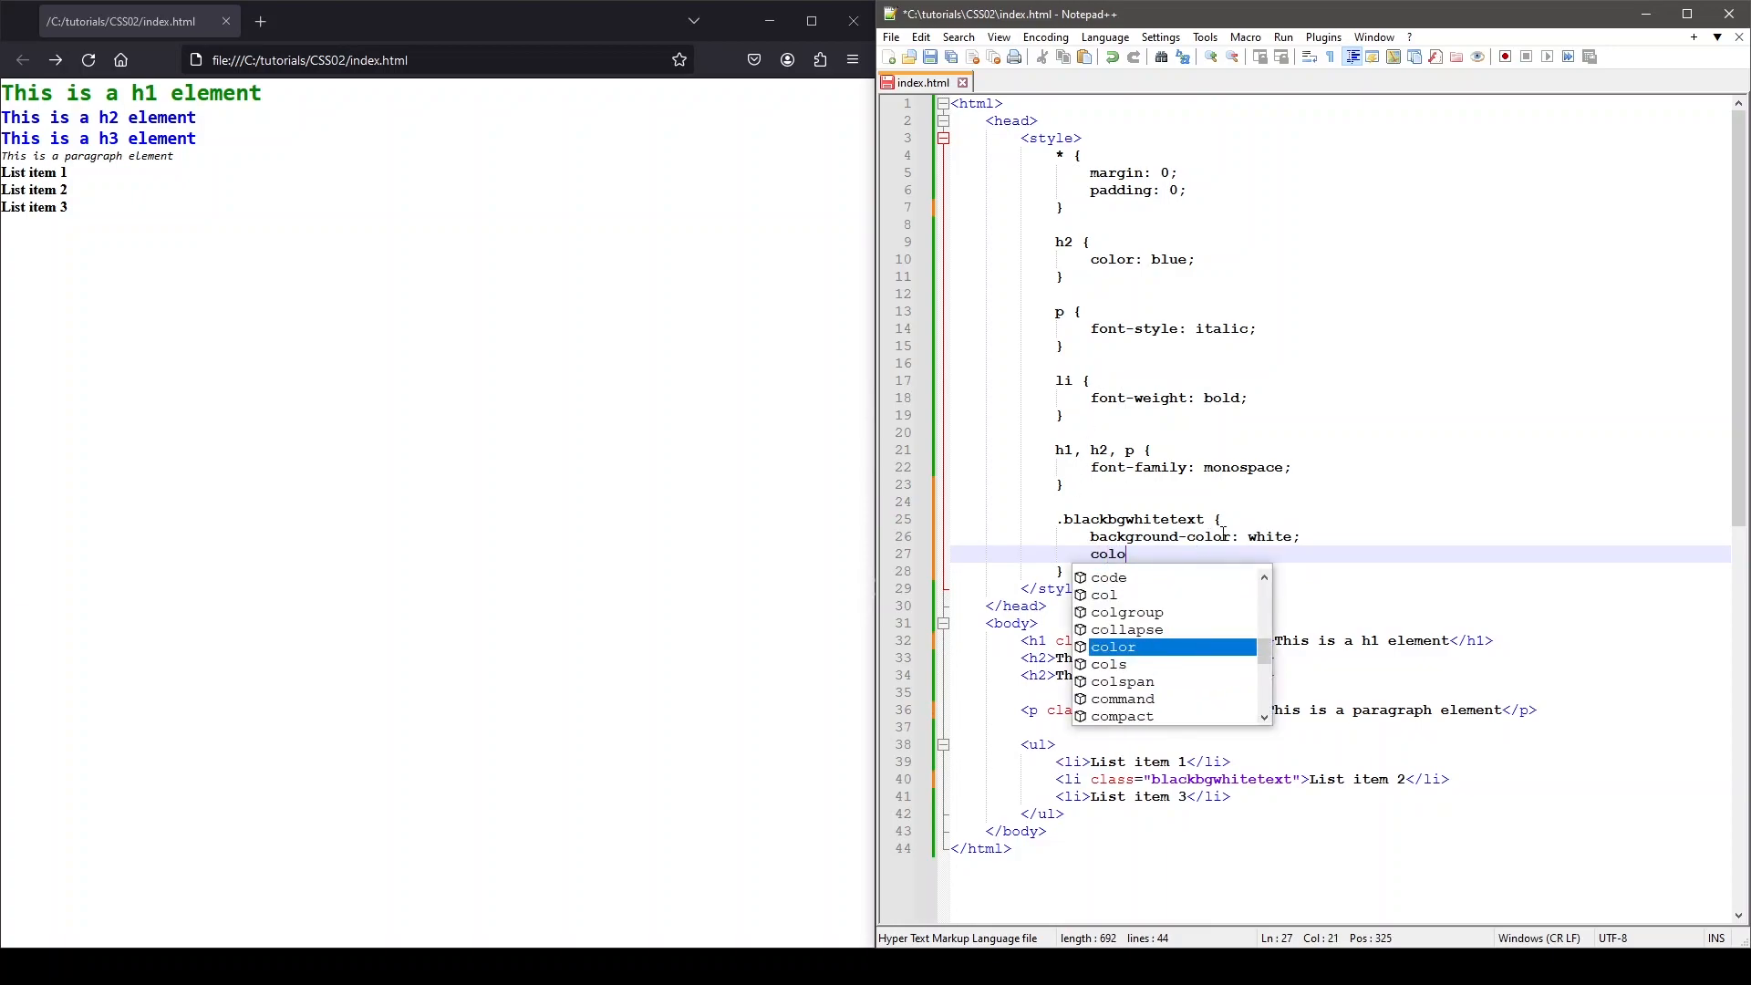
text(black)
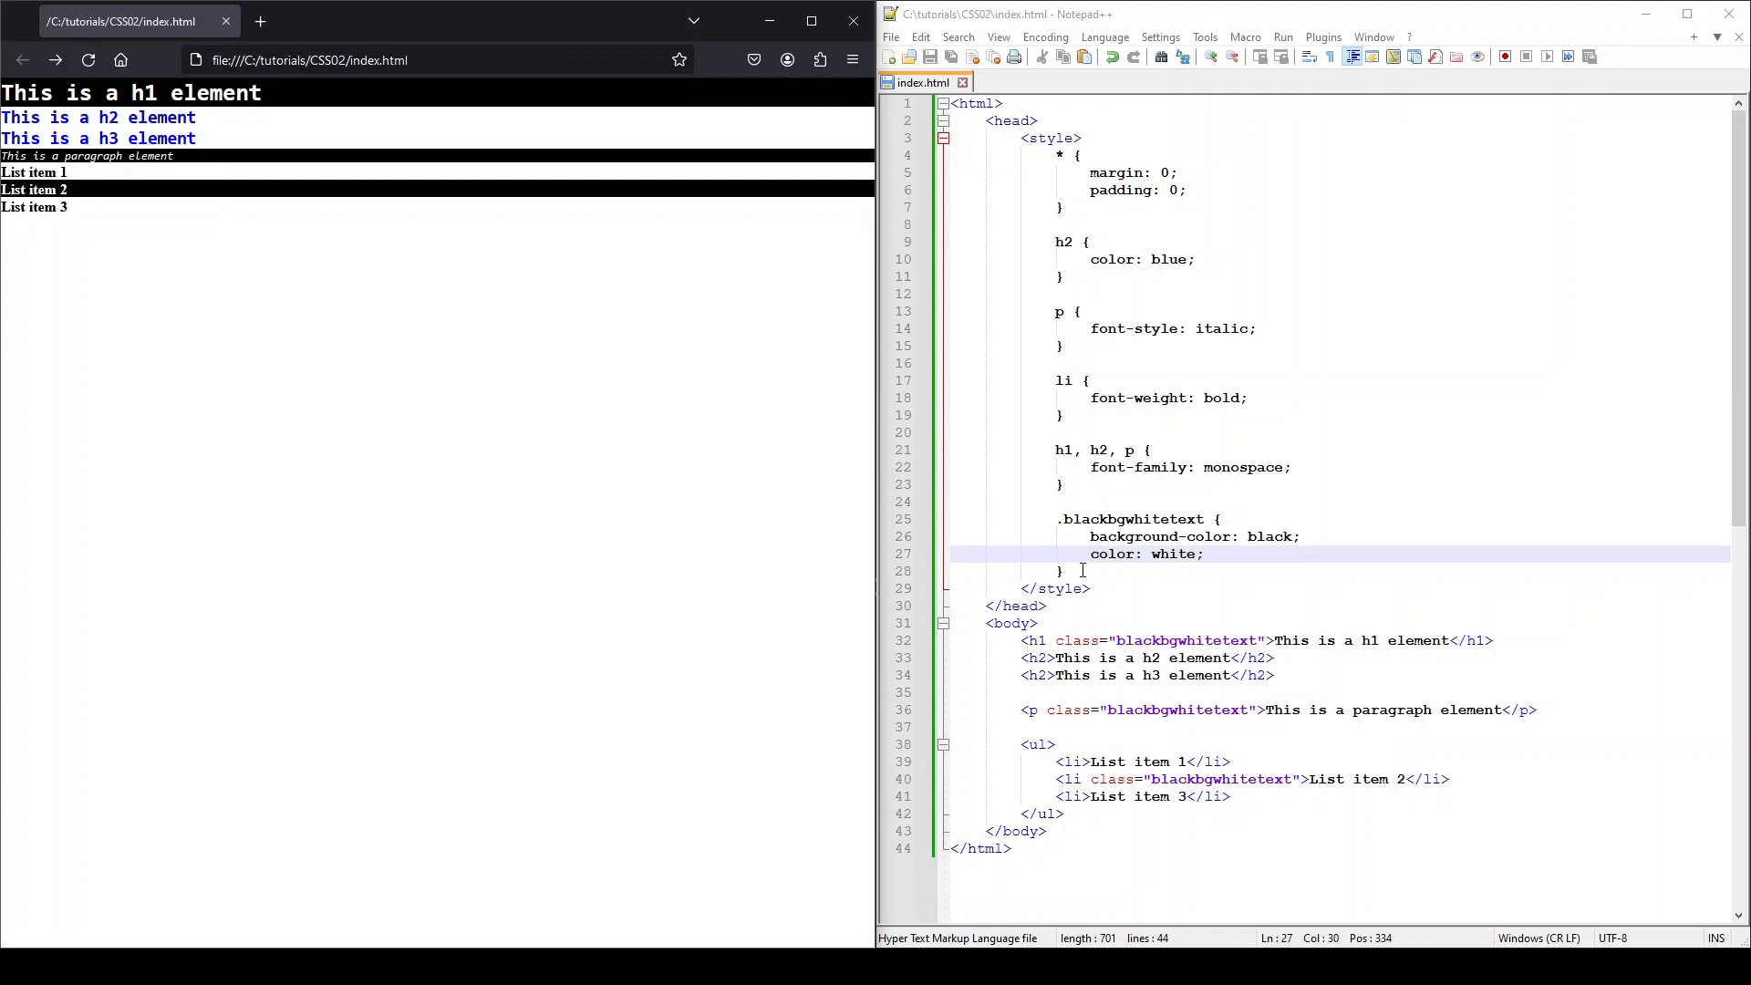
mouse_move(1257, 628)
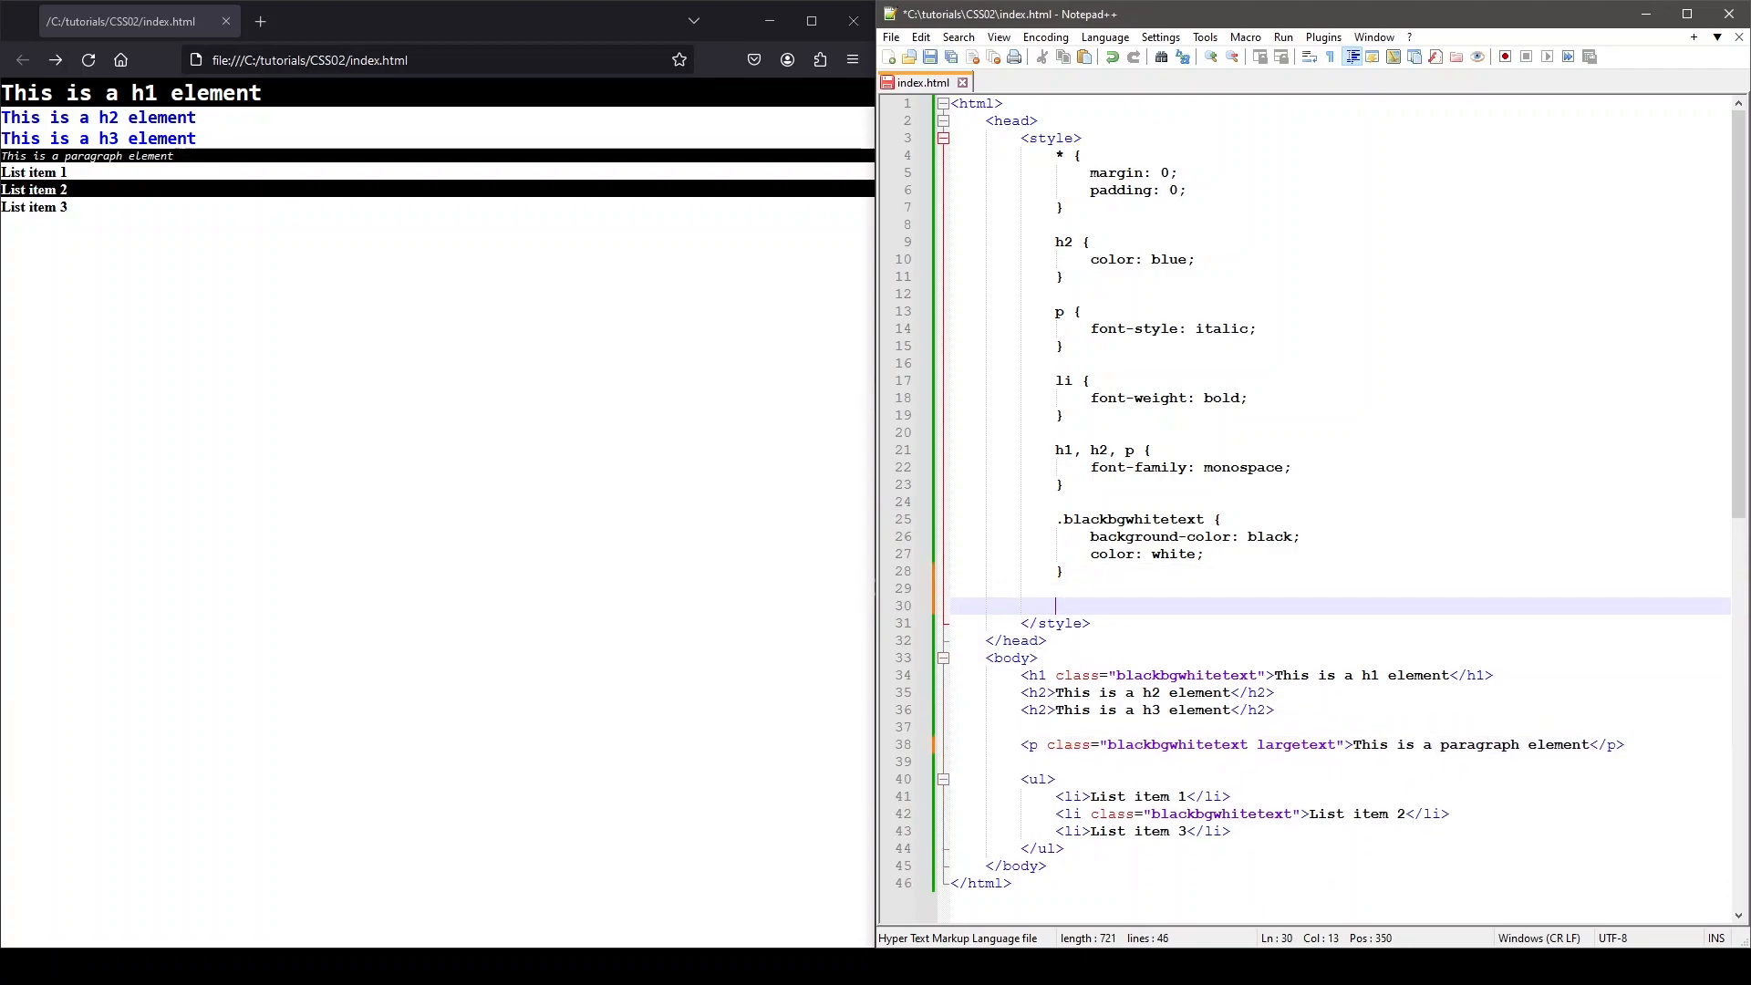
Create a .largetext rule with font-size 37px and apply it to the paragraph and List item 3.
text(.largetext {)
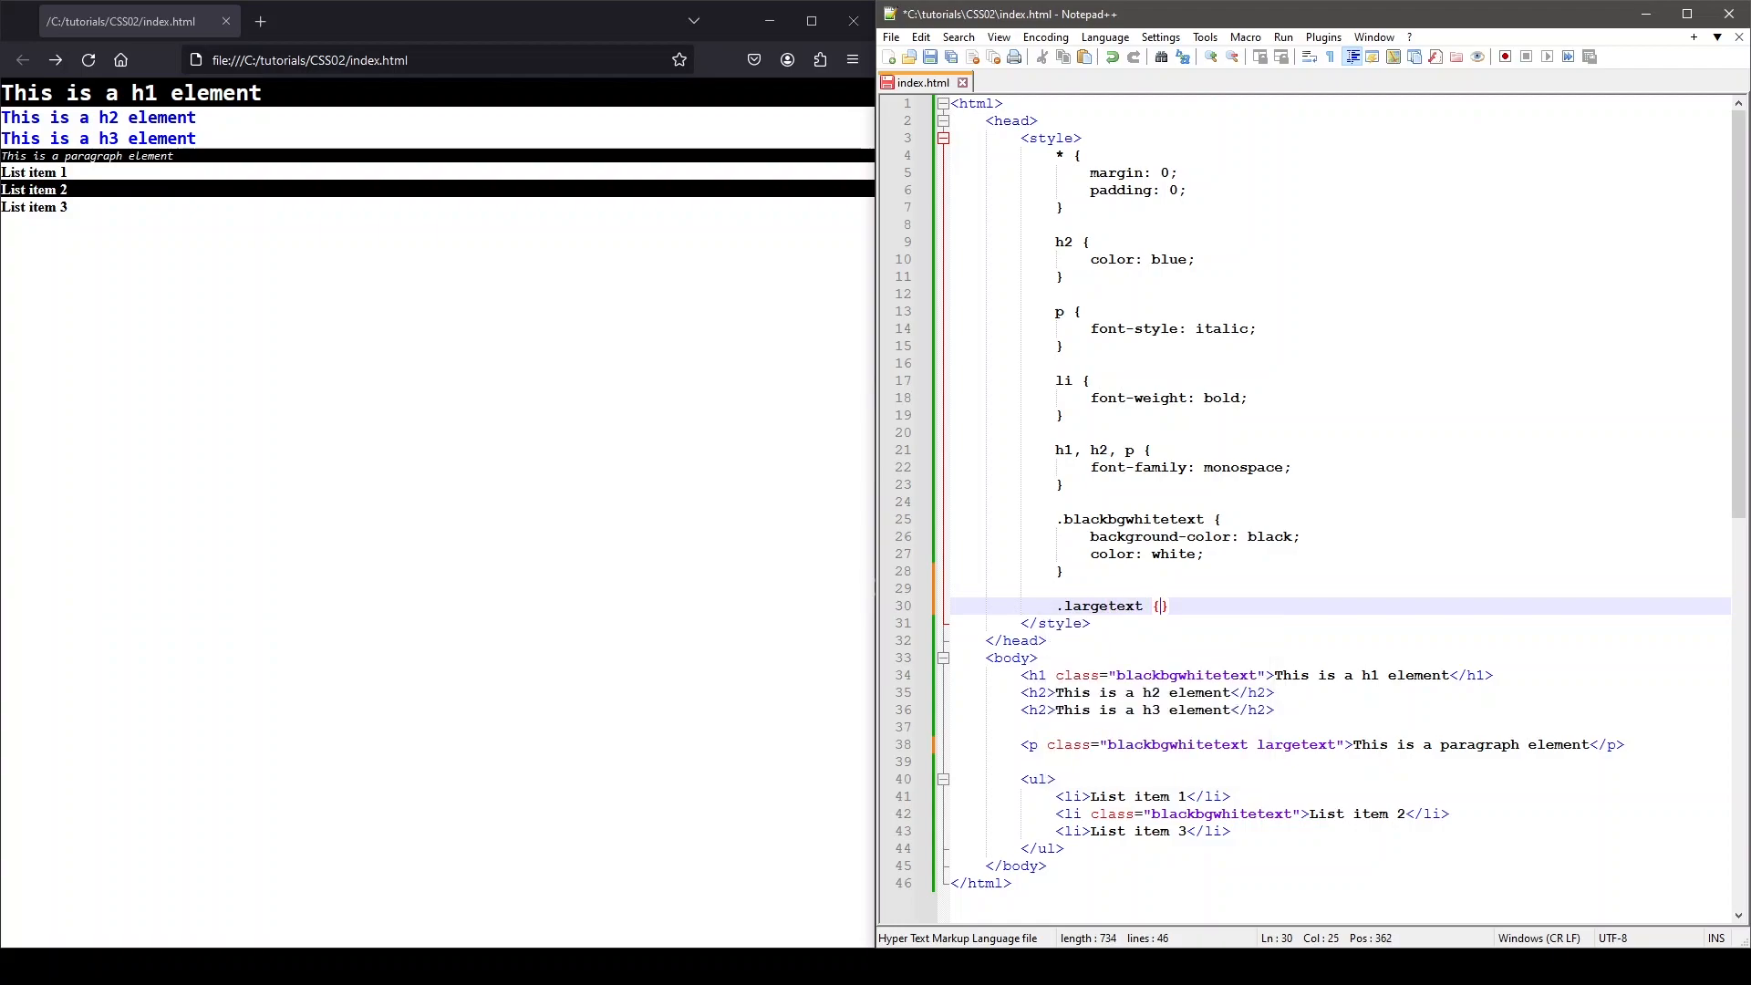
text(font-size: 37px;)
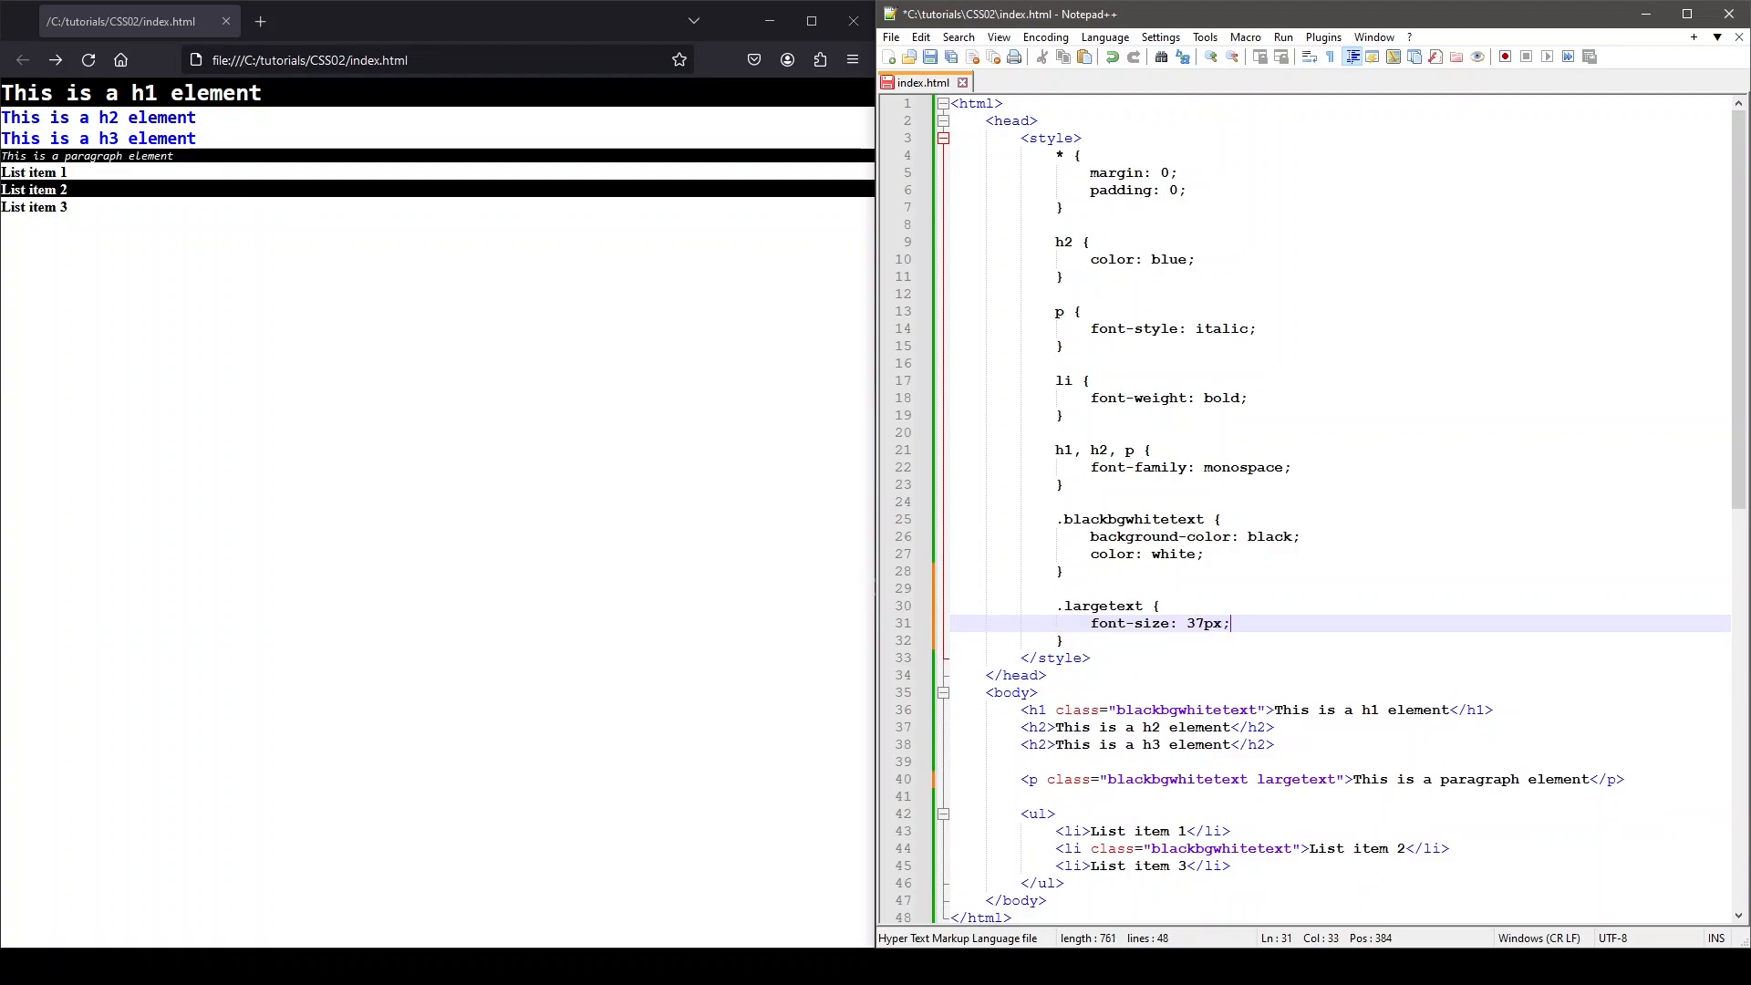
click(88, 60)
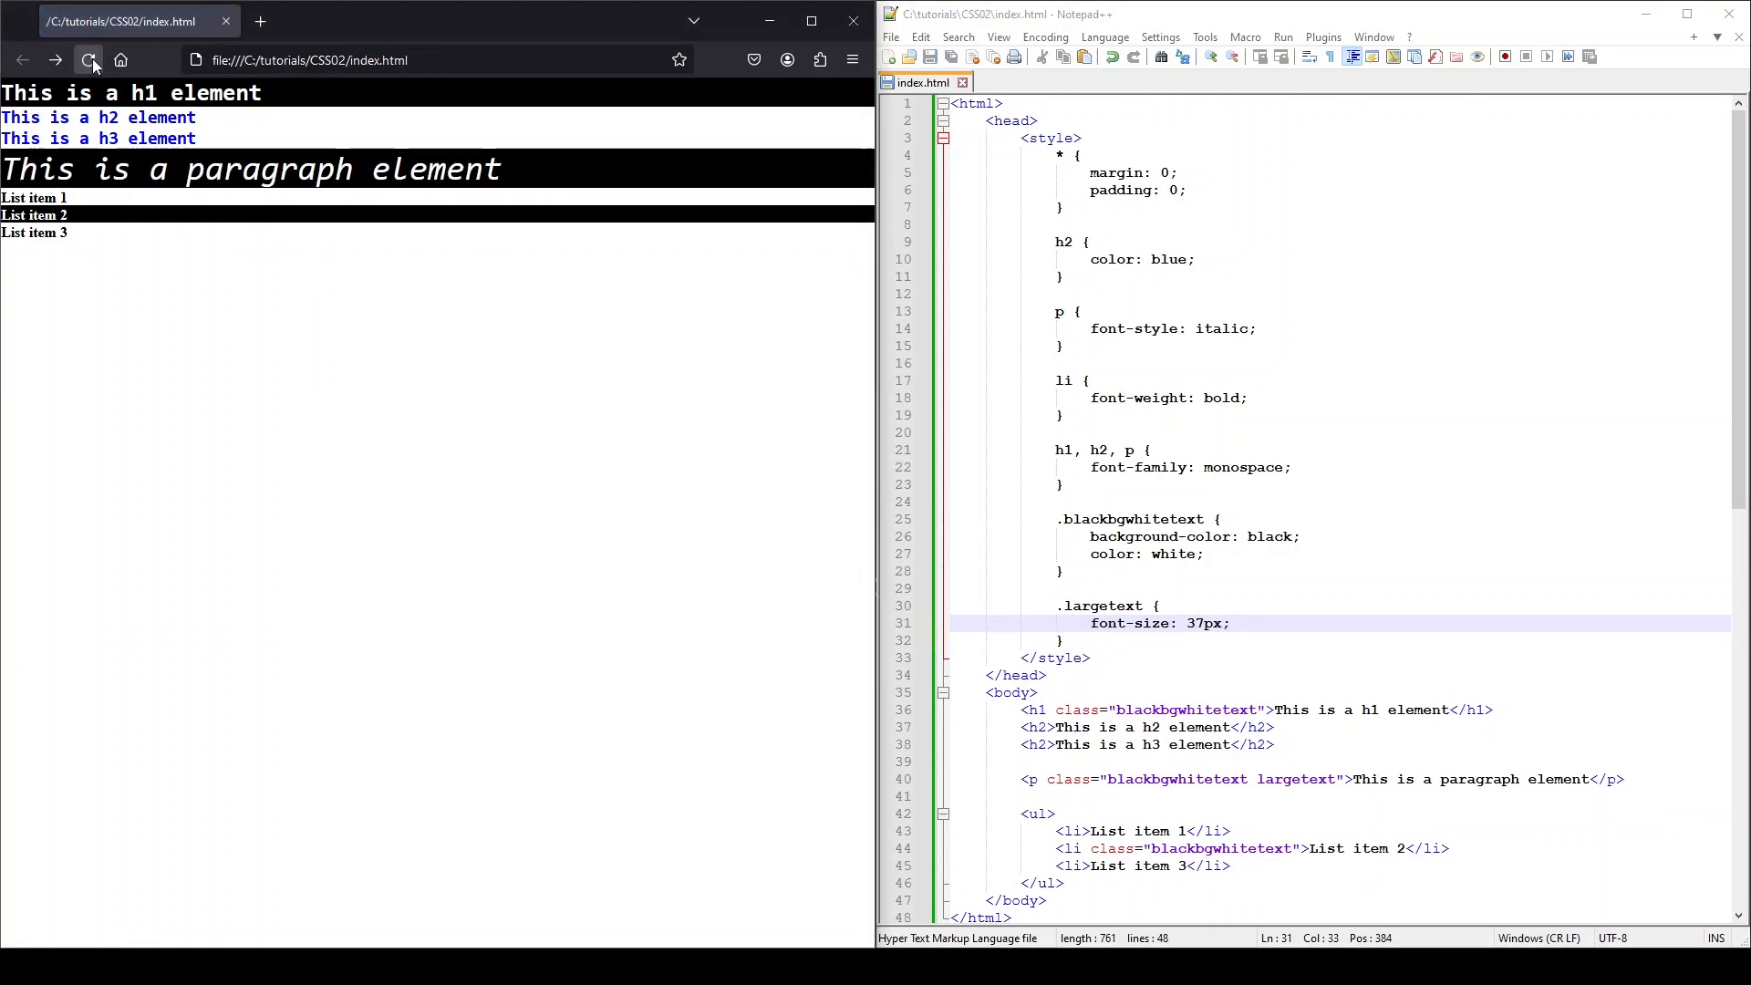
click(88, 60)
text( class=)
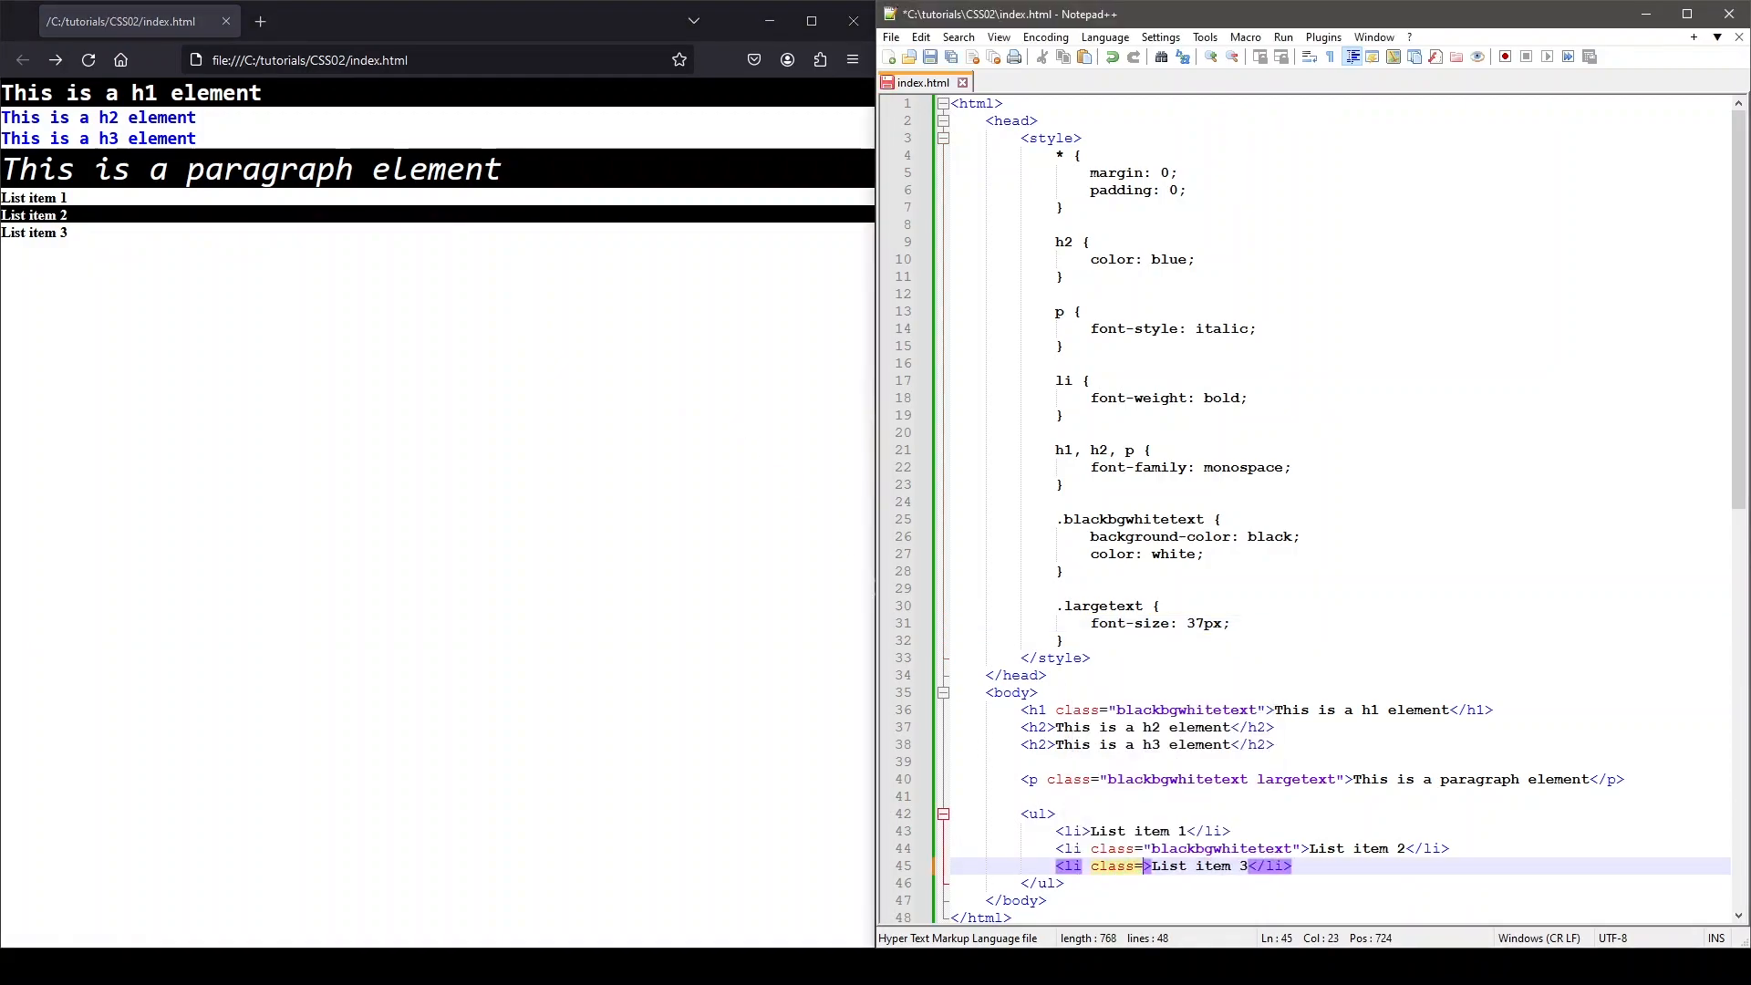
text(largetext")
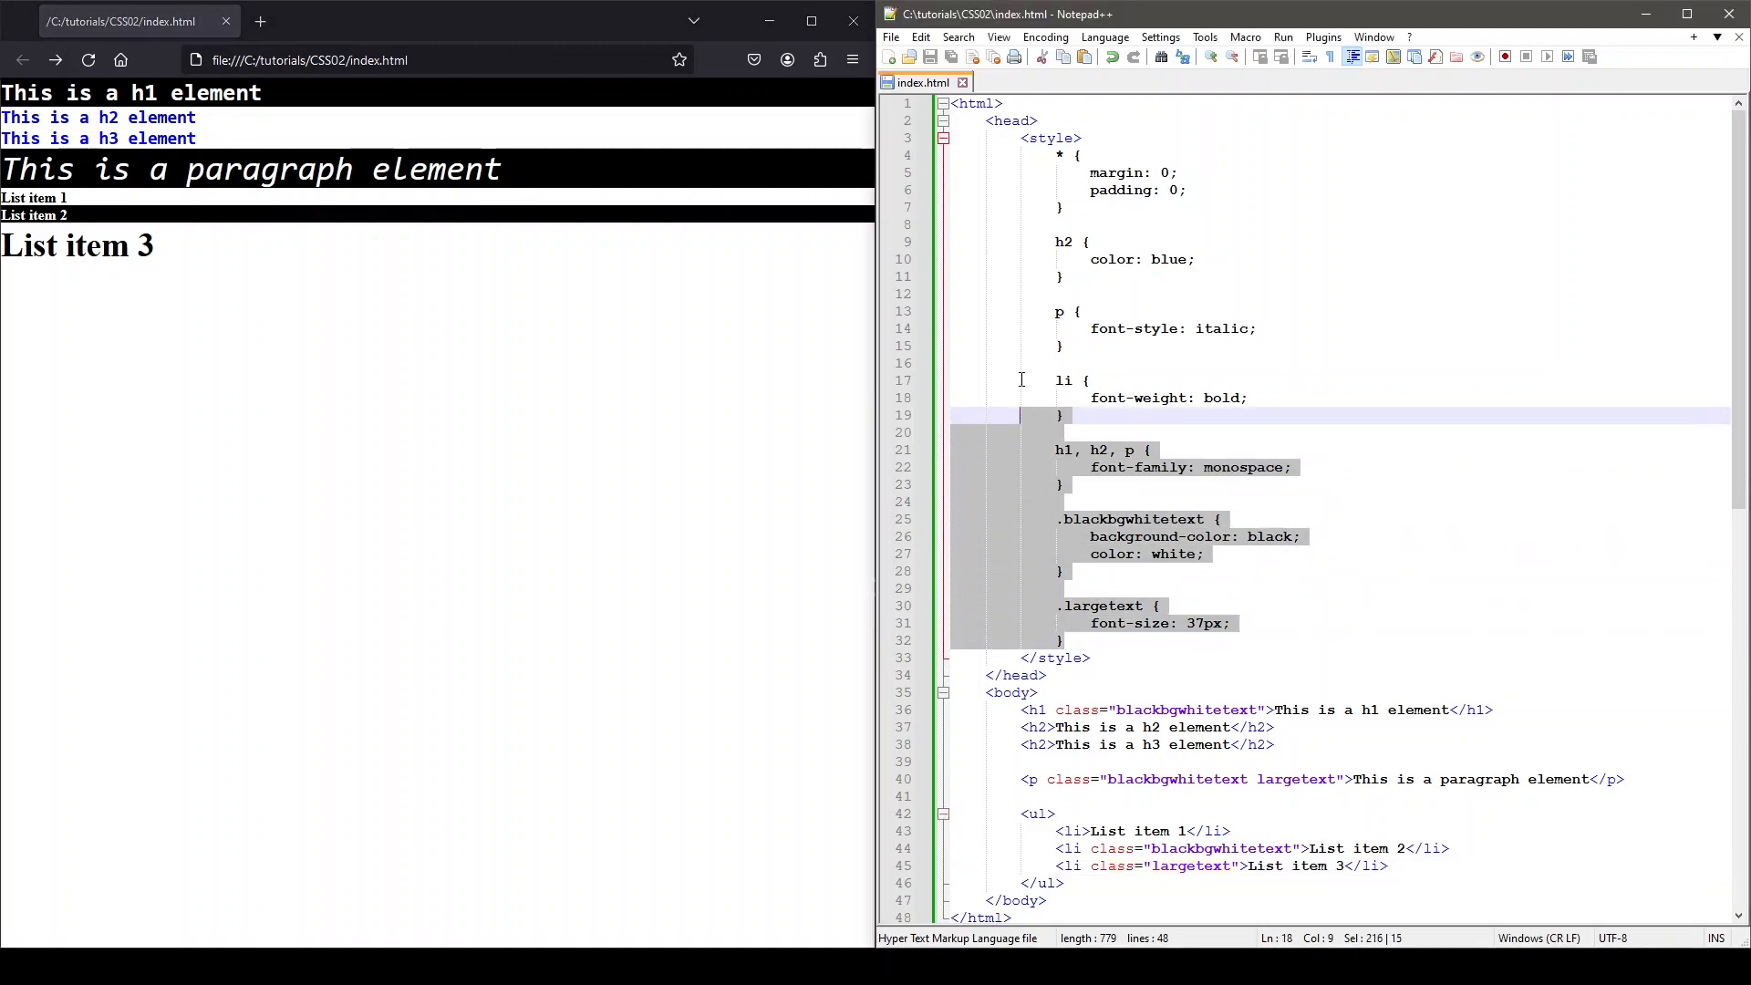
Delete the style rules after the universal rule and the h1's class attribute.
key(Delete)
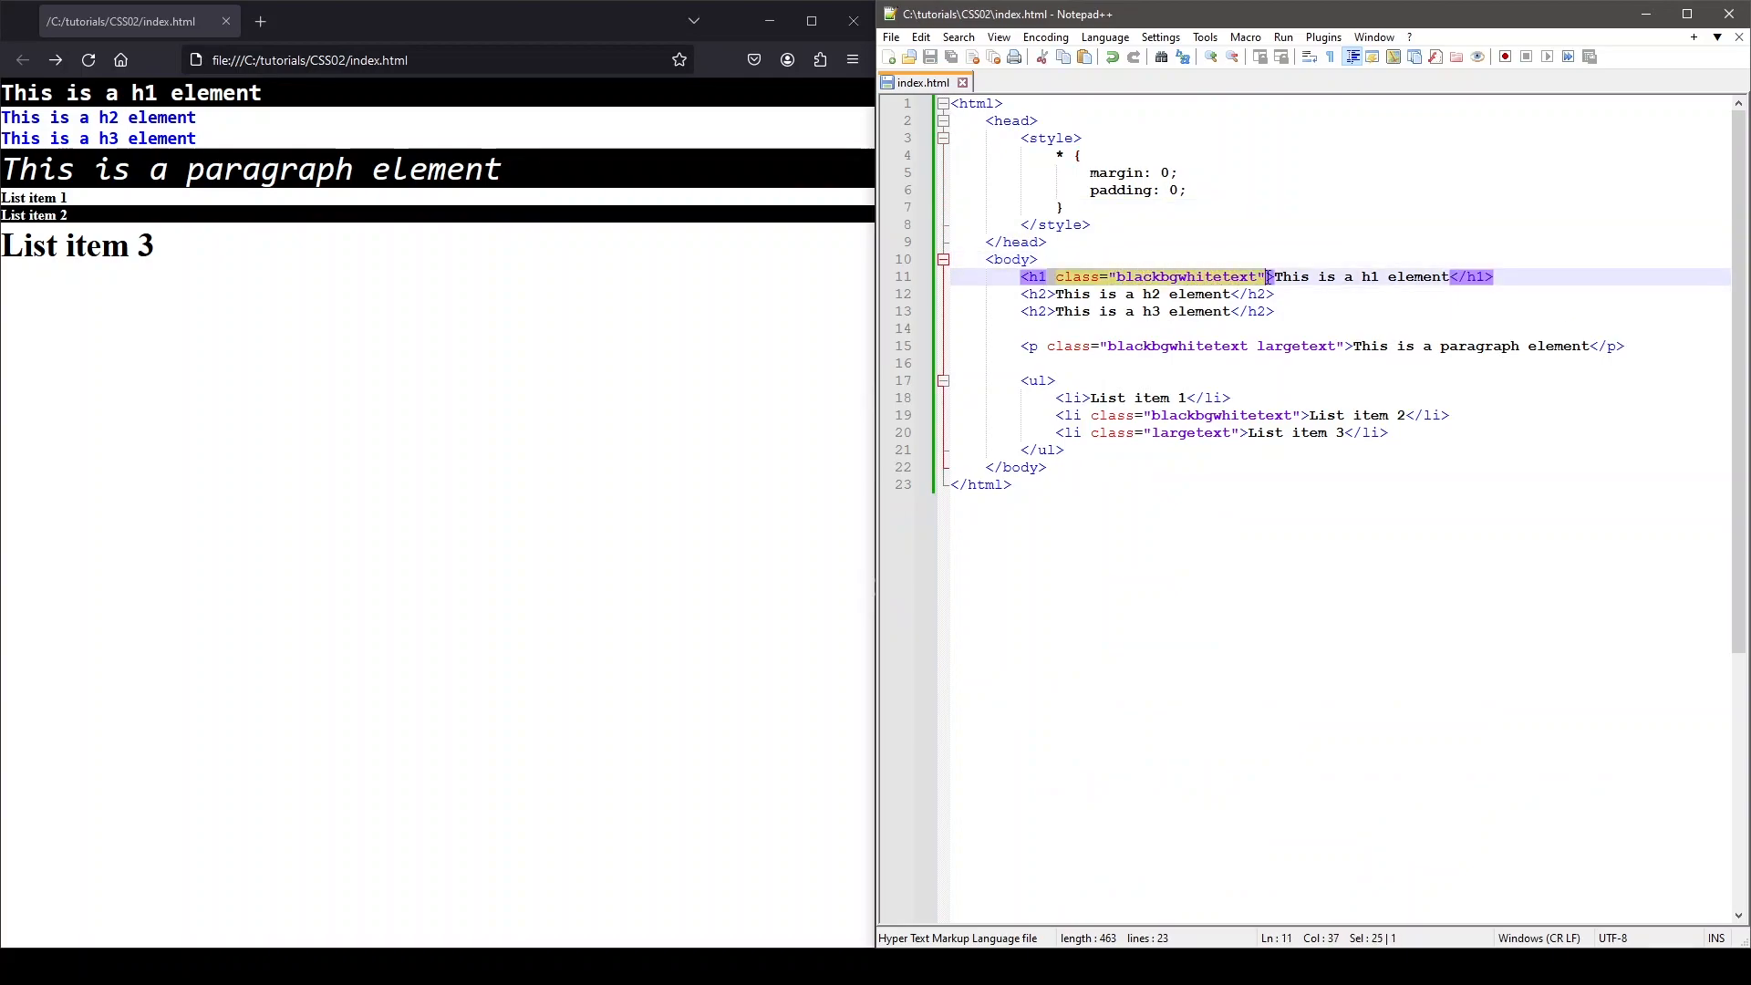
key(Delete)
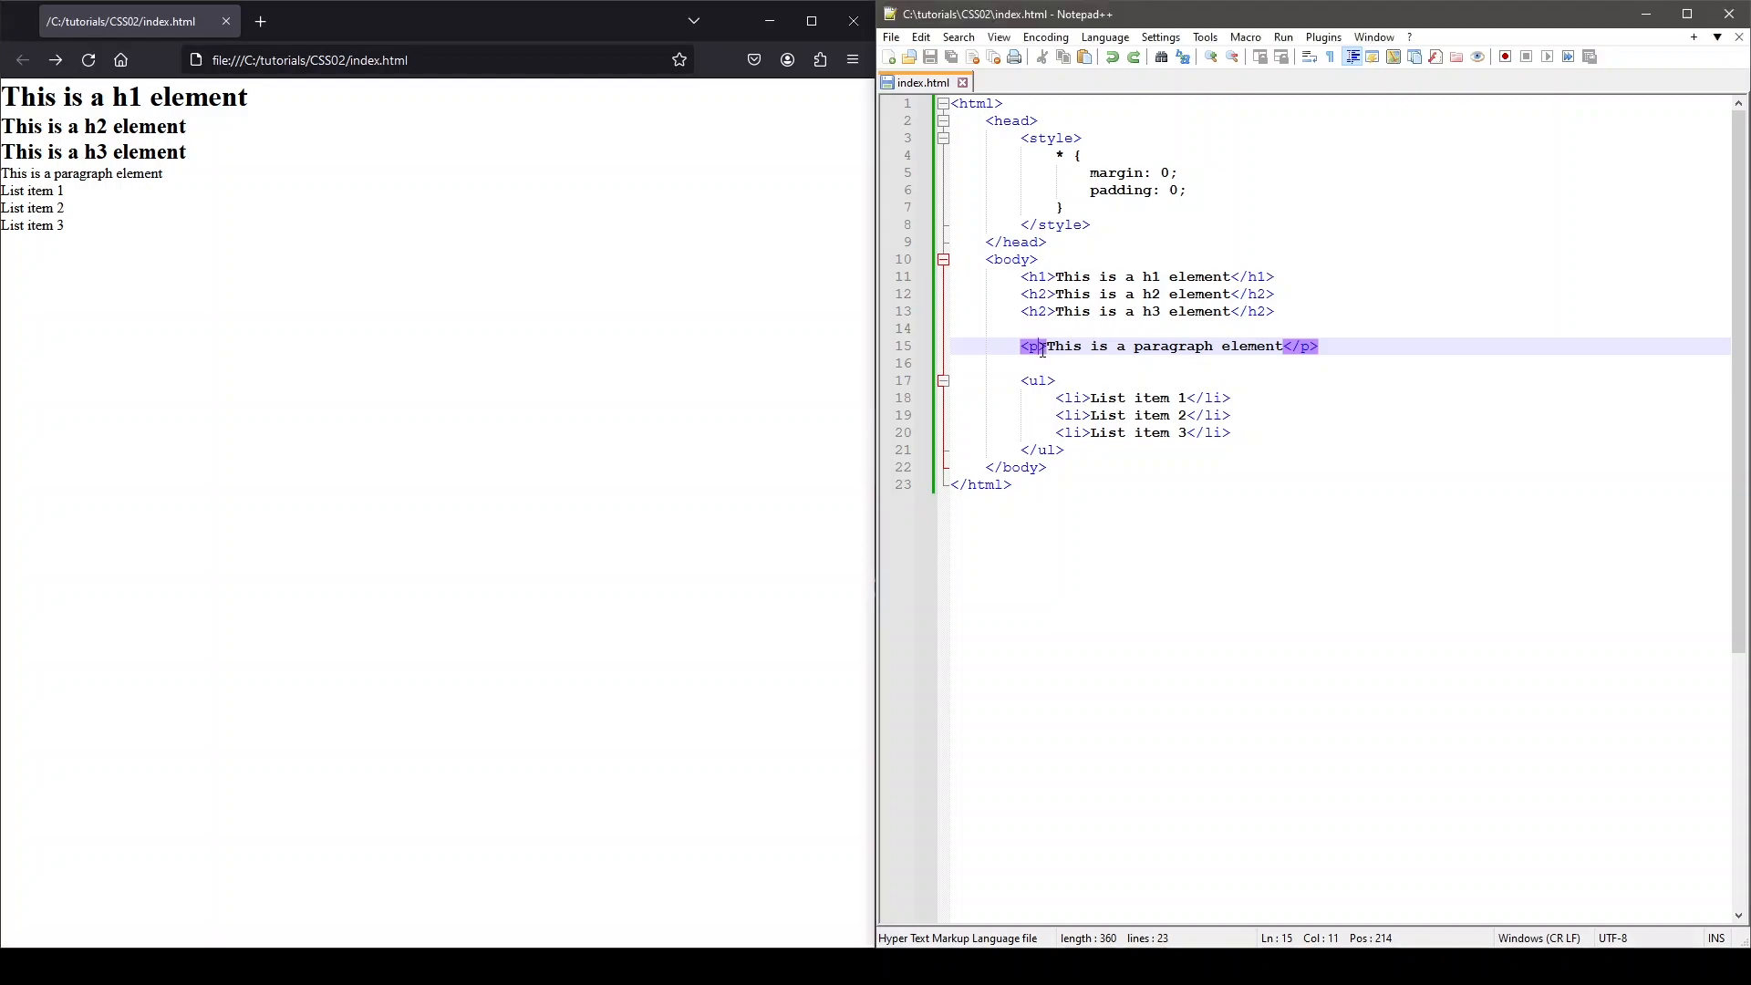
Give the paragraph id="smalltext" and add a #smalltext rule with font-size 7px.
text(id="smalltext)
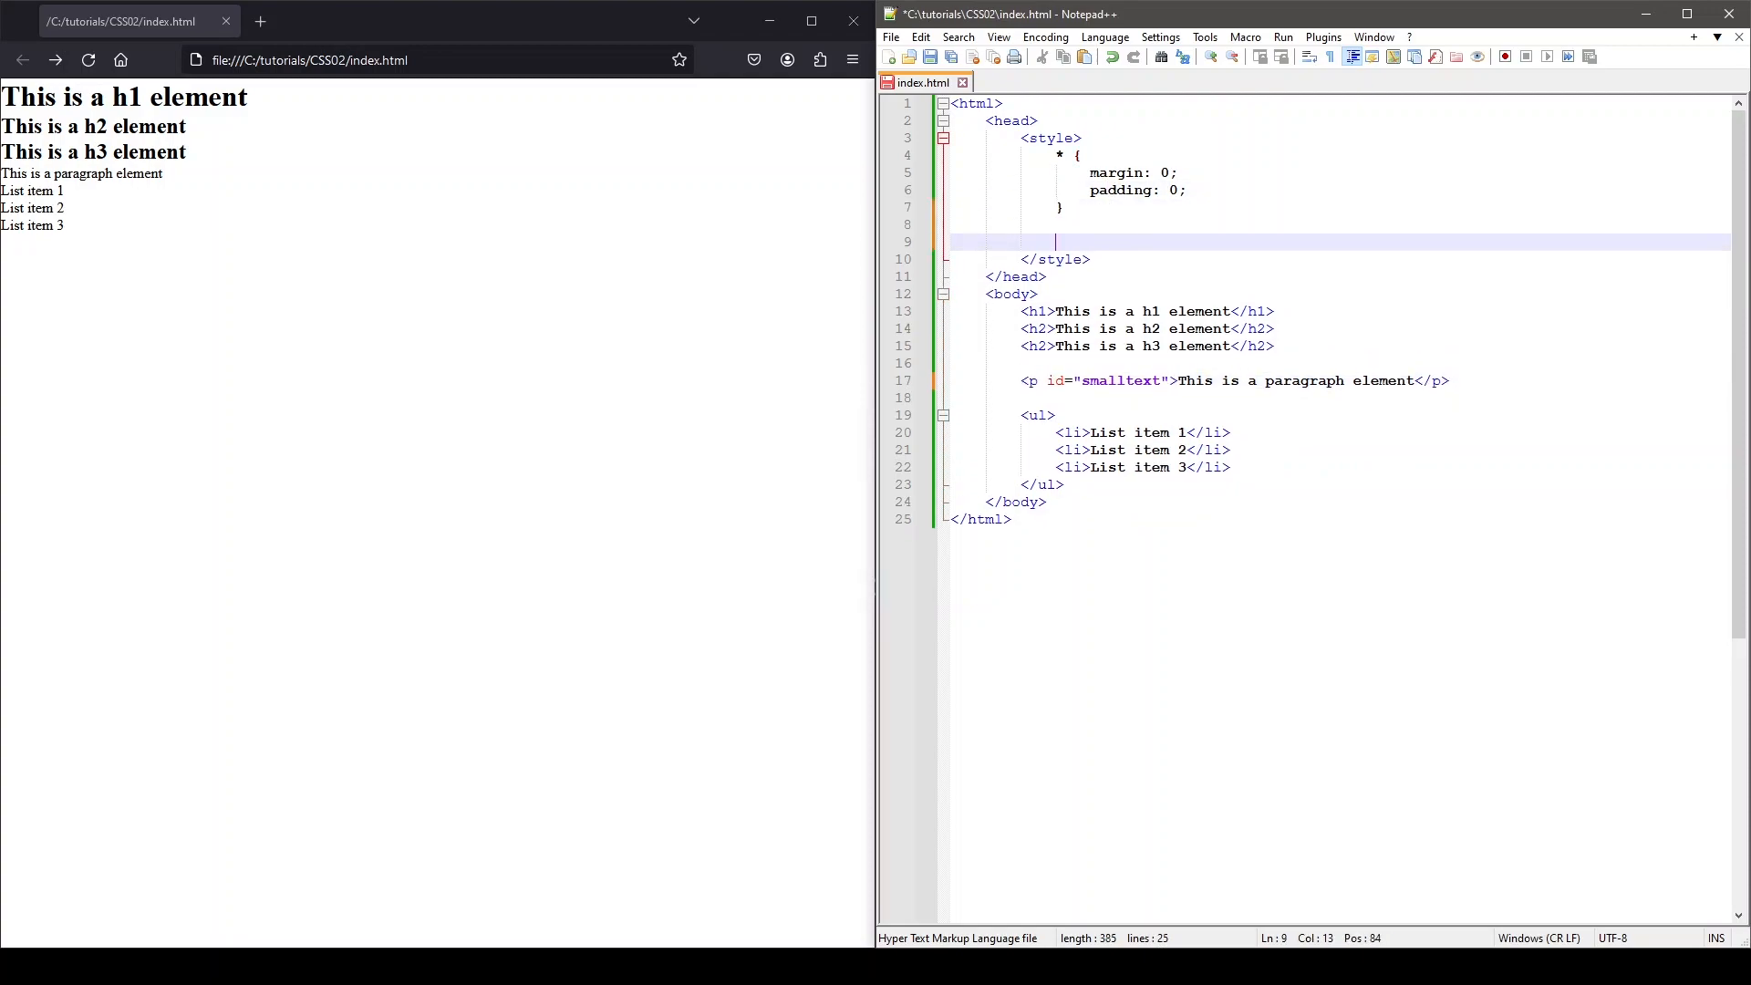
text(#smalltext {)
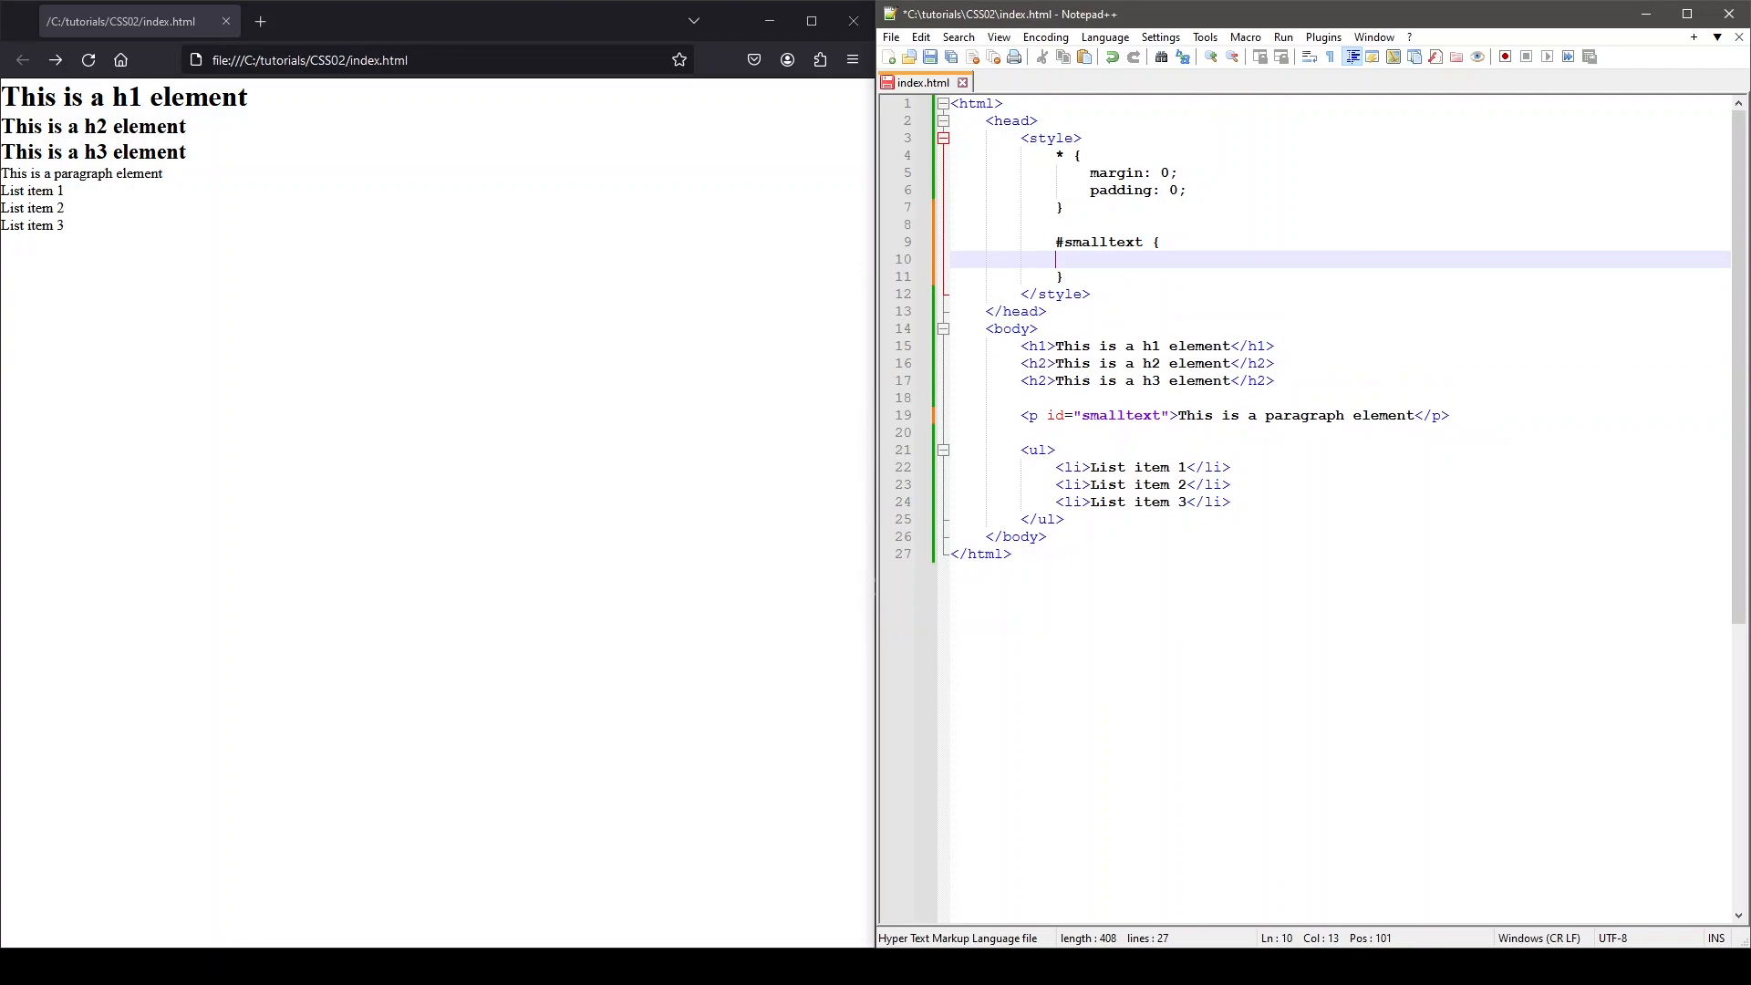
text(font-)
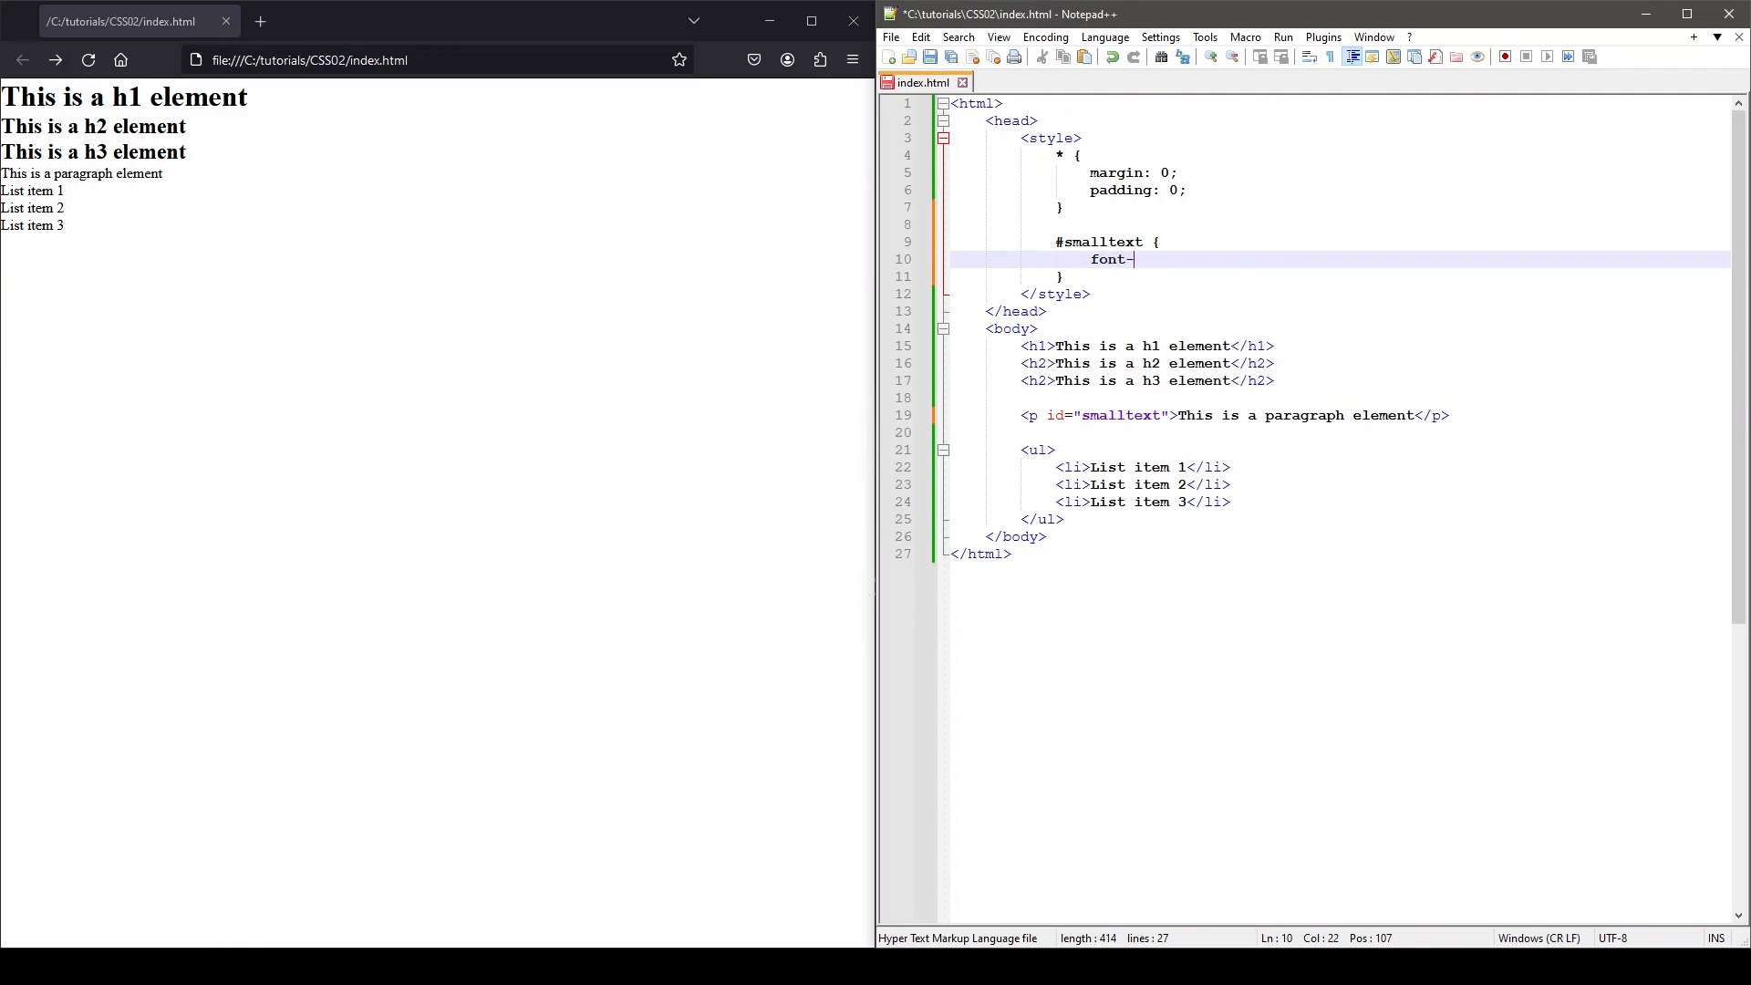
text(size: 7px;)
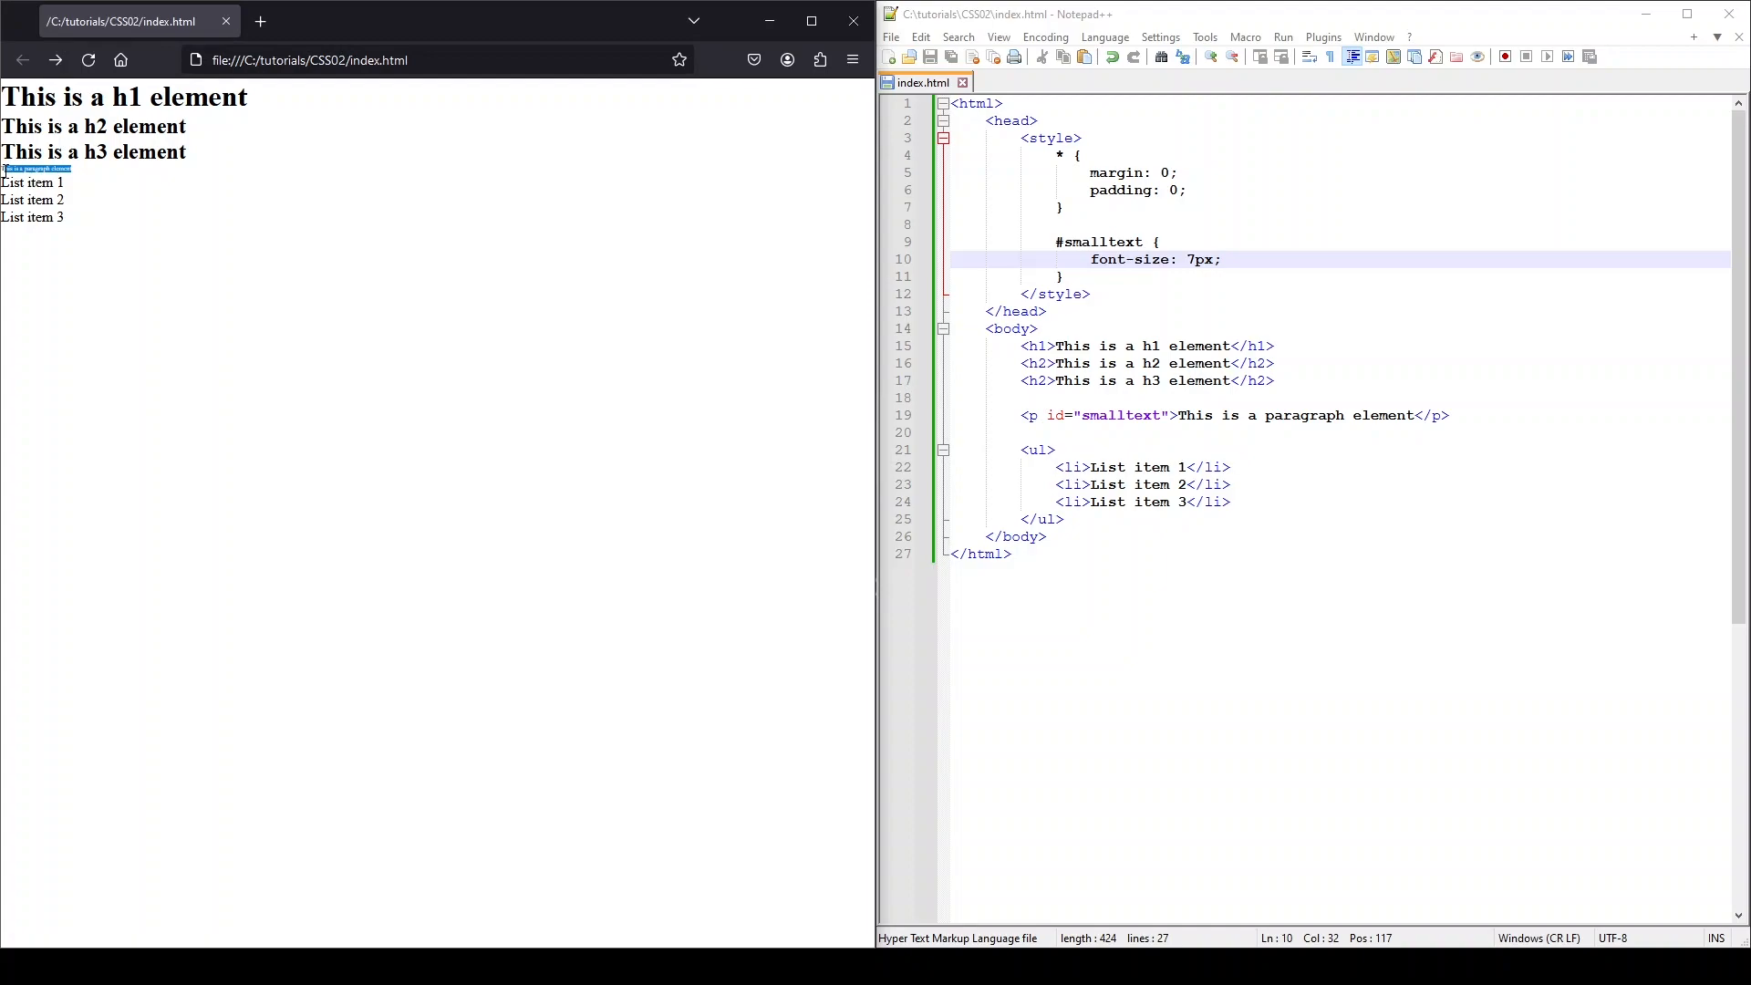
mouse_move(894, 328)
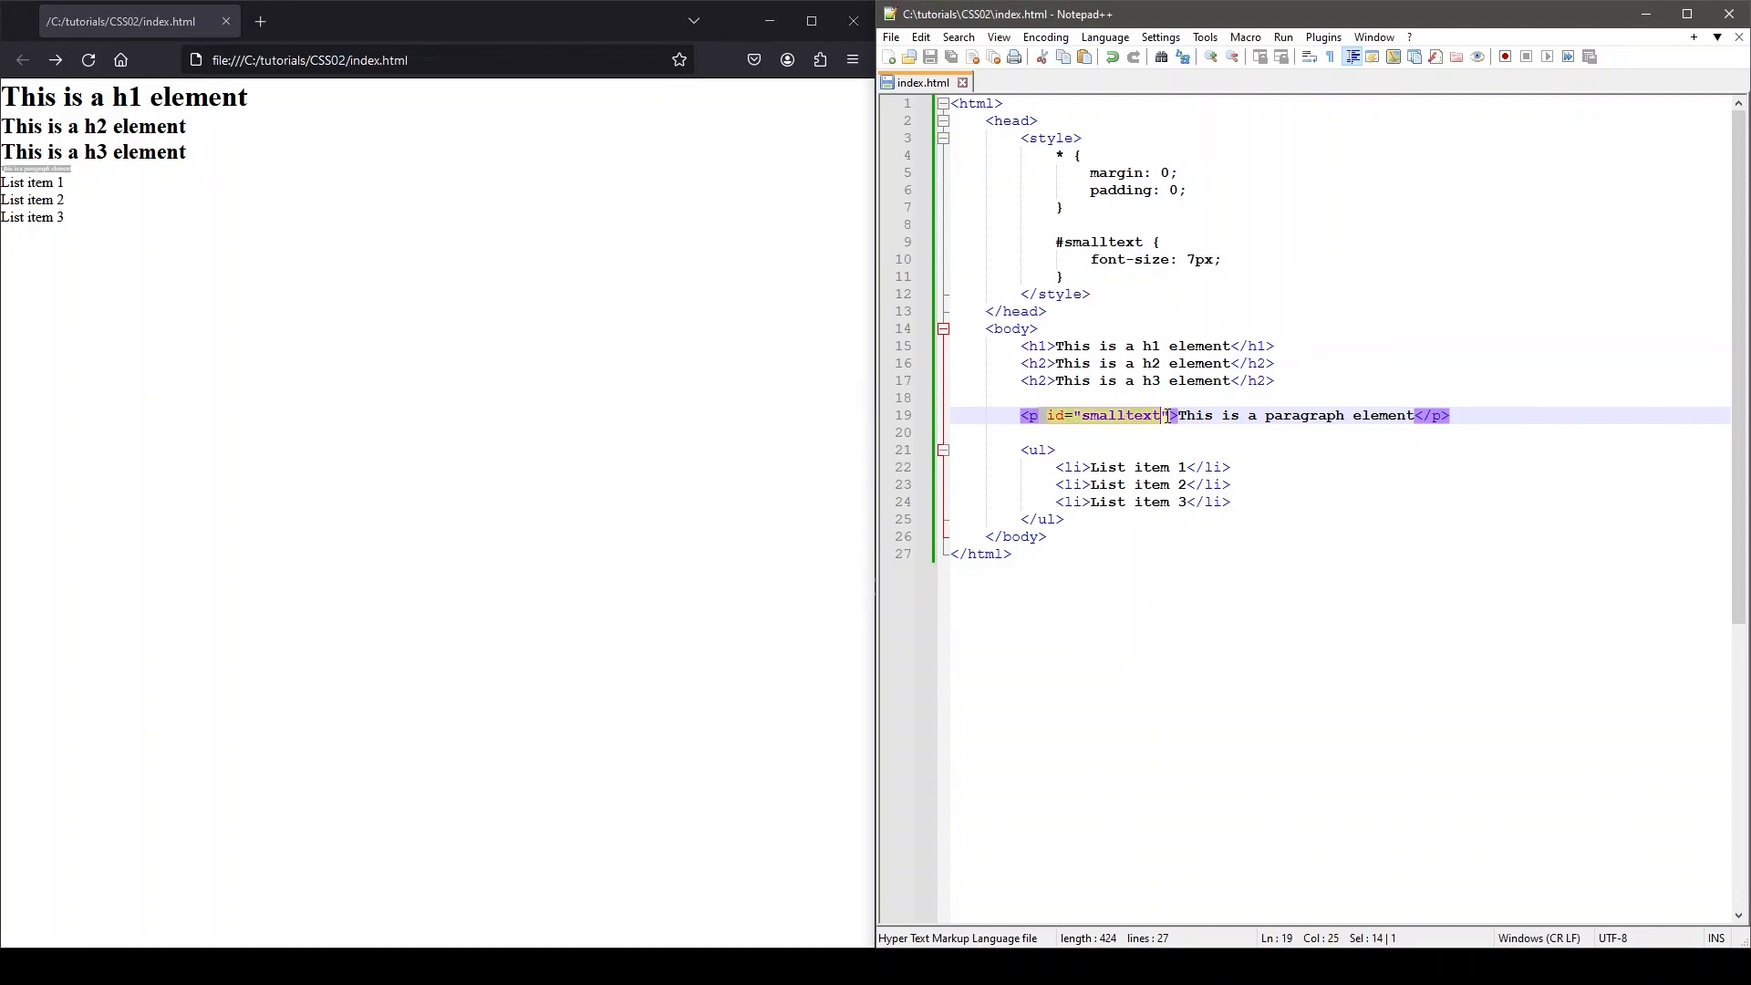
Select 'smalltext' in the <p> id attribute to empty it.
click(1034, 379)
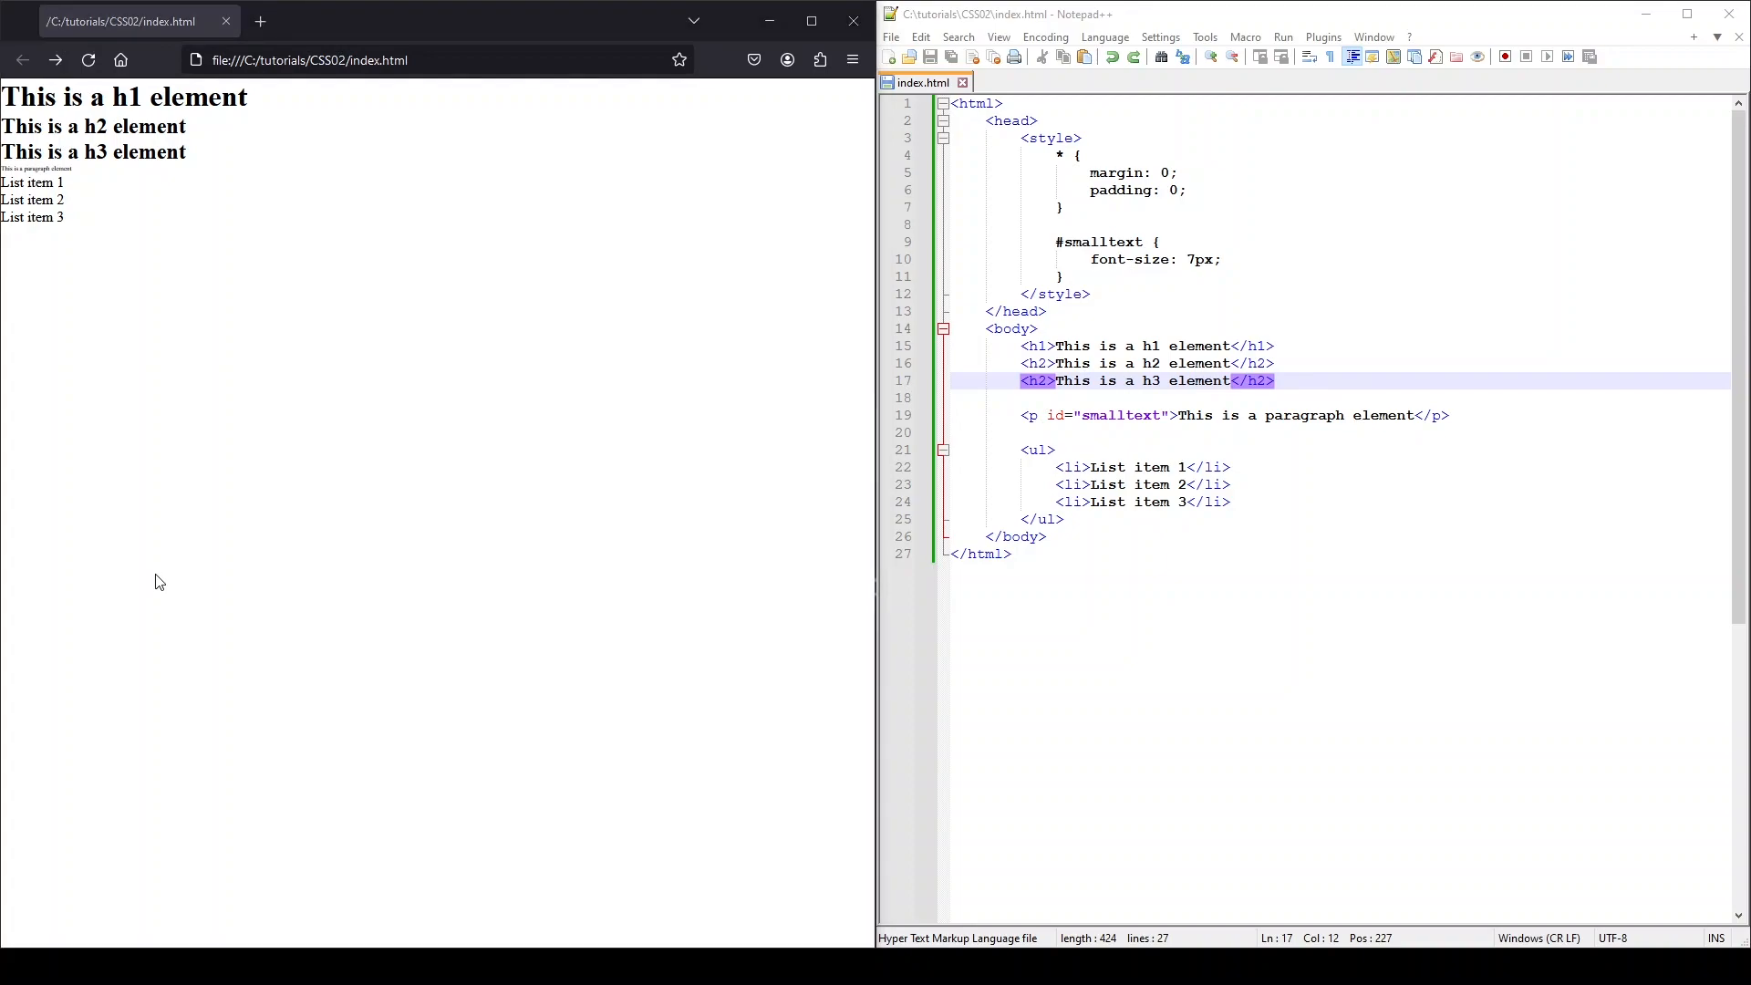
mouse_move(778, 616)
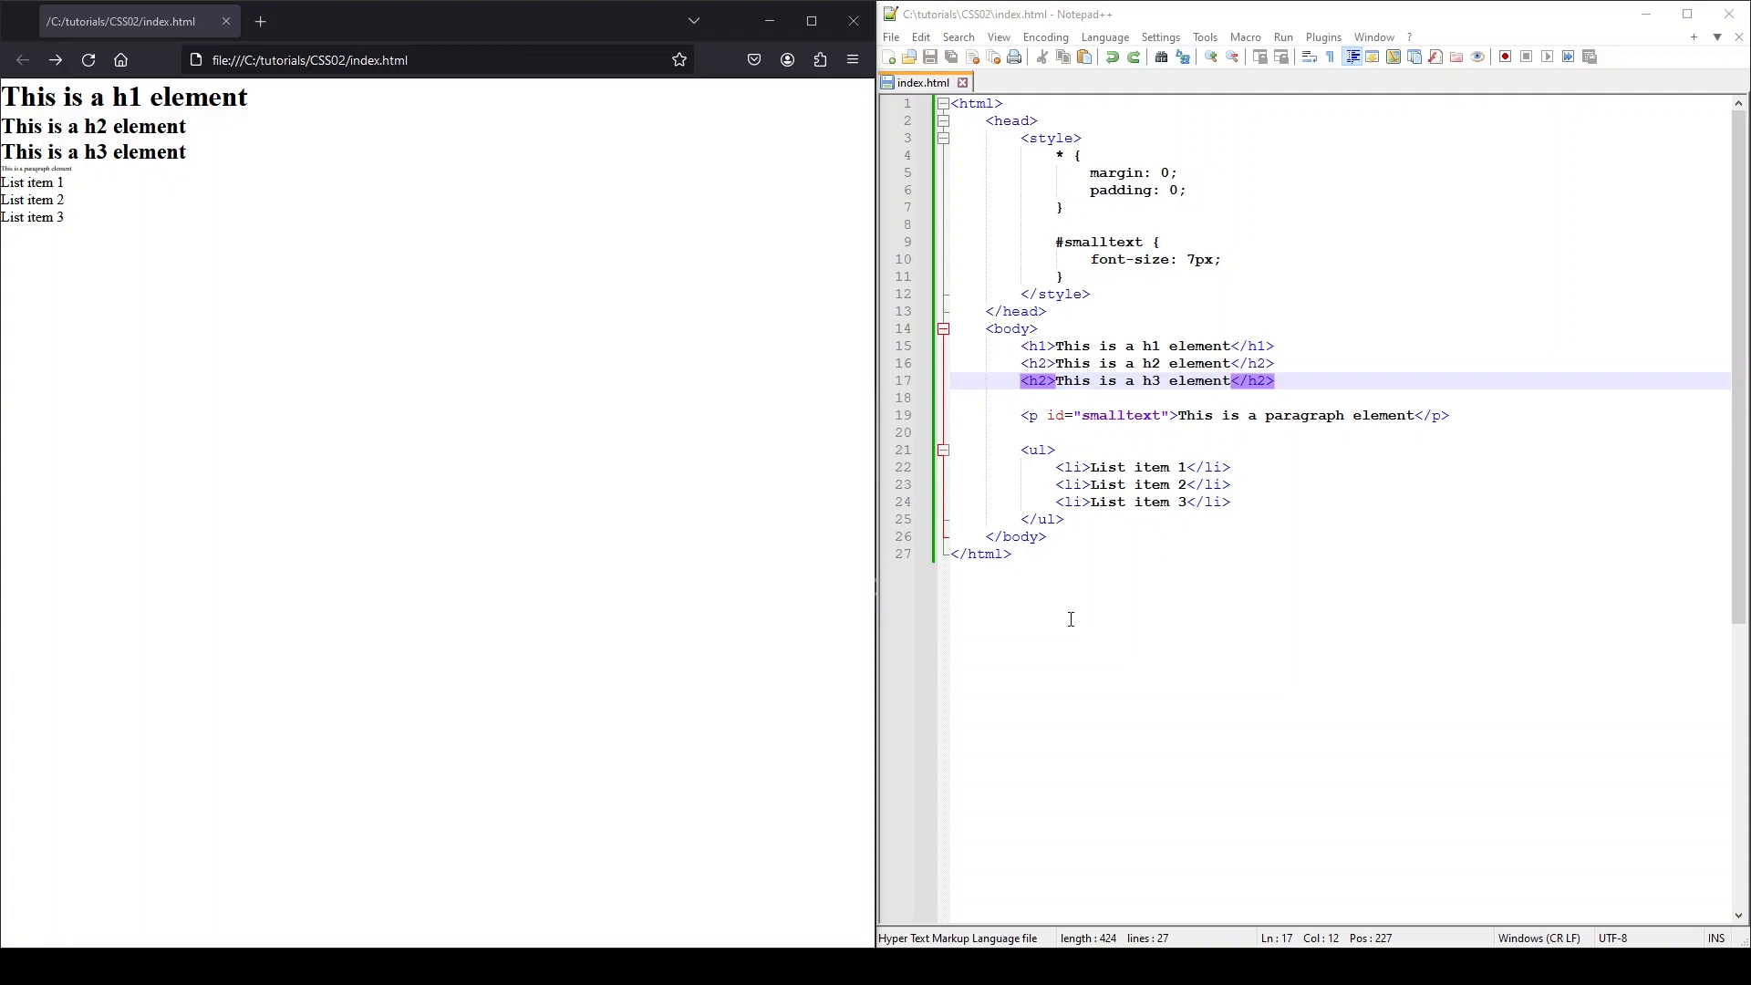
double_click(1118, 415)
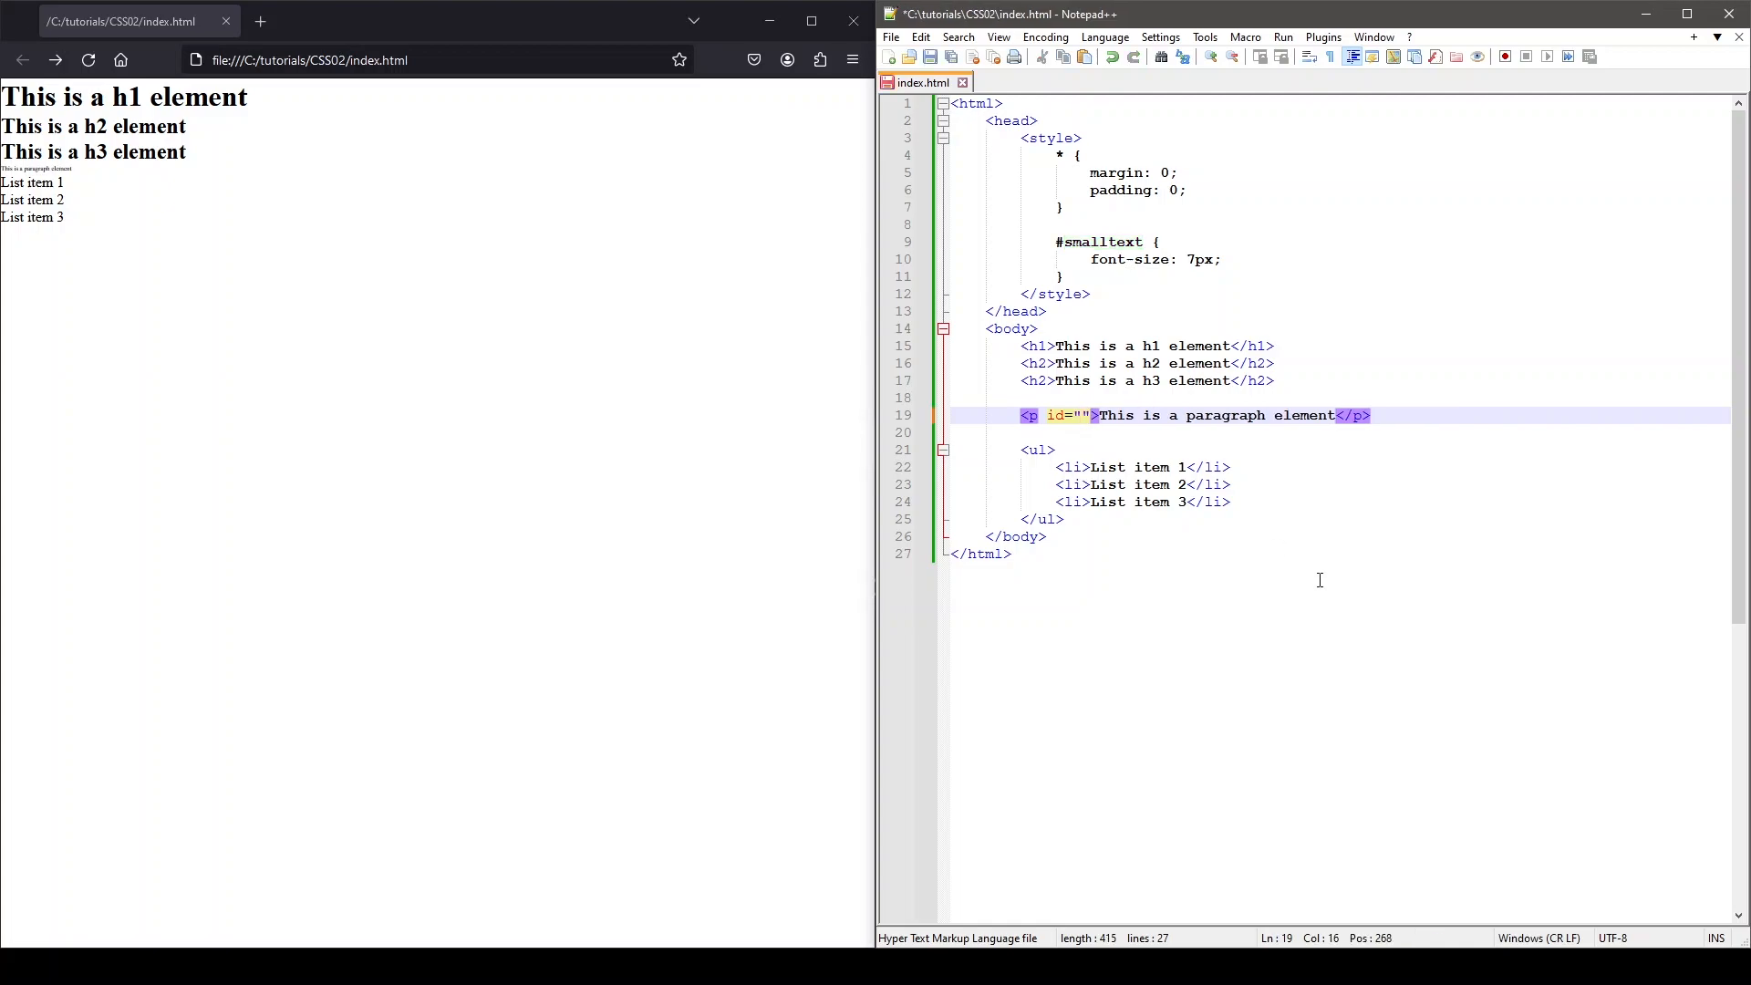
Set the paragraph id to 'bluetext' and give the first h2 class 'bluetext'.
text(b)
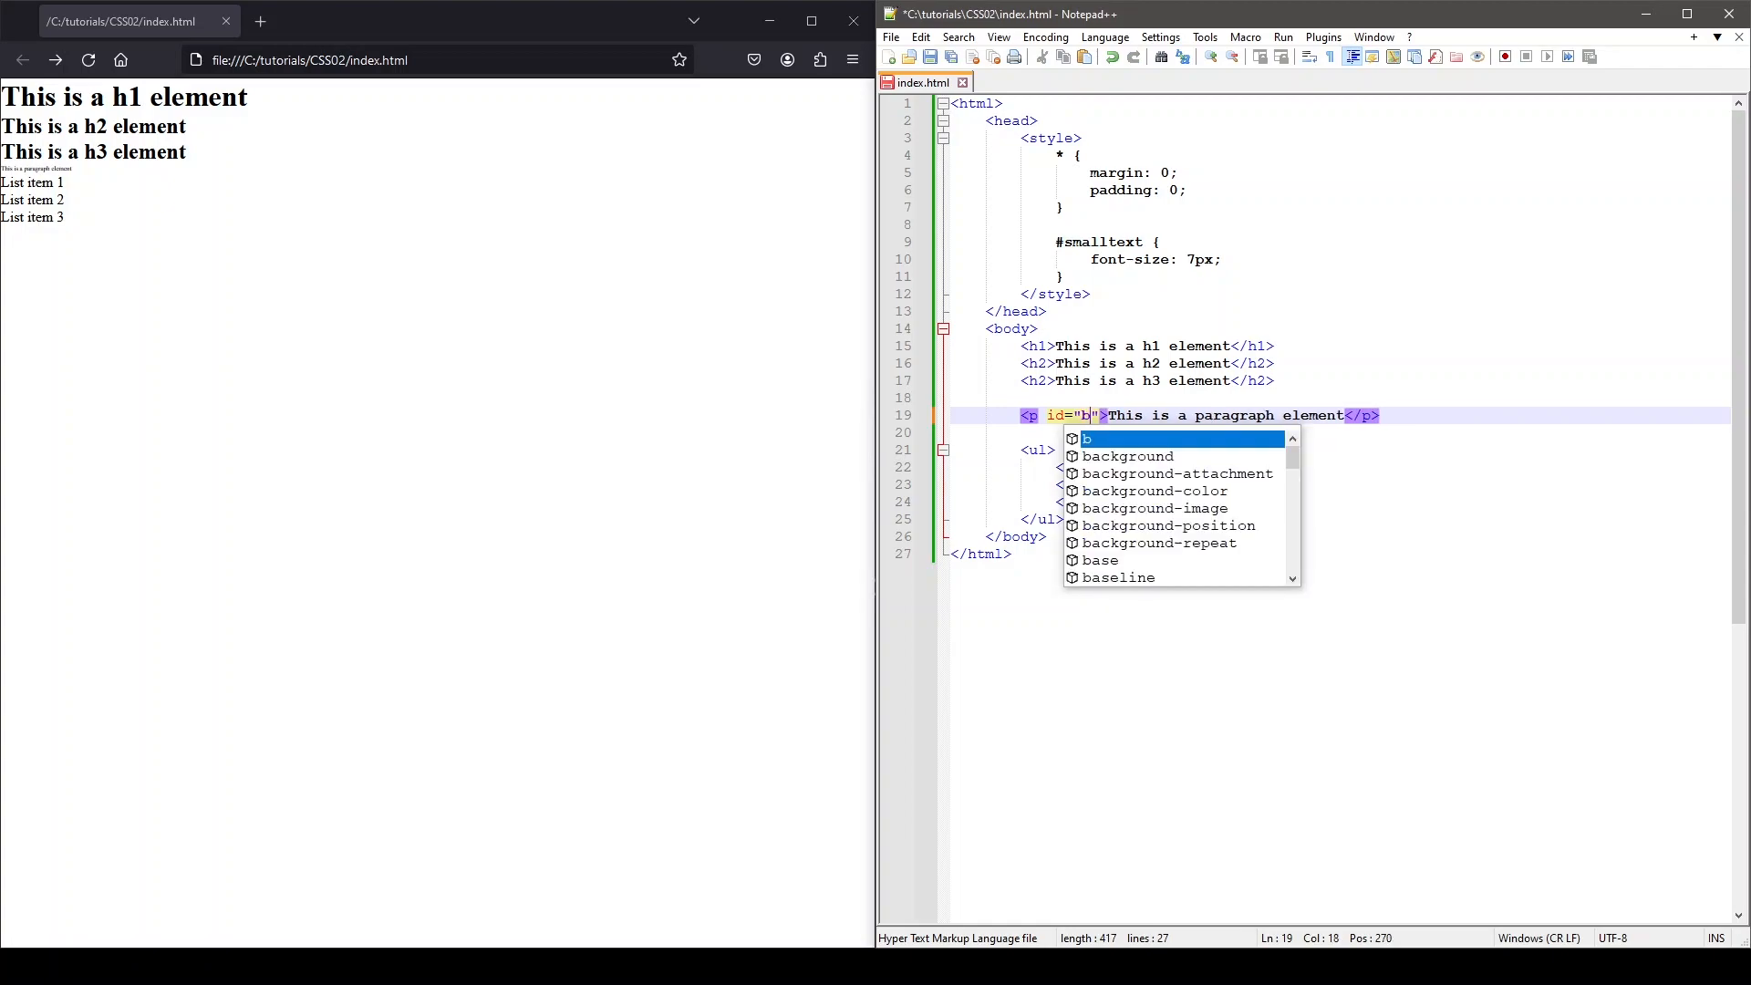
text(luetext)
click(1340, 363)
text( class=)
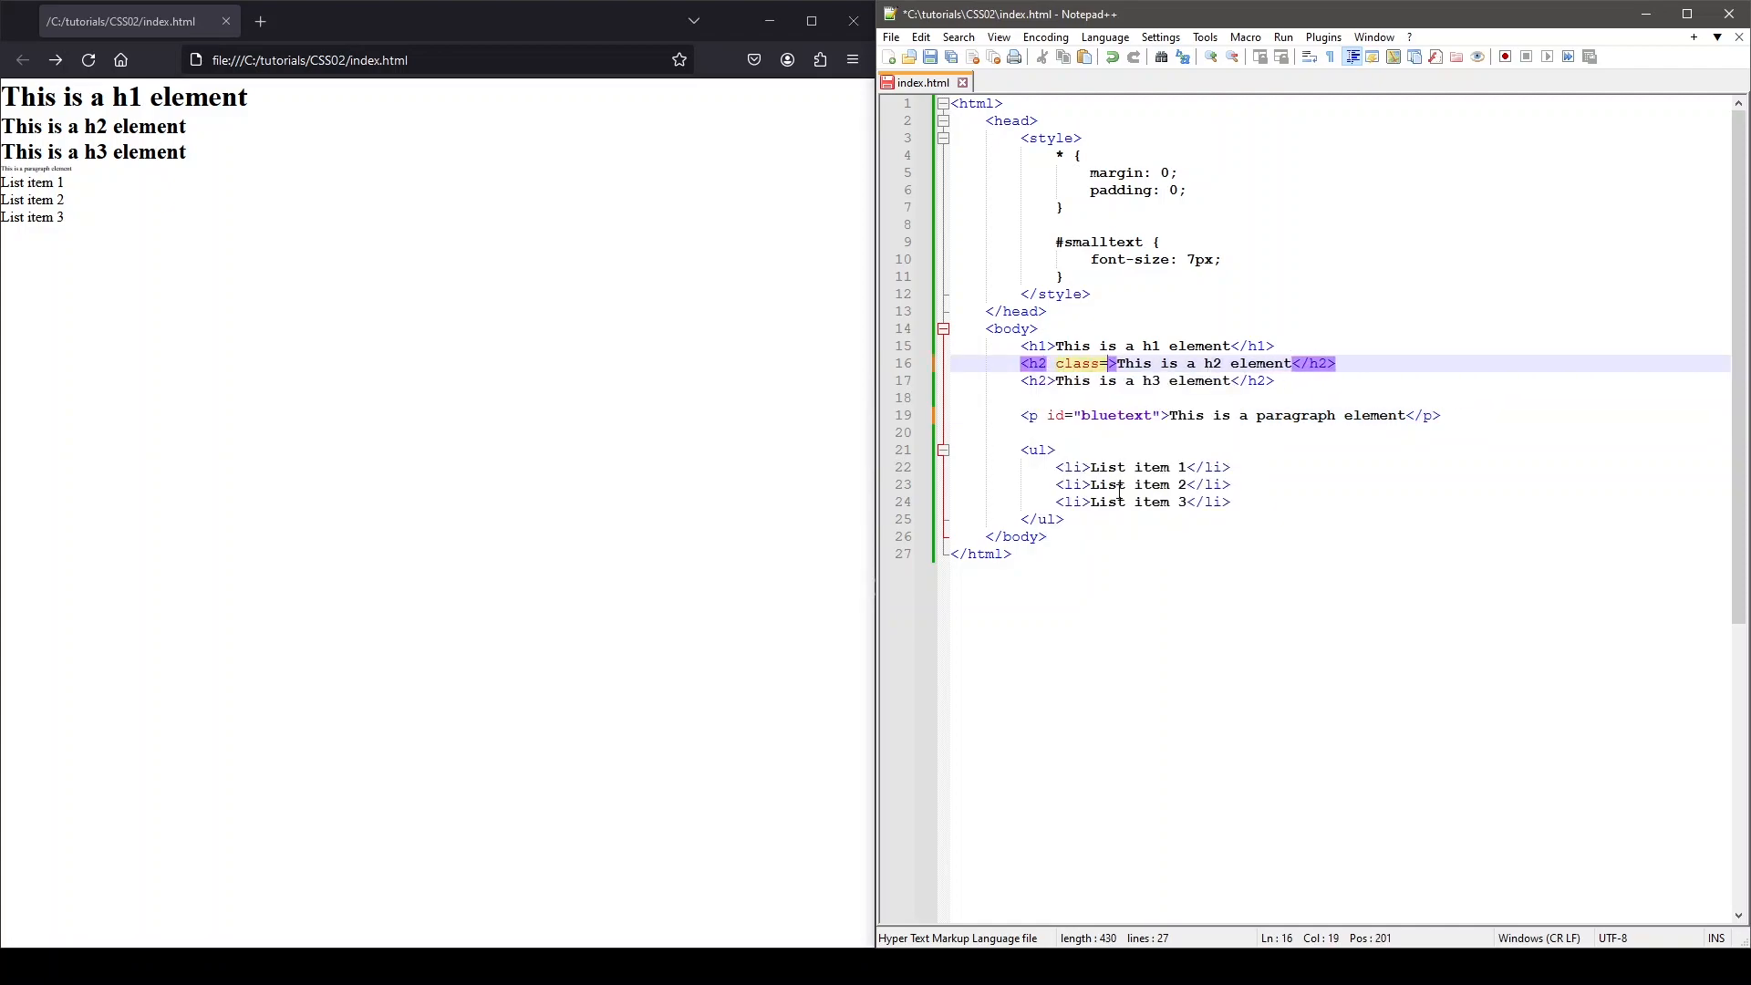
text(")
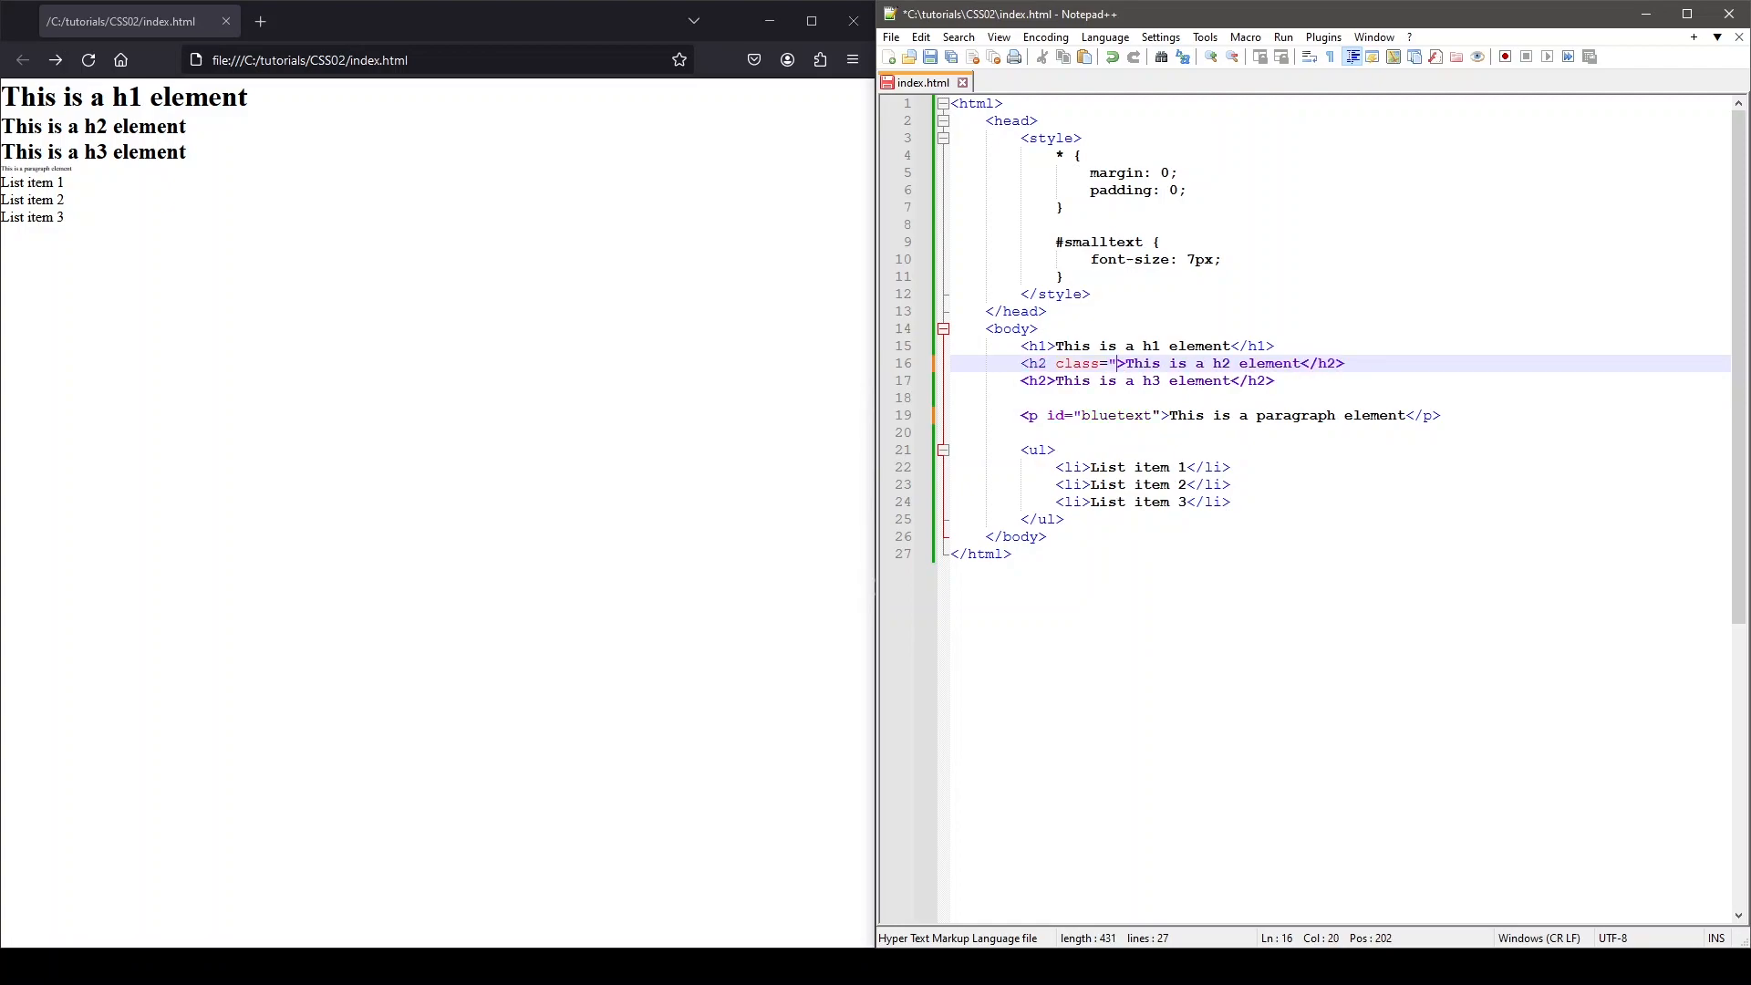
text(blue)
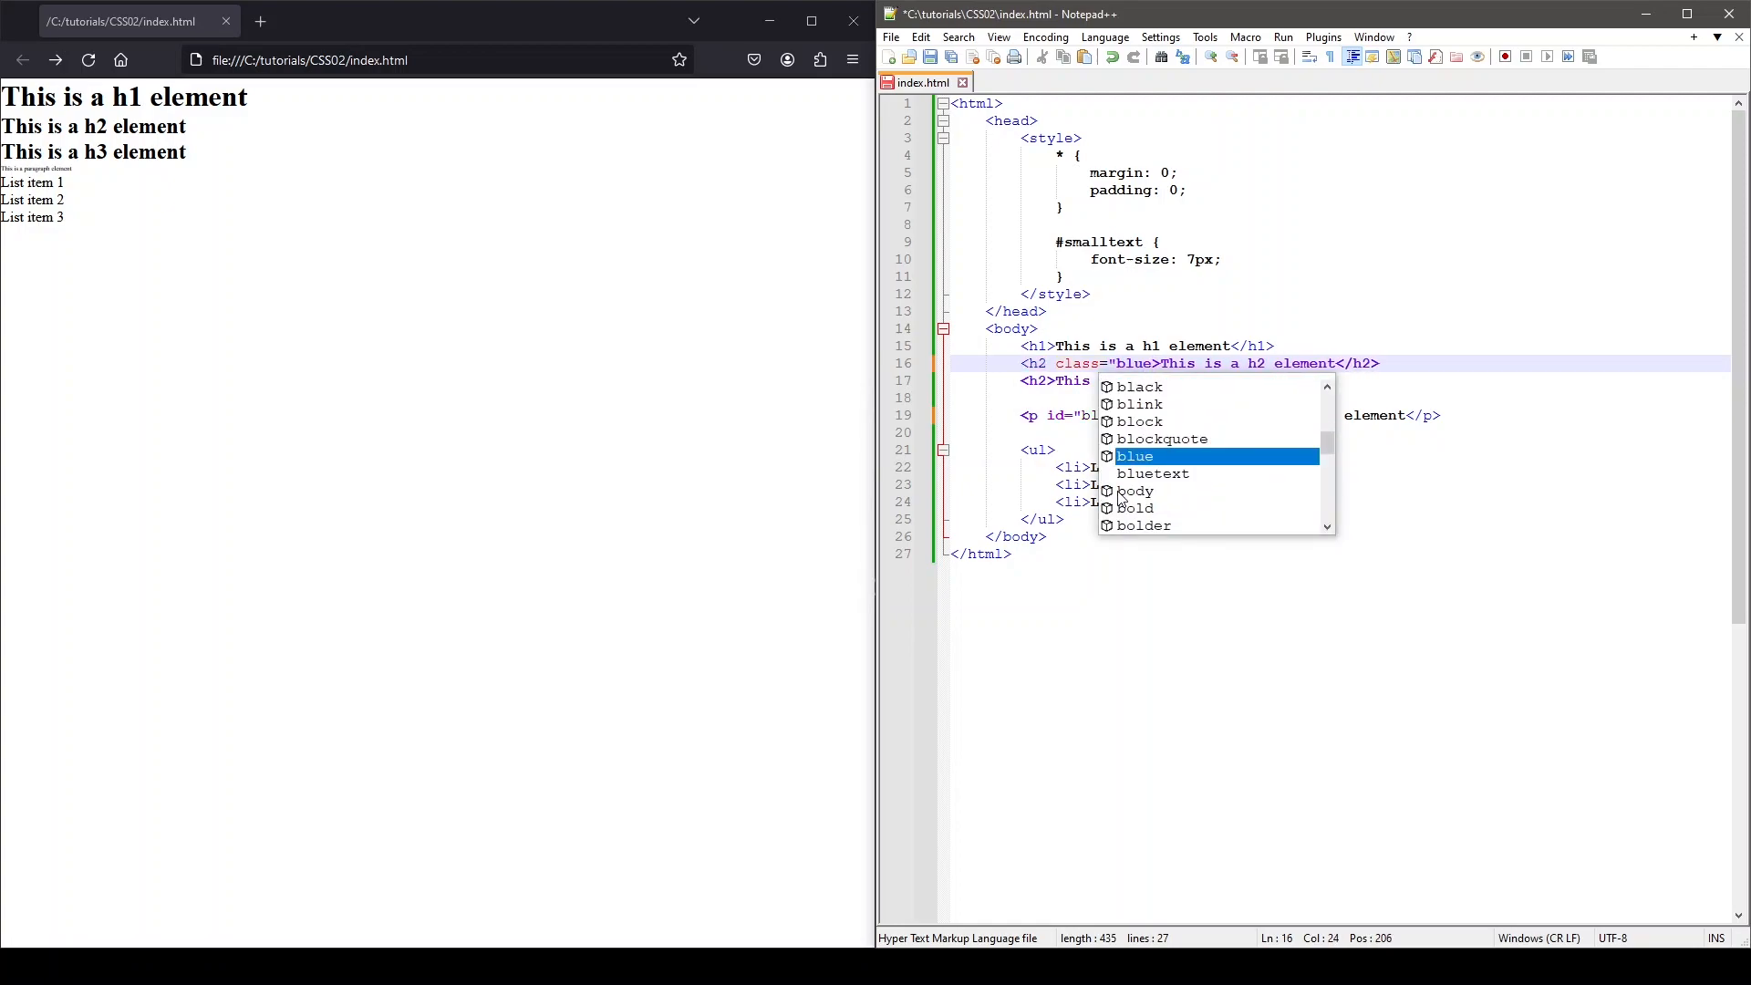
text(text)
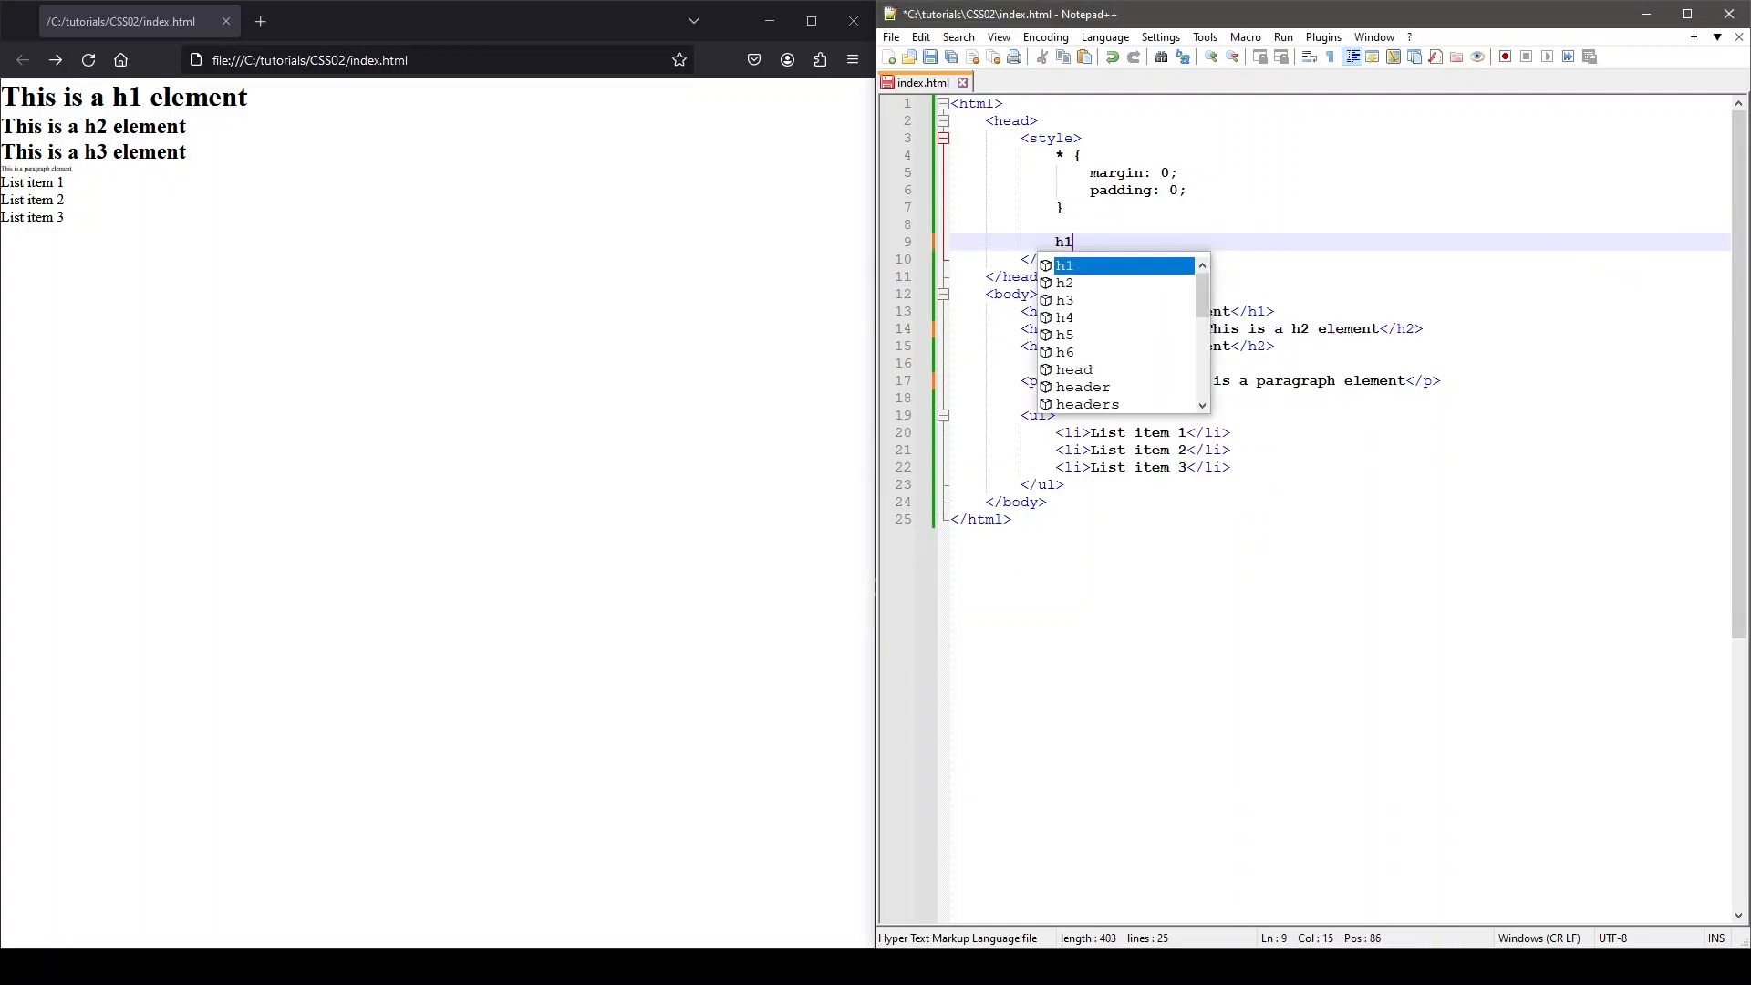
Write the grouped rule 'h1, #bluetext, .bluetext { color: blue; }' and select it.
text(,)
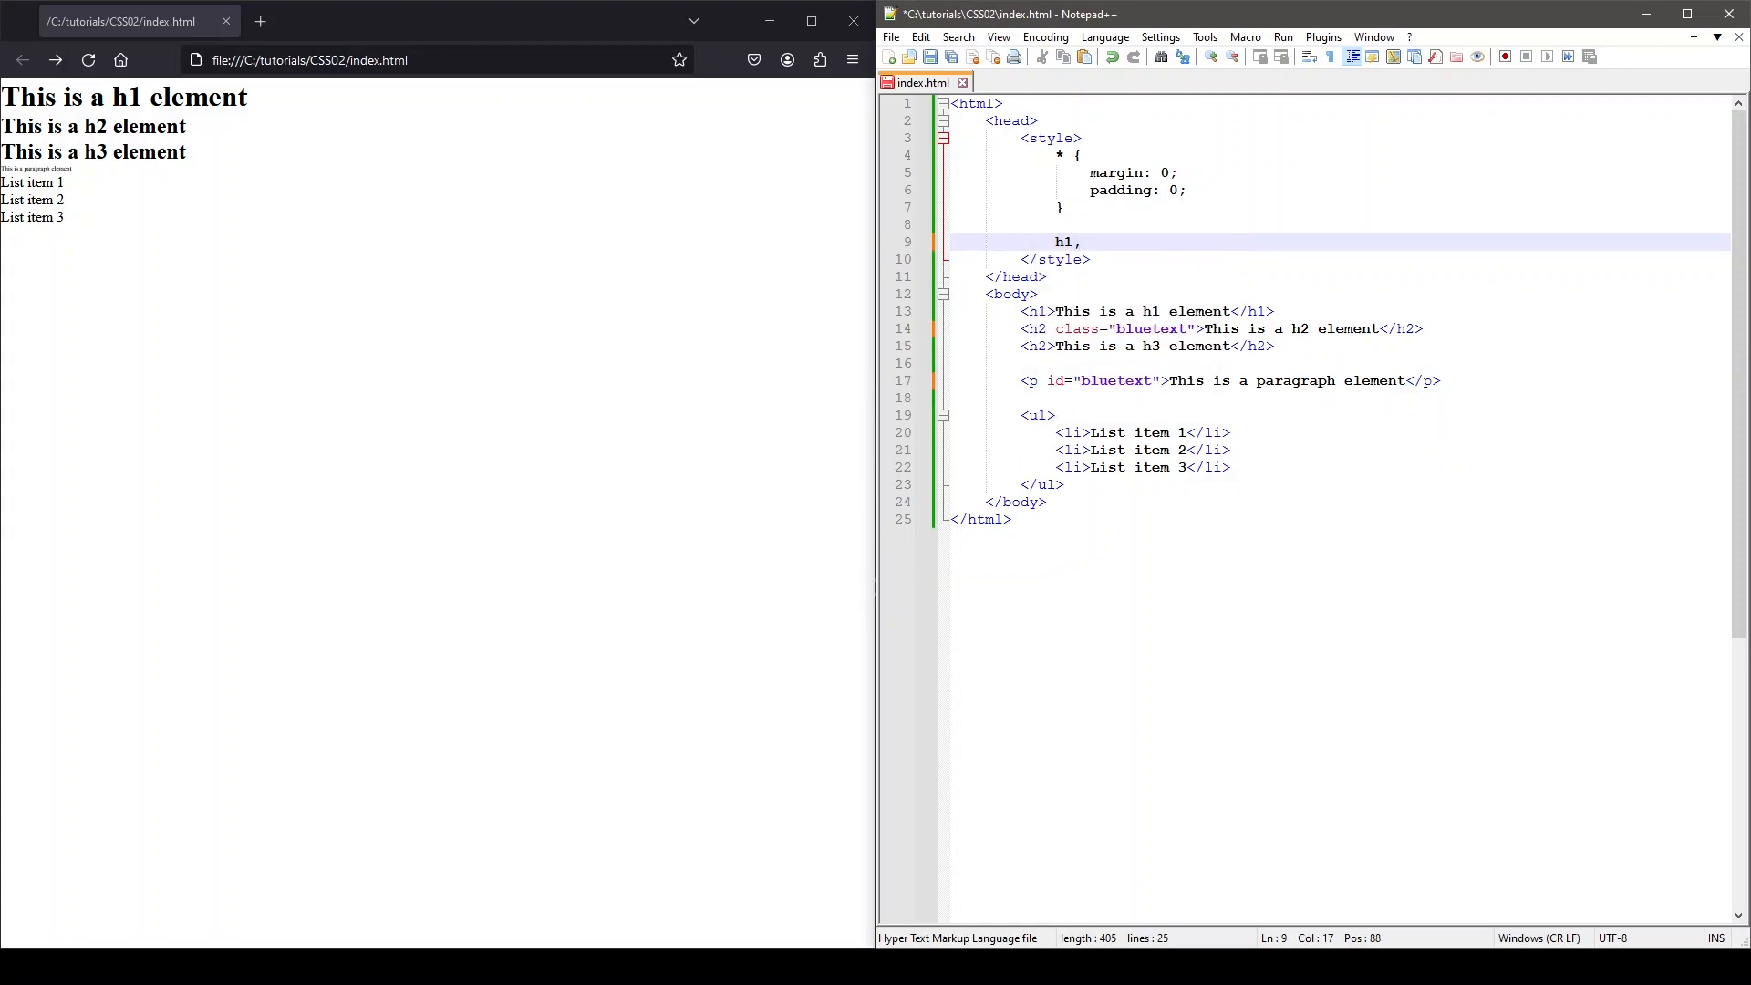
text(#bluetext,)
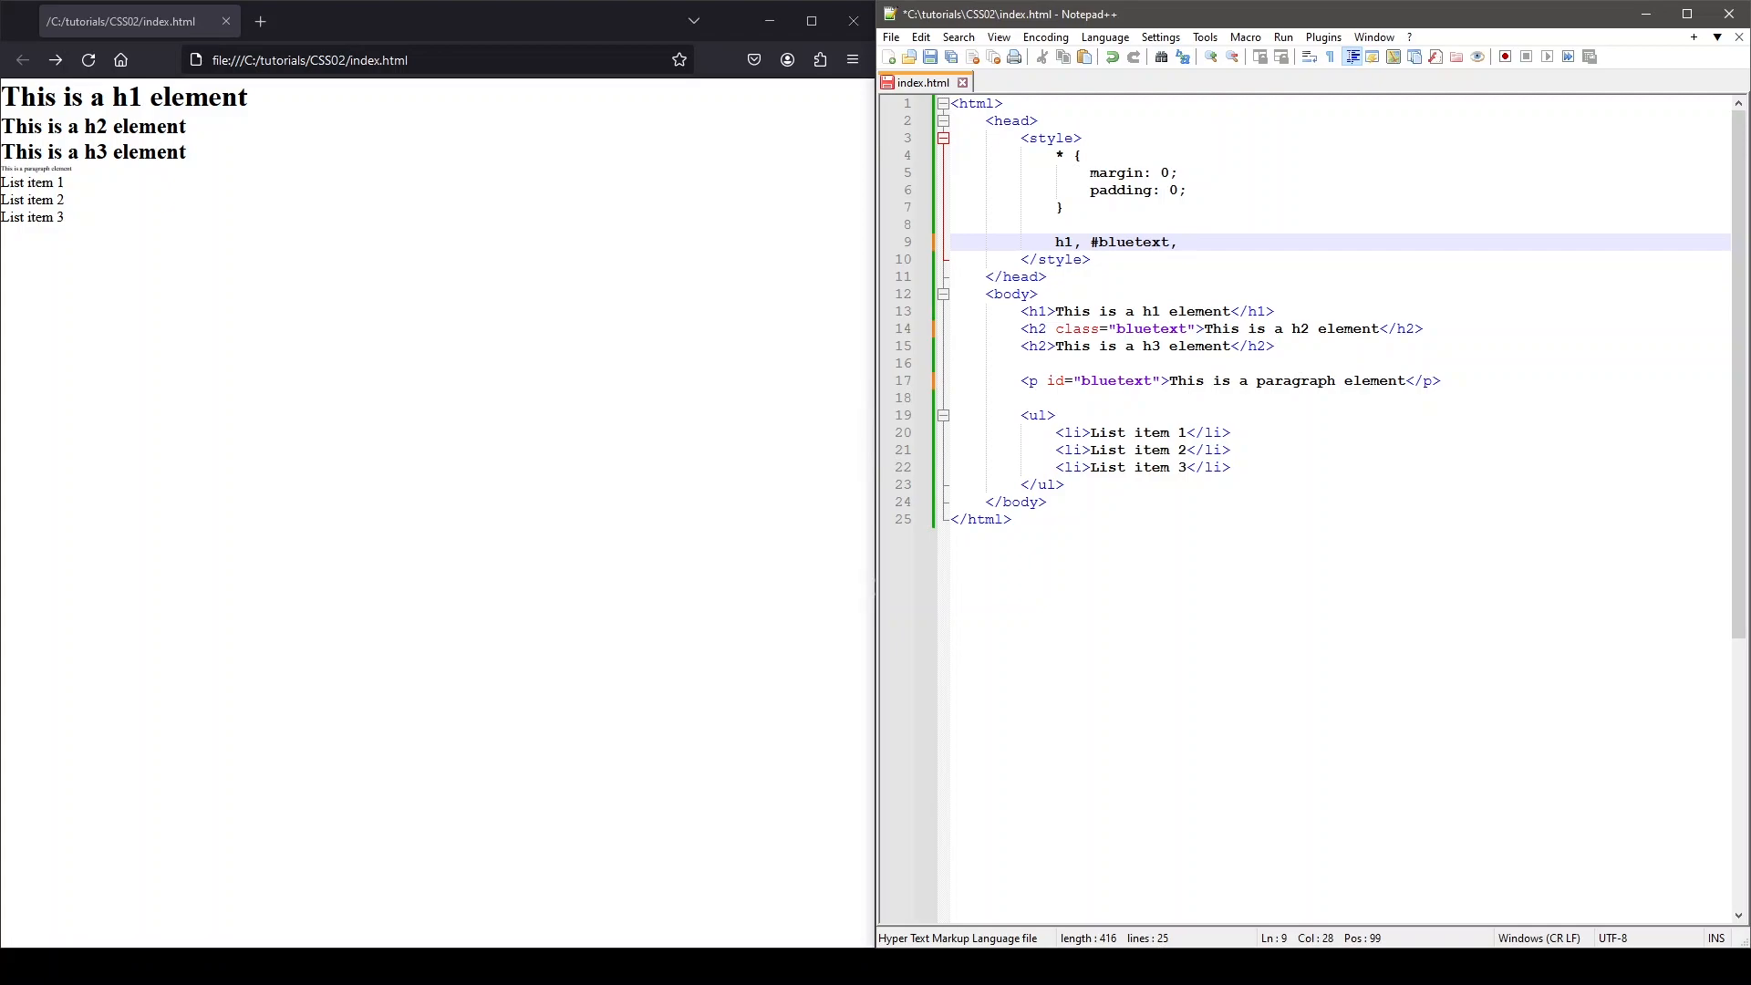
text(.bluetext {)
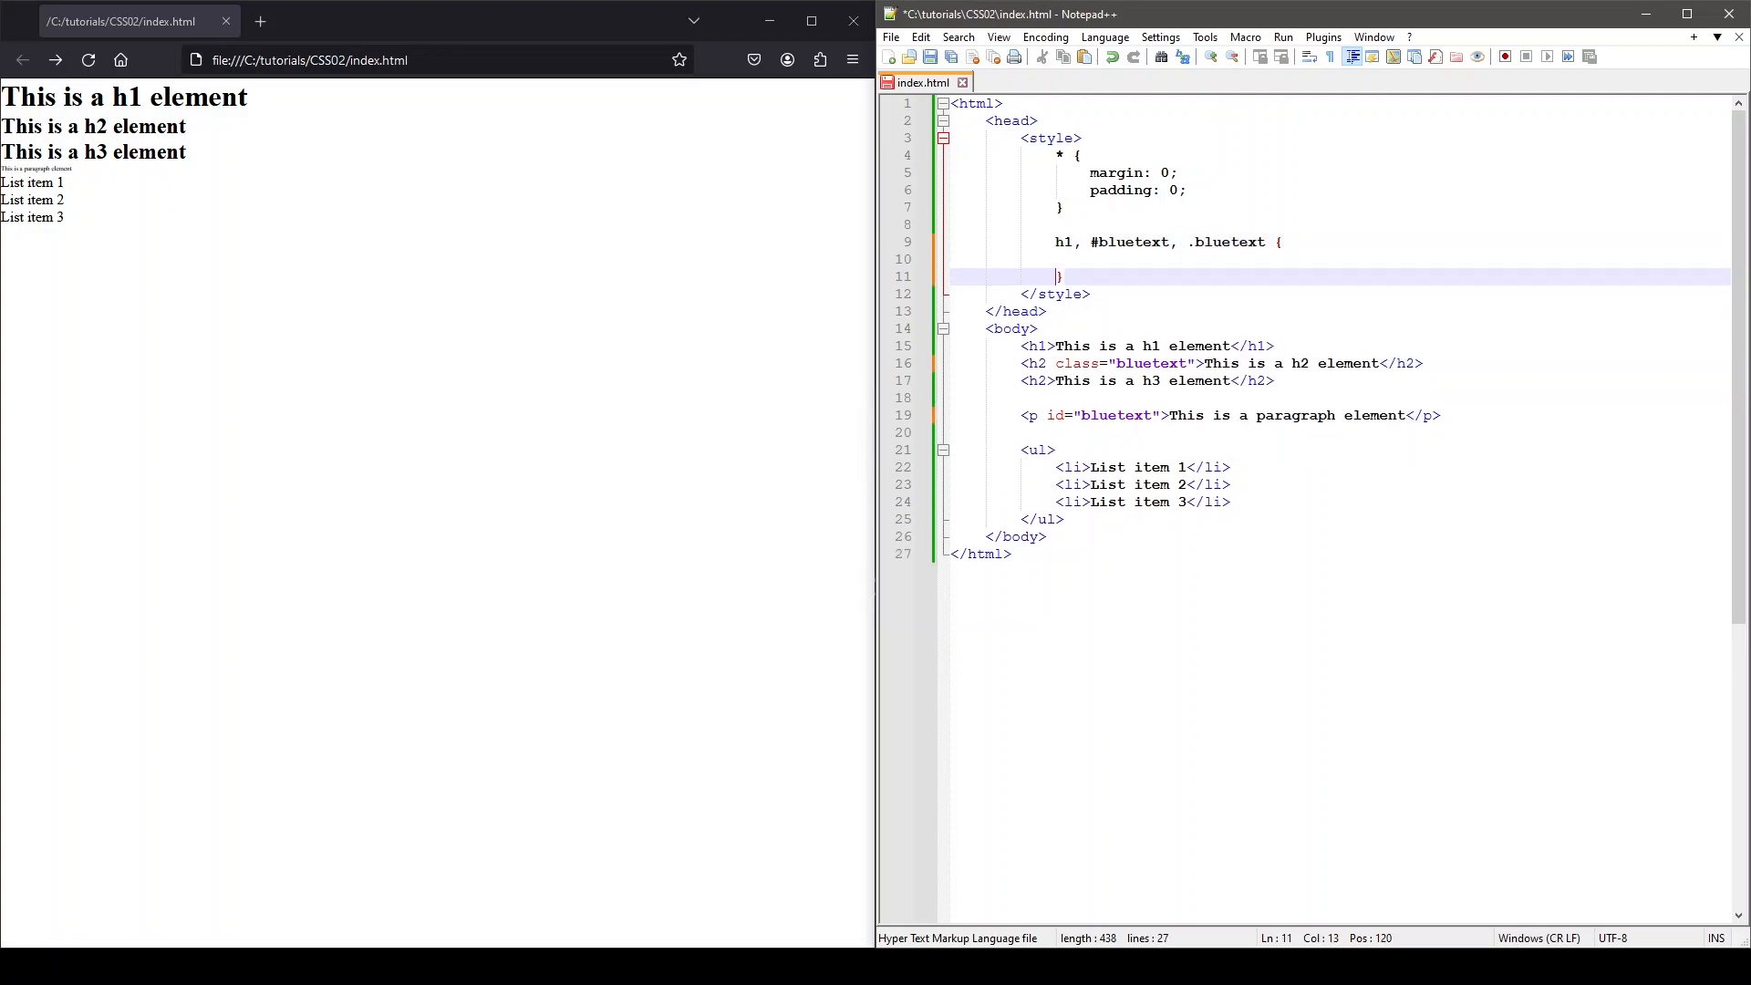
text(color: blue;)
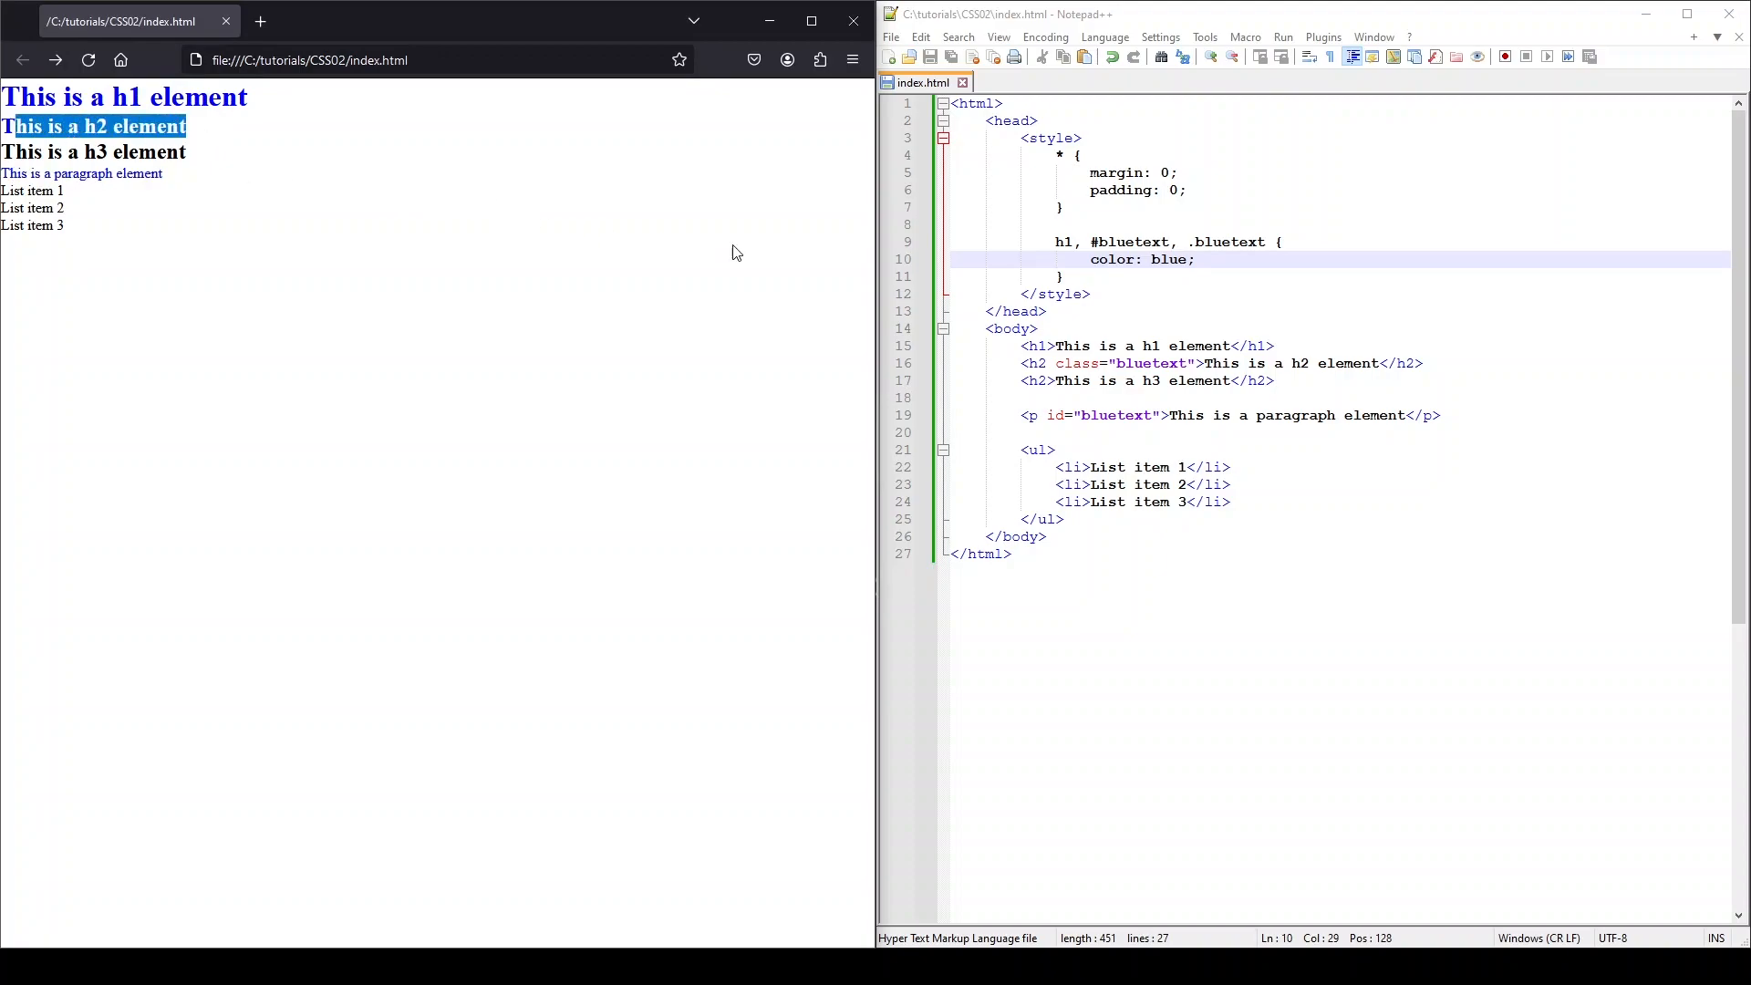
drag(1055, 240, 1063, 275)
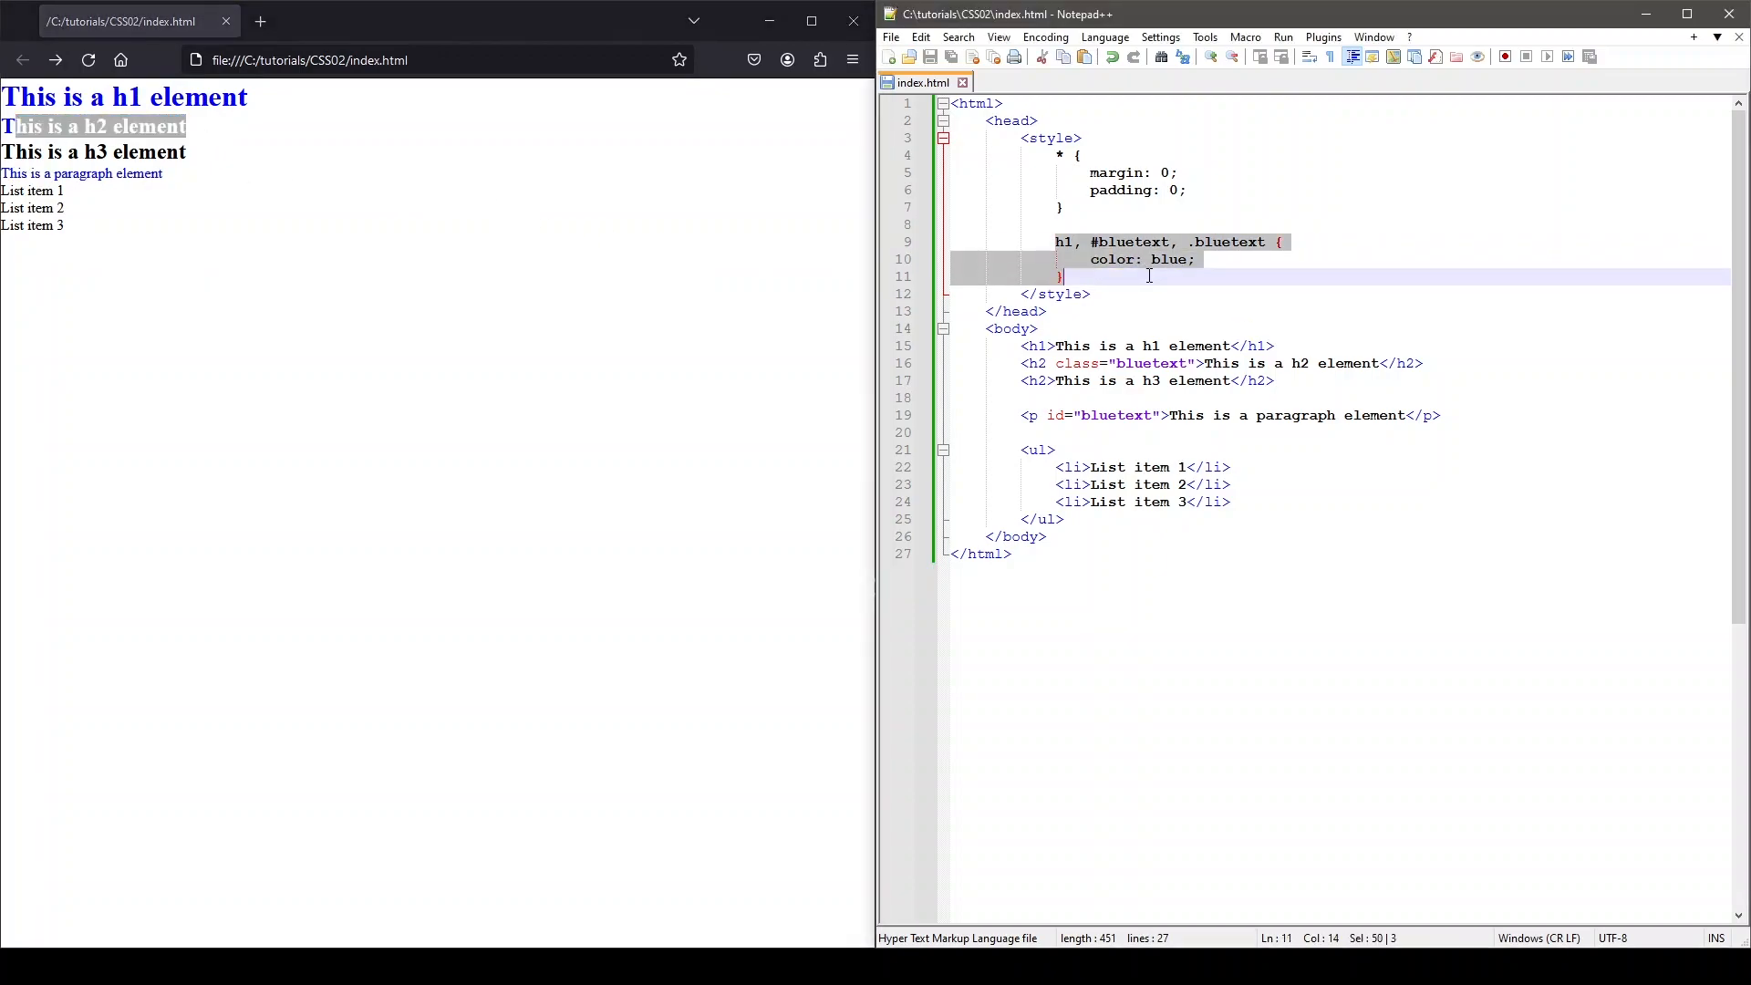